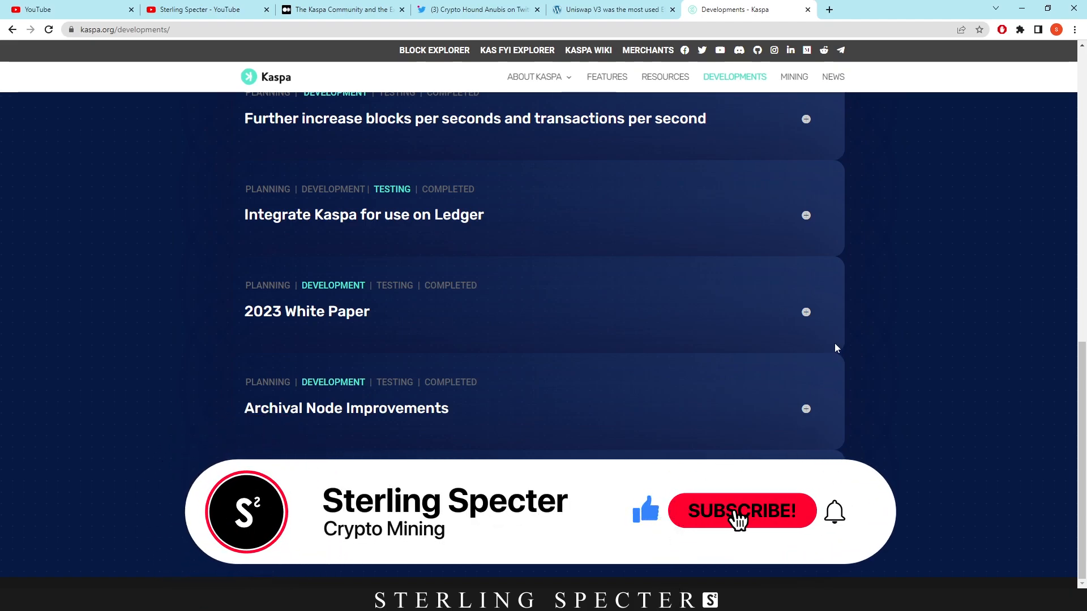
Step: Expand the Smart Contracts Implementation card on the Kaspa Developments roadmap to show its description and news link
{"action": "left_click", "coordinate": [741, 511]}
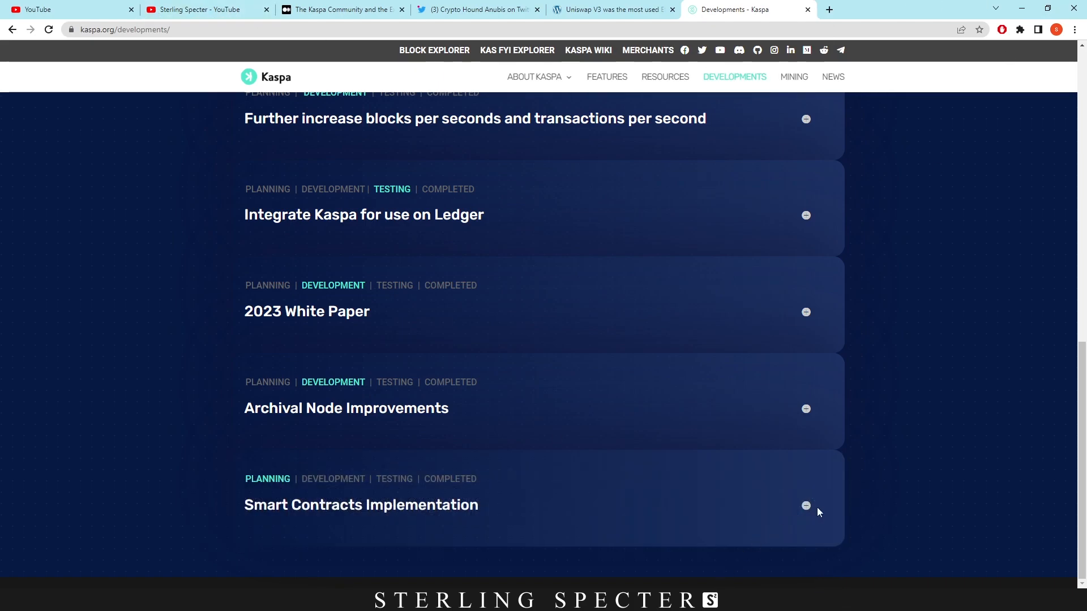
{"action": "left_click", "coordinate": [805, 505]}
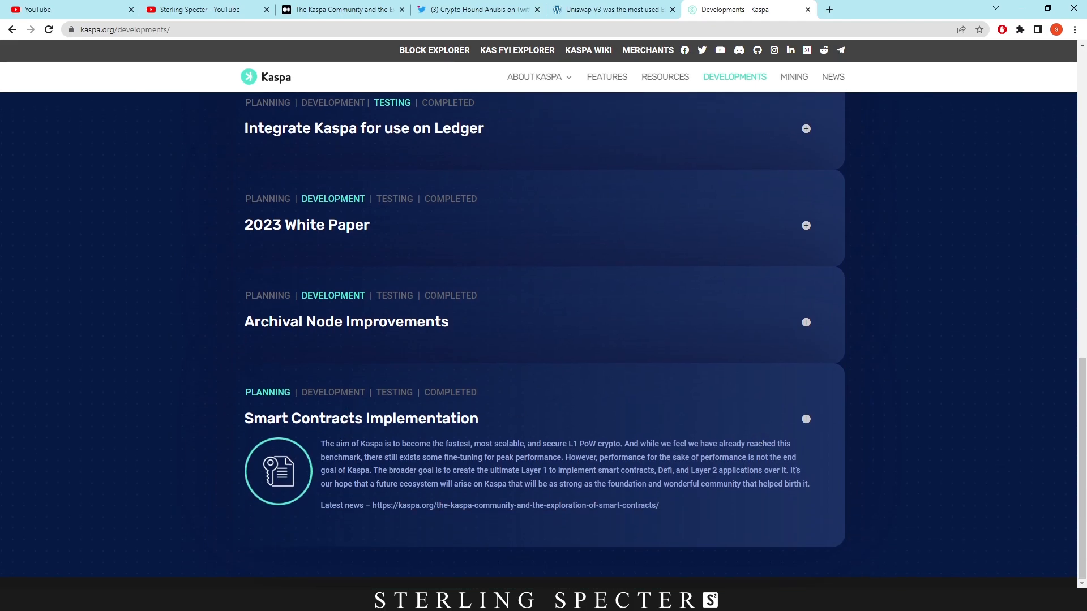
{"action": "mouse_move", "coordinate": [484, 443]}
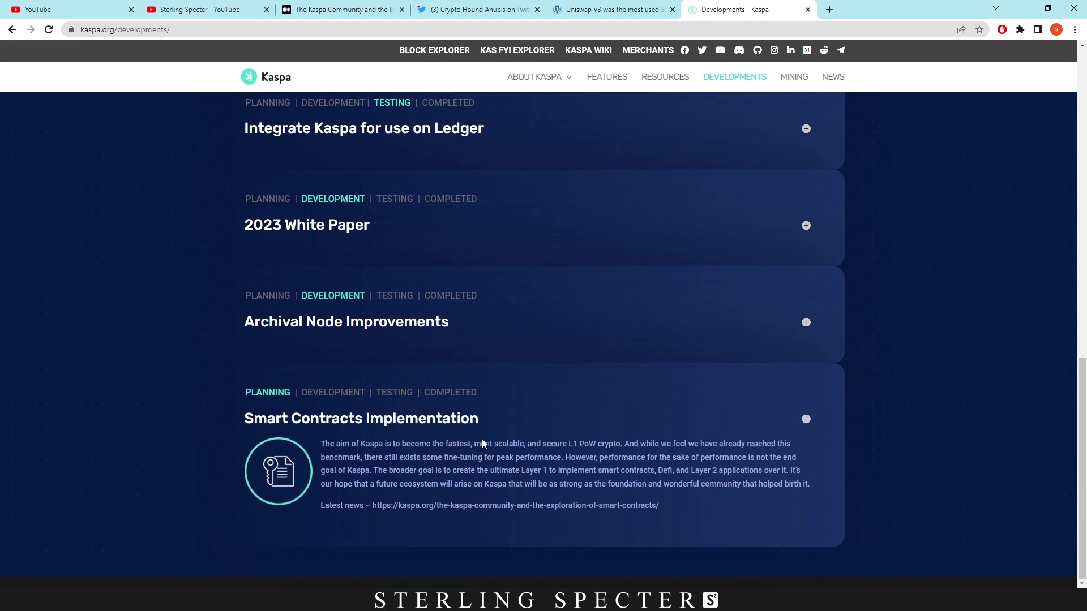
{"action": "mouse_move", "coordinate": [593, 455]}
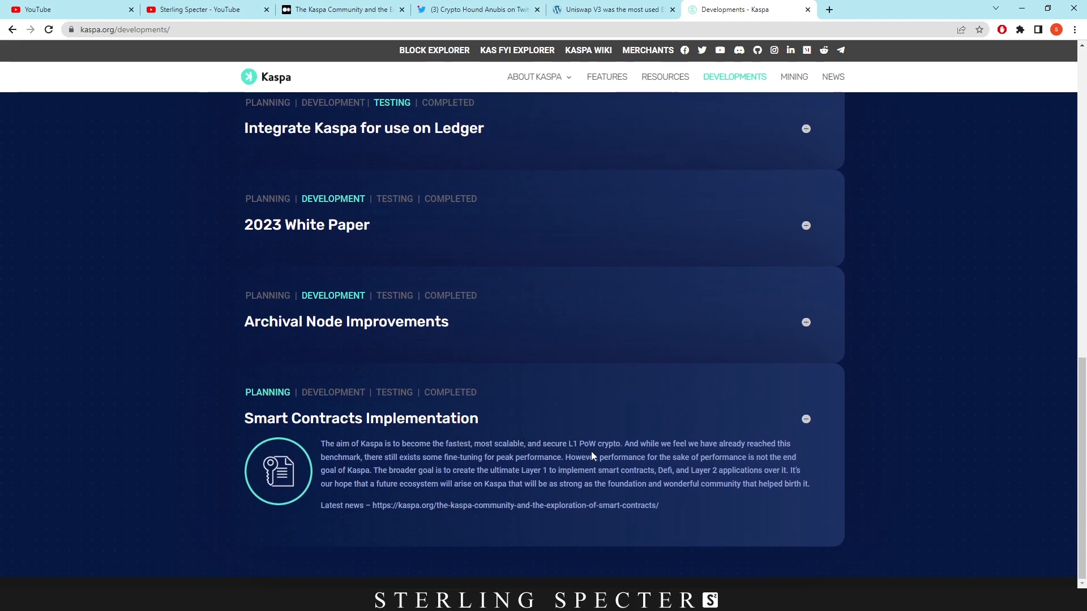
{"action": "mouse_move", "coordinate": [593, 455]}
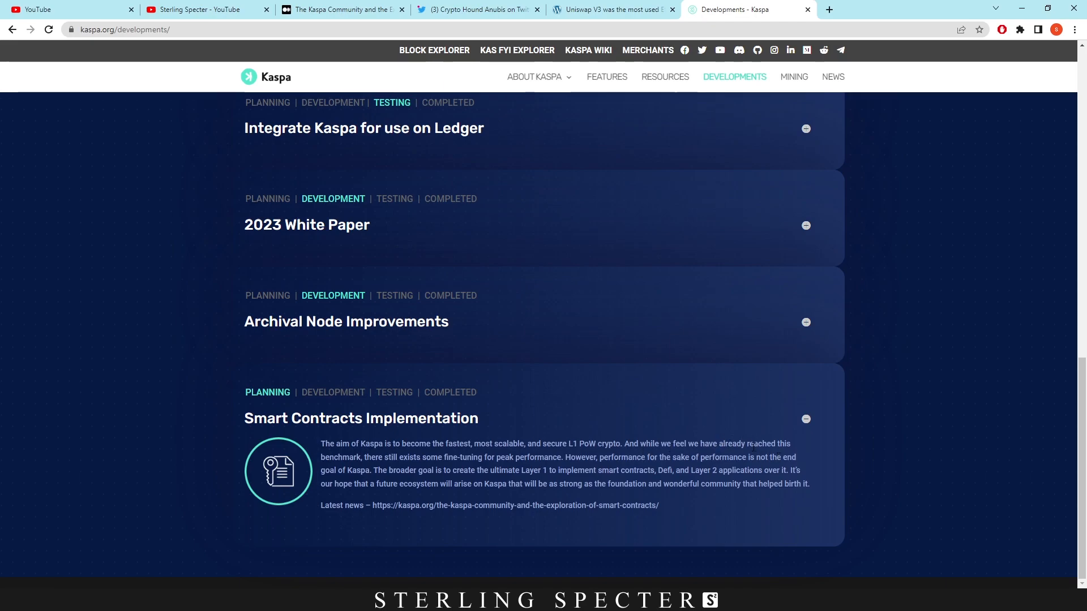
{"action": "mouse_move", "coordinate": [478, 467]}
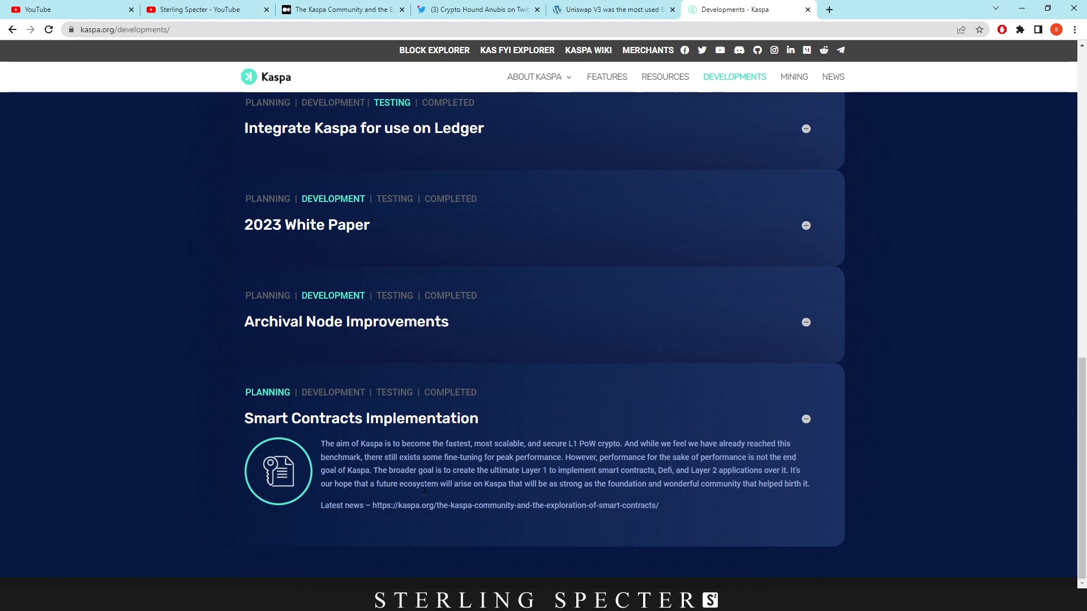
{"action": "mouse_move", "coordinate": [549, 391]}
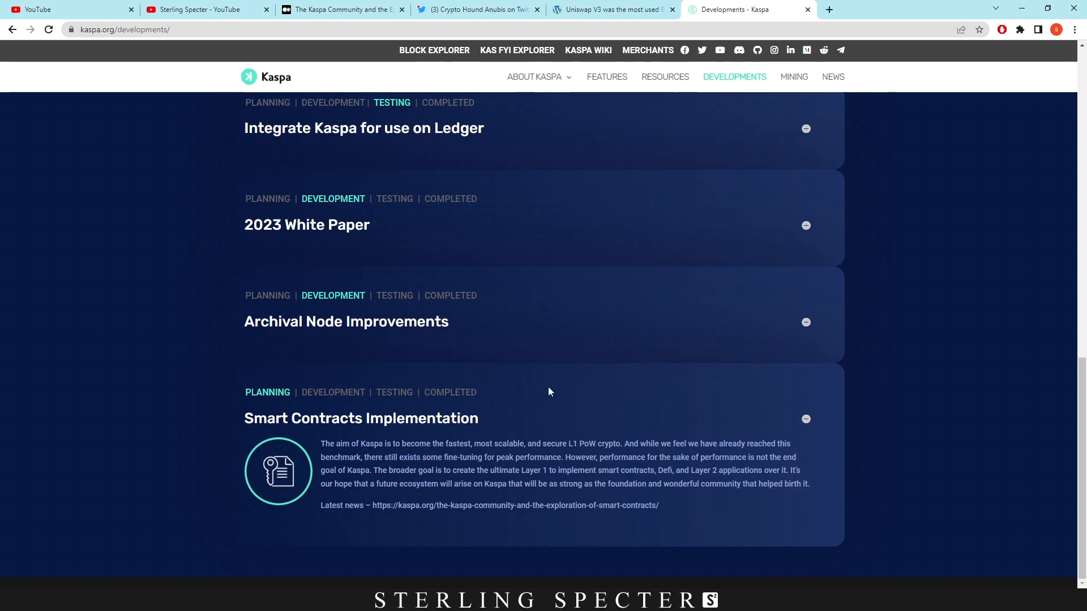
{"action": "scroll", "scroll_direction": "up", "scroll_amount": 3}
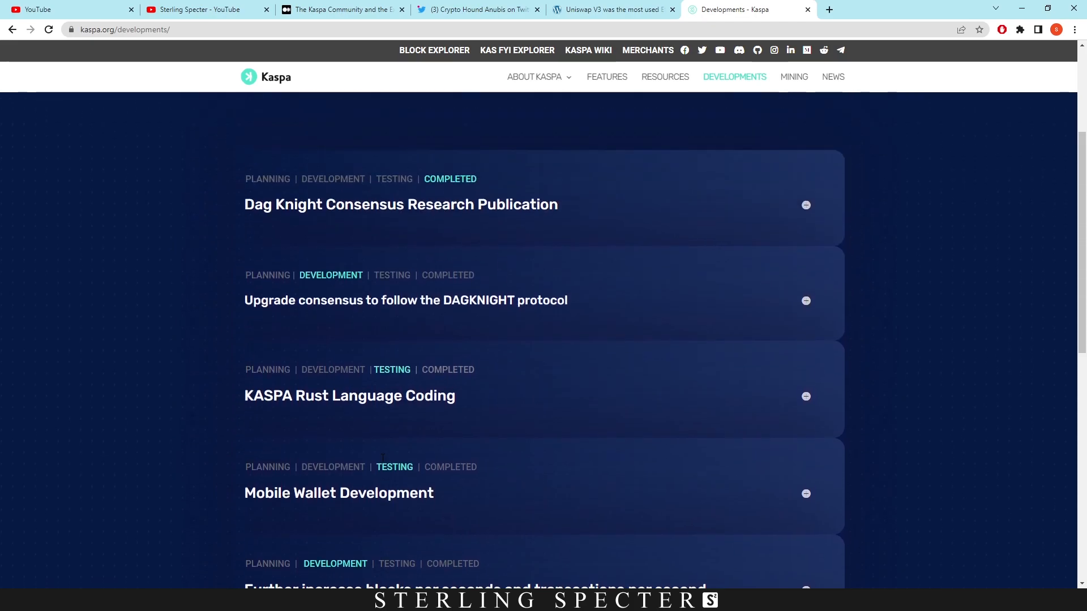
{"action": "scroll", "scroll_direction": "up", "scroll_amount": 3}
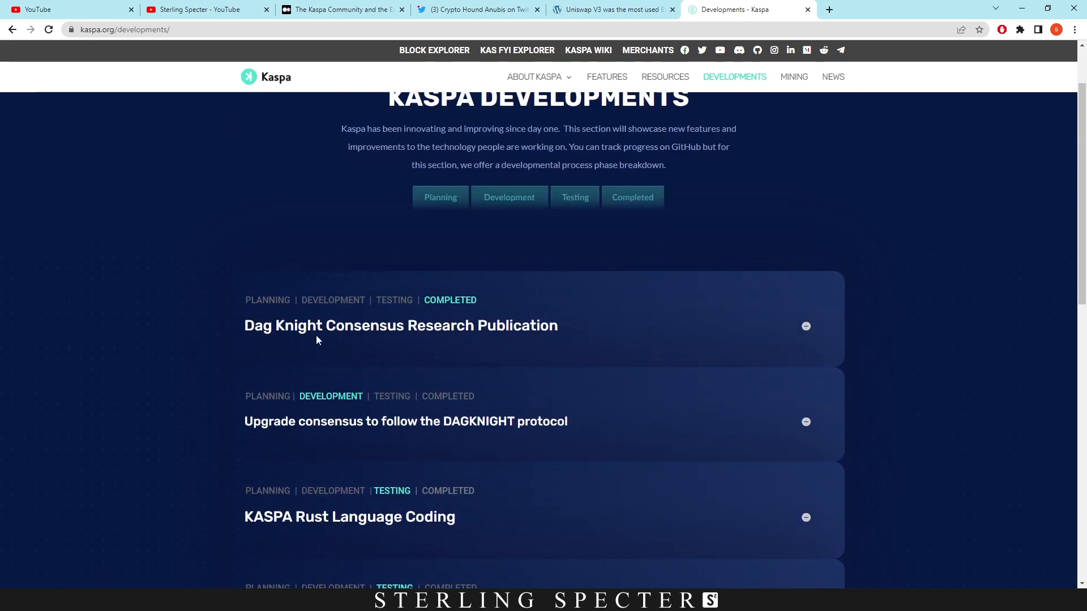
{"action": "scroll", "scroll_direction": "down", "scroll_amount": 3}
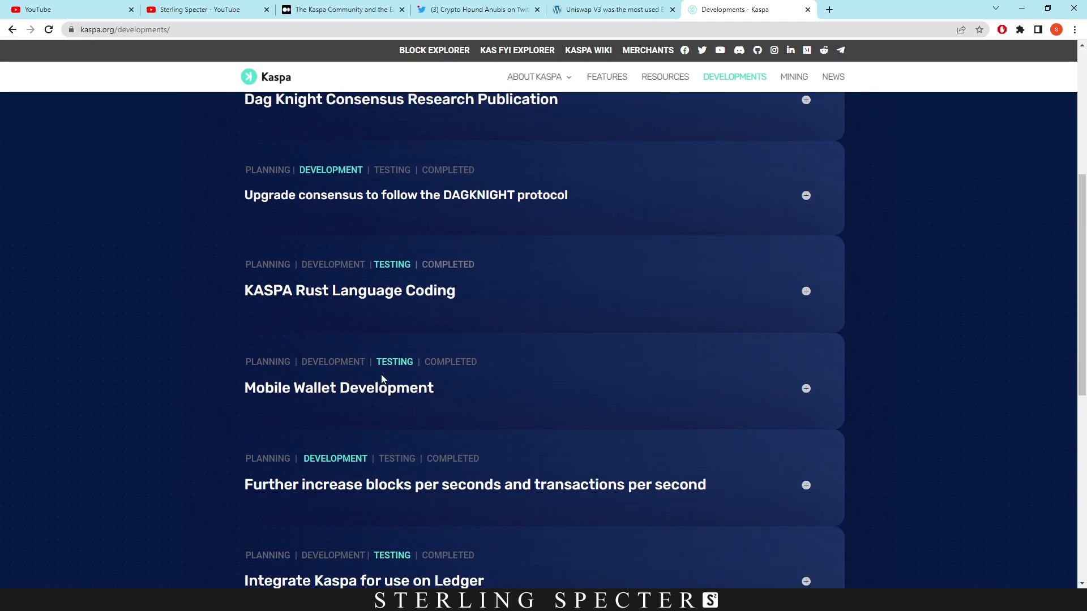
{"action": "mouse_move", "coordinate": [404, 284]}
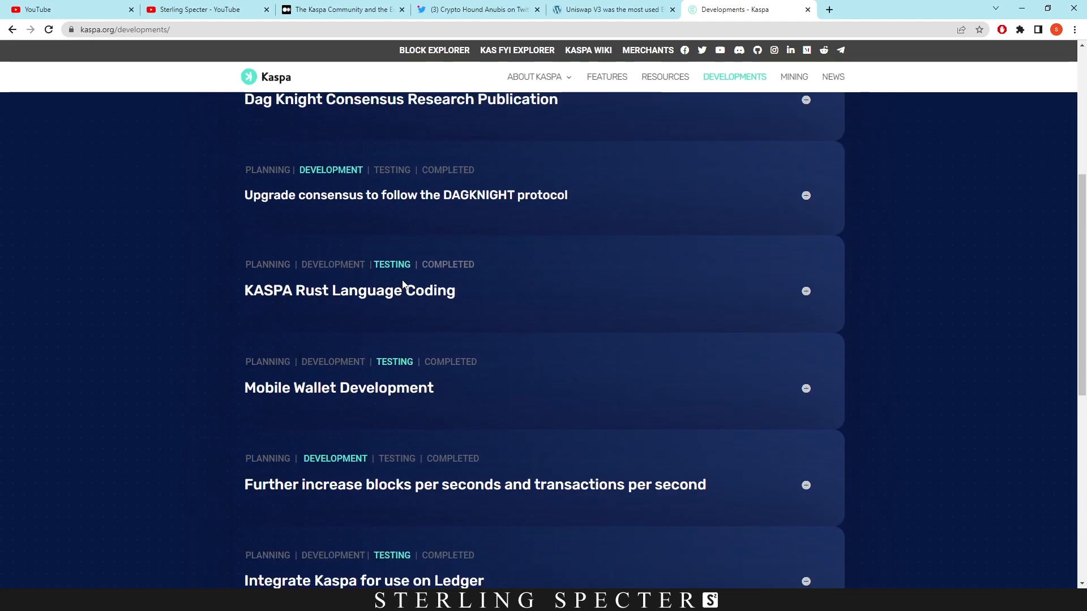
{"action": "scroll", "scroll_direction": "down", "scroll_amount": 3}
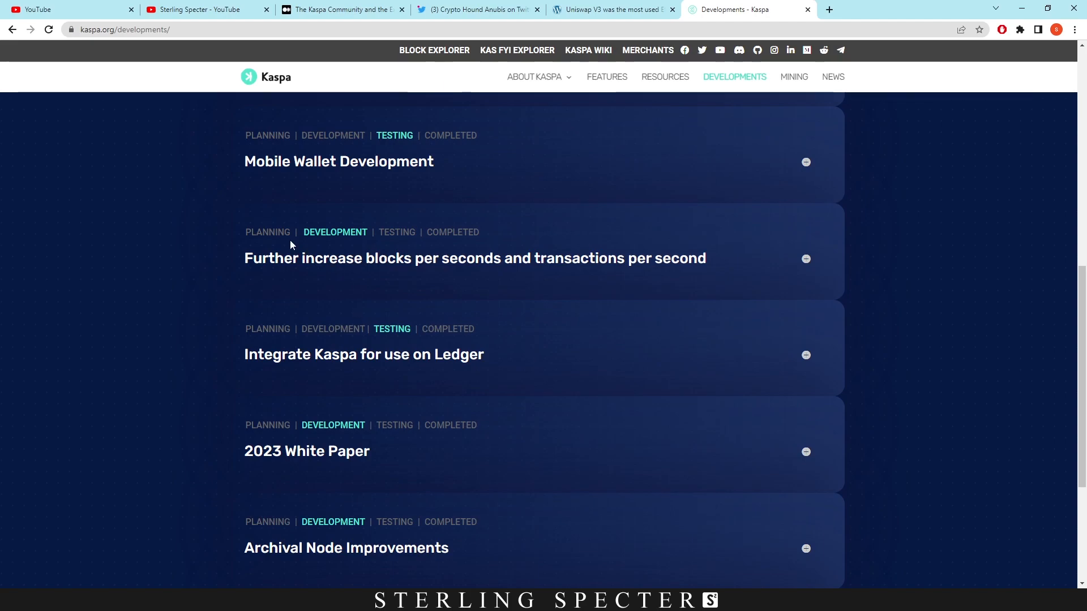
{"action": "scroll", "scroll_direction": "down", "scroll_amount": 3}
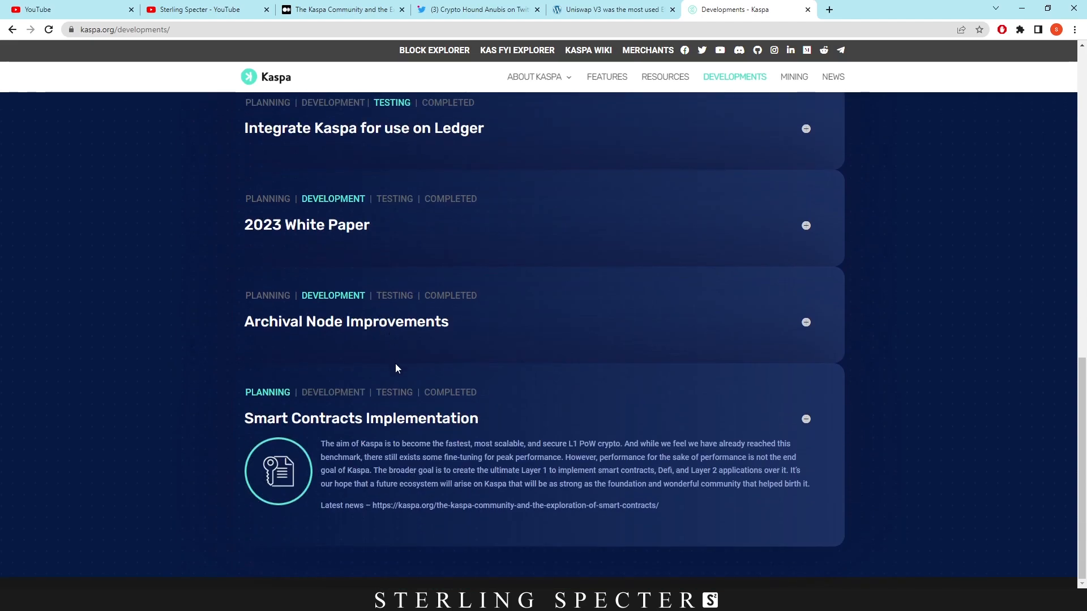
{"action": "mouse_move", "coordinate": [408, 406]}
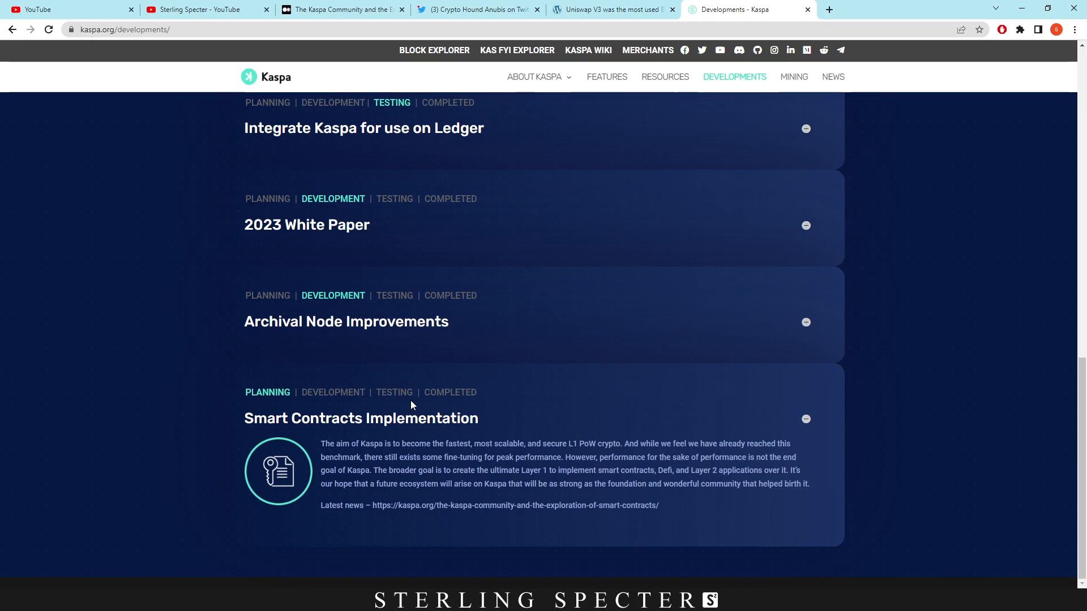
{"action": "mouse_move", "coordinate": [400, 407]}
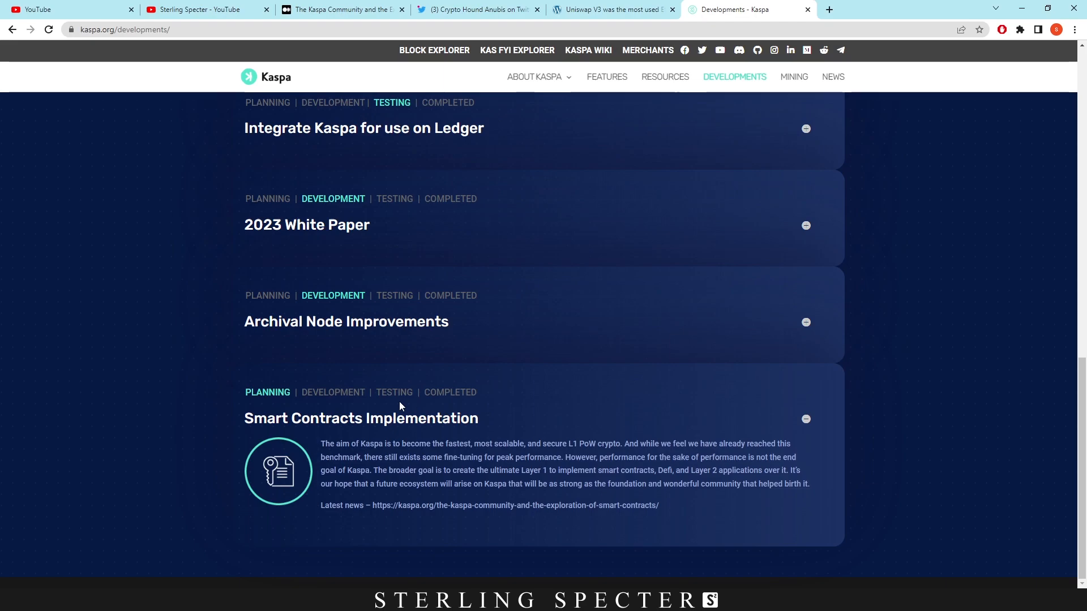
{"action": "scroll", "scroll_direction": "up", "scroll_amount": 3}
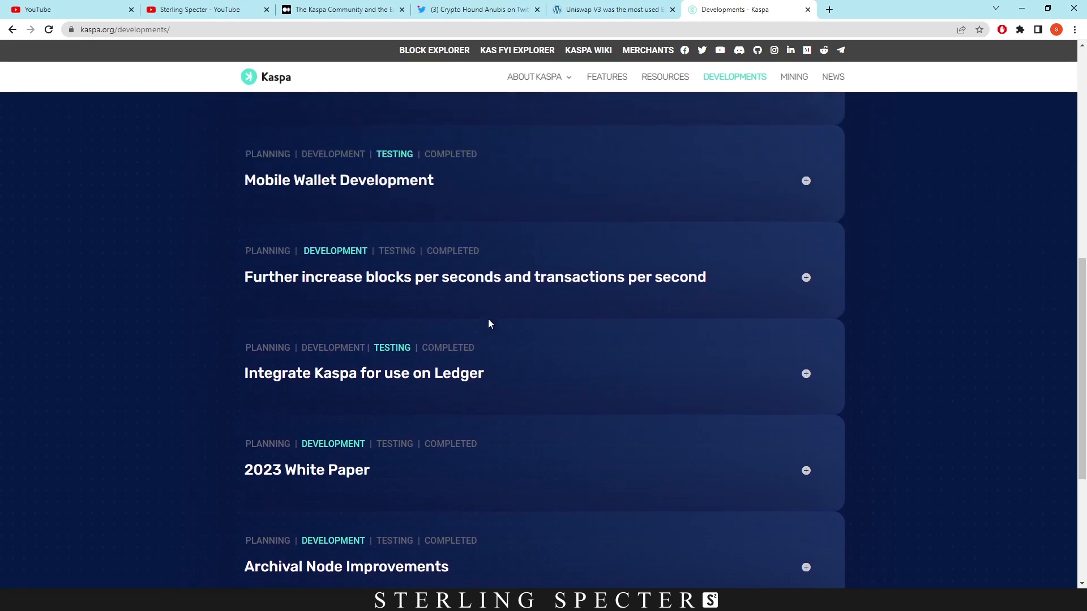
Step: Switch to the Kaspa smart contracts Medium article and read down to hashdag's rollup message and Option 1
{"action": "left_click", "coordinate": [340, 9]}
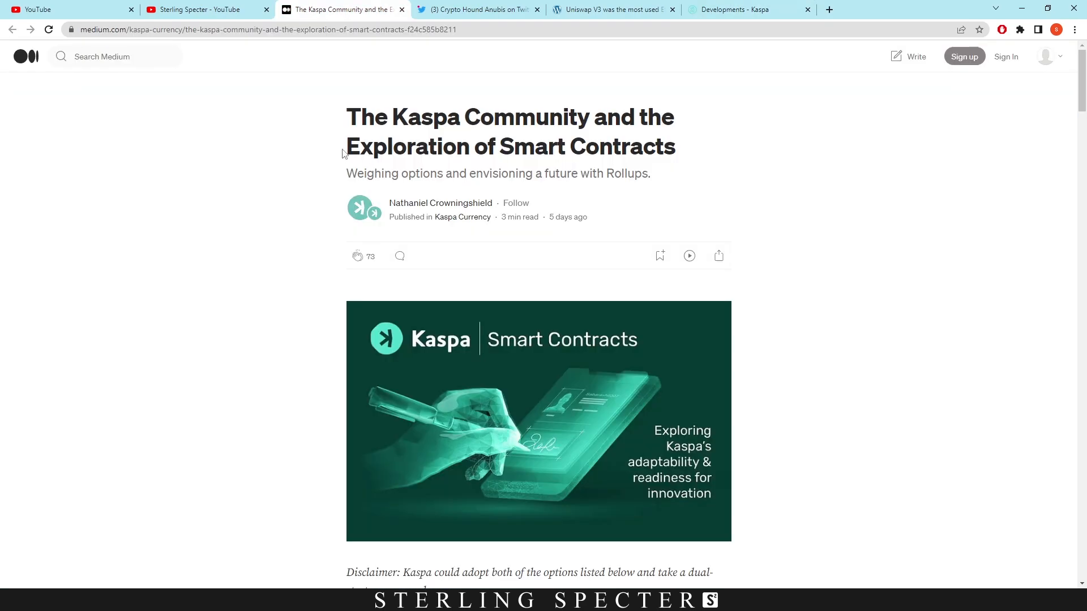
{"action": "mouse_move", "coordinate": [532, 103]}
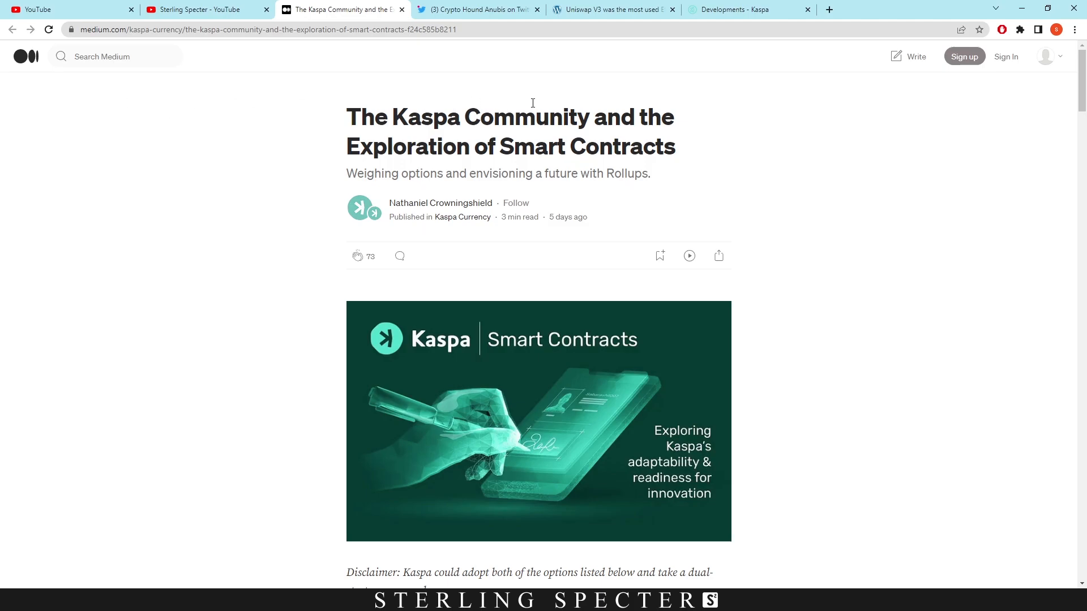
{"action": "mouse_move", "coordinate": [568, 170]}
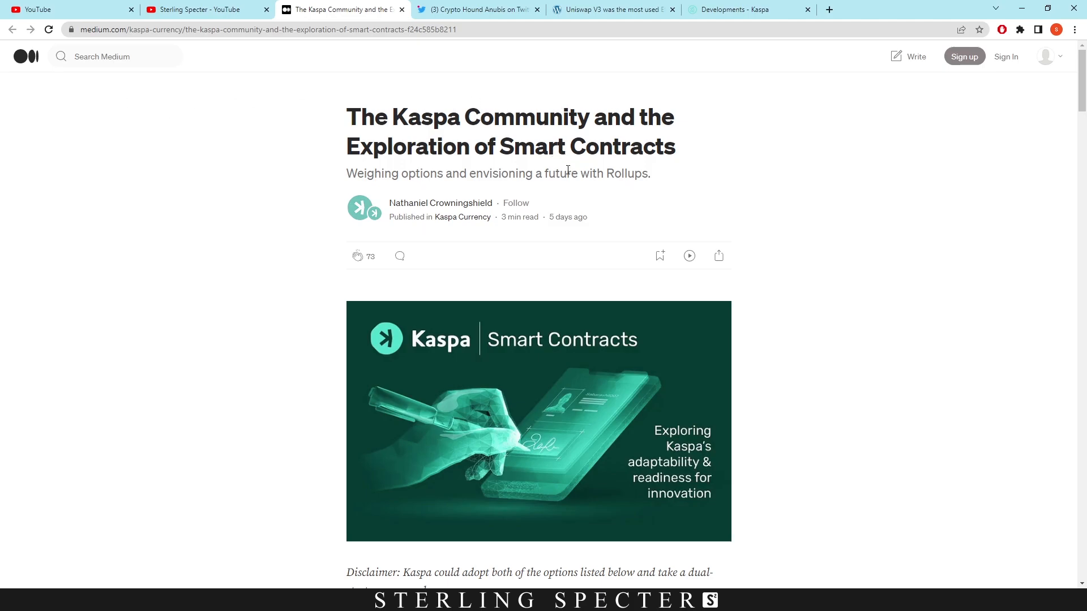
{"action": "mouse_move", "coordinate": [309, 217]}
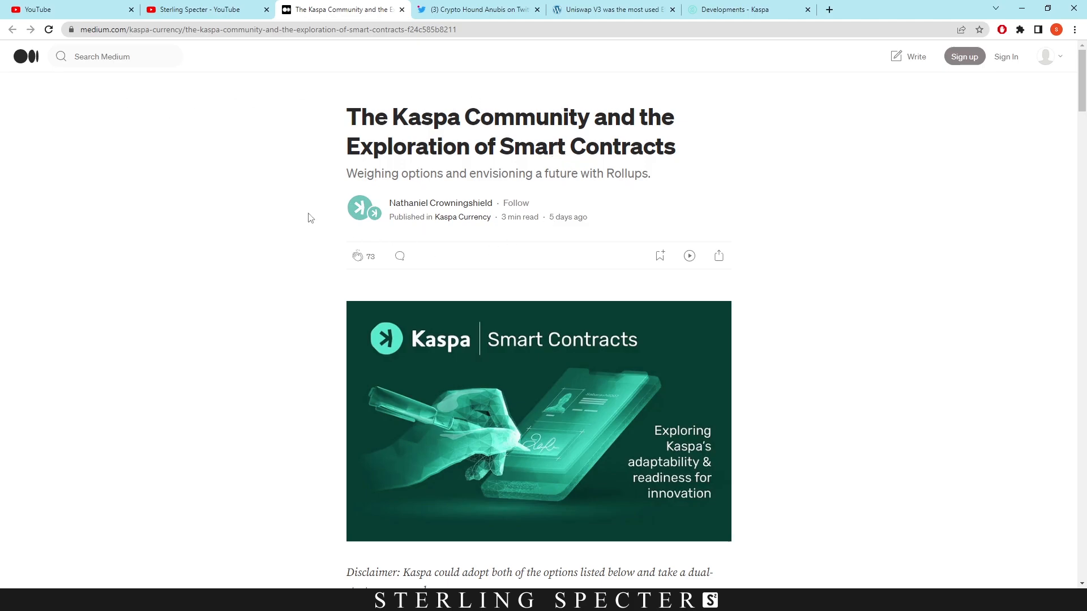
{"action": "scroll", "scroll_direction": "down", "scroll_amount": 3}
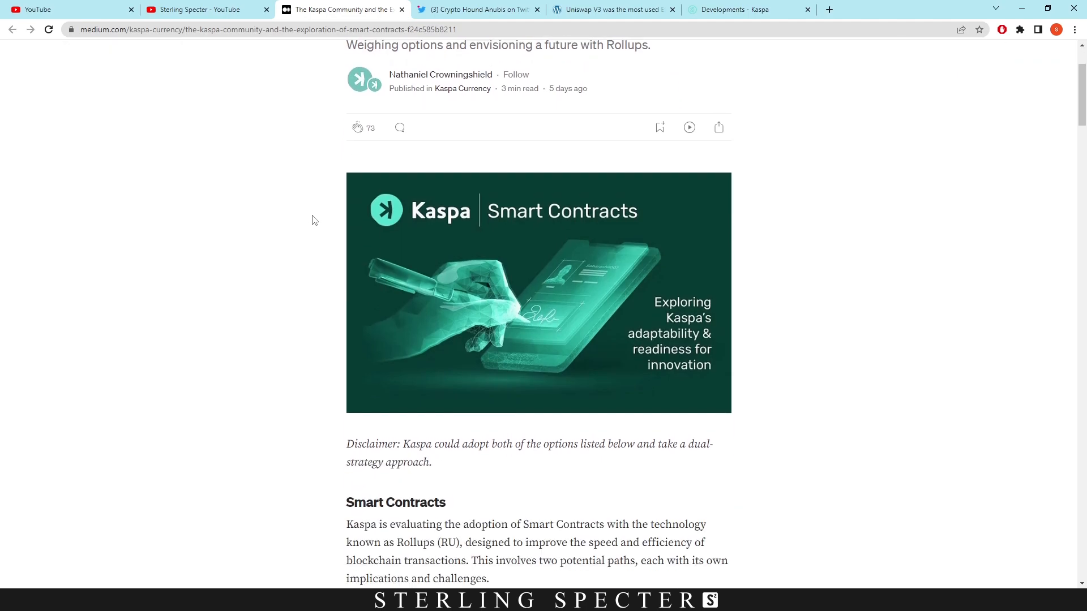
{"action": "scroll", "scroll_direction": "down", "scroll_amount": 3}
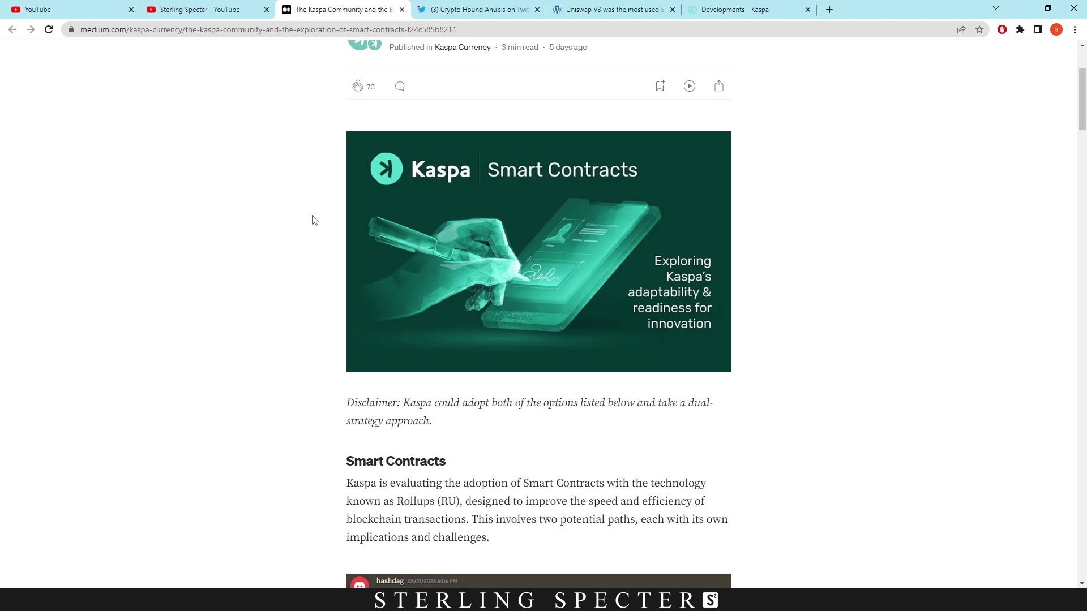
{"action": "scroll", "scroll_direction": "down", "scroll_amount": 3}
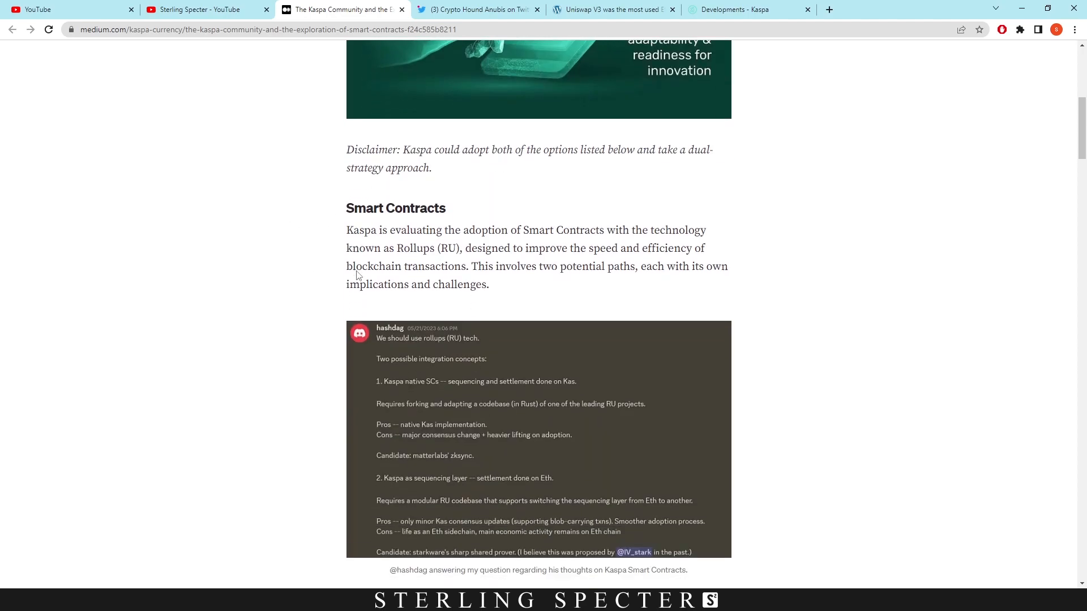
{"action": "scroll", "scroll_direction": "down", "scroll_amount": 3}
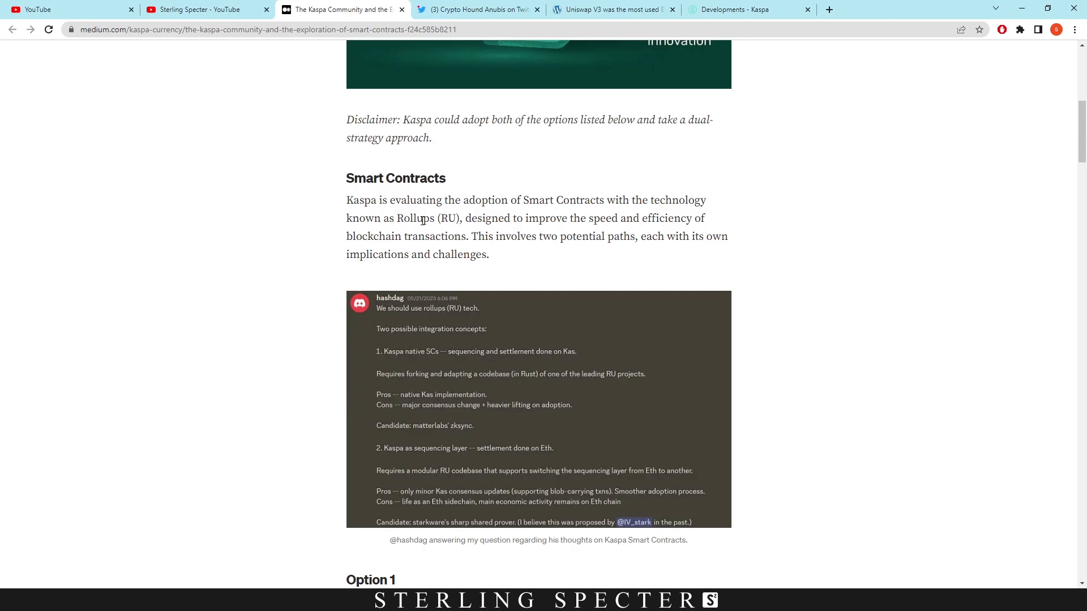
{"action": "scroll", "scroll_direction": "down", "scroll_amount": 3}
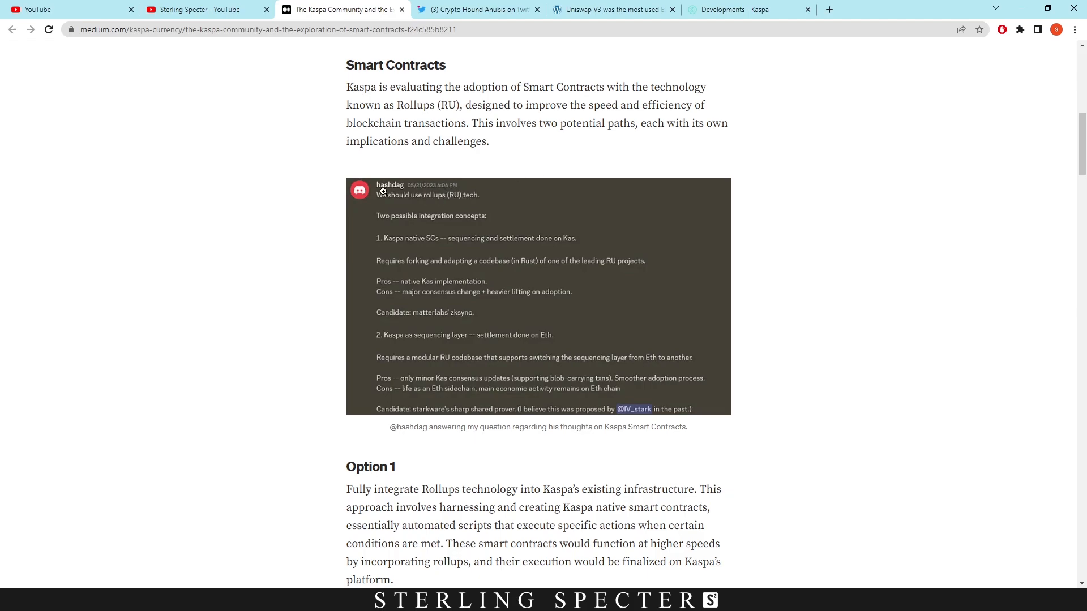
{"action": "mouse_move", "coordinate": [484, 225]}
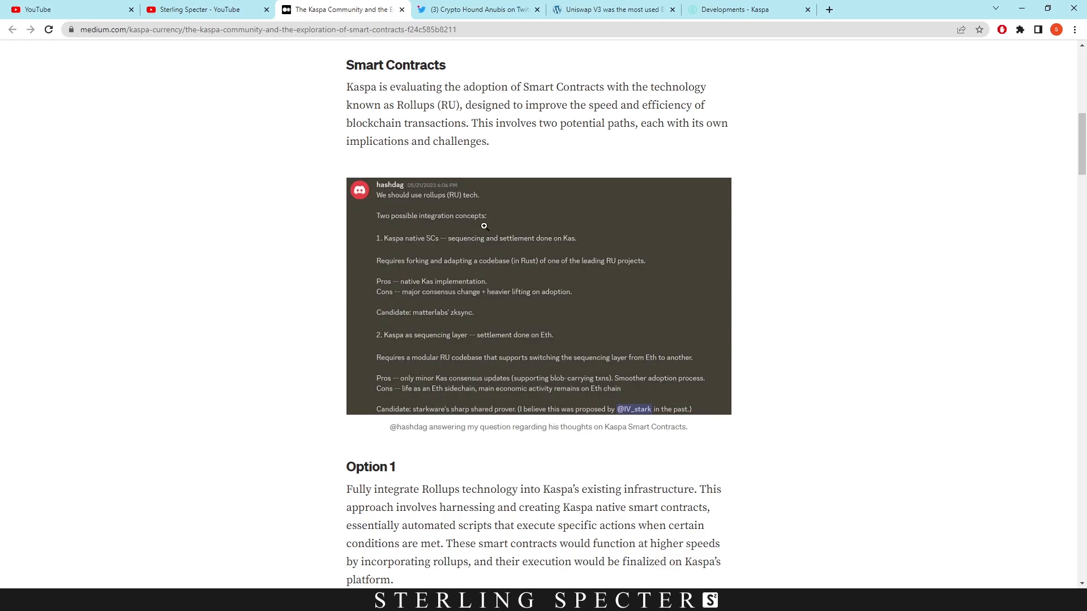
{"action": "mouse_move", "coordinate": [370, 249]}
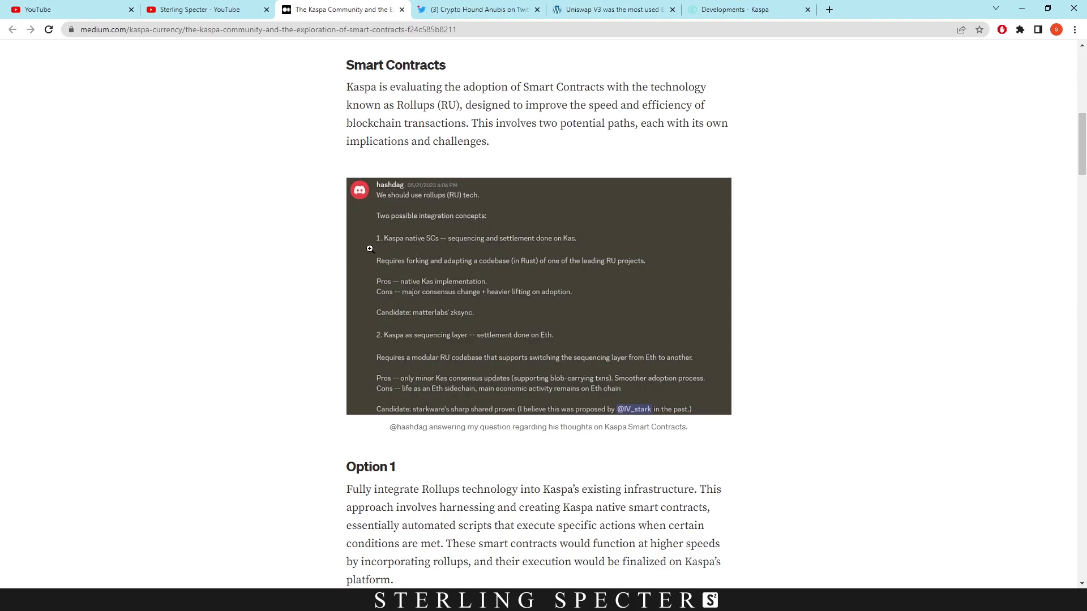
{"action": "mouse_move", "coordinate": [383, 340]}
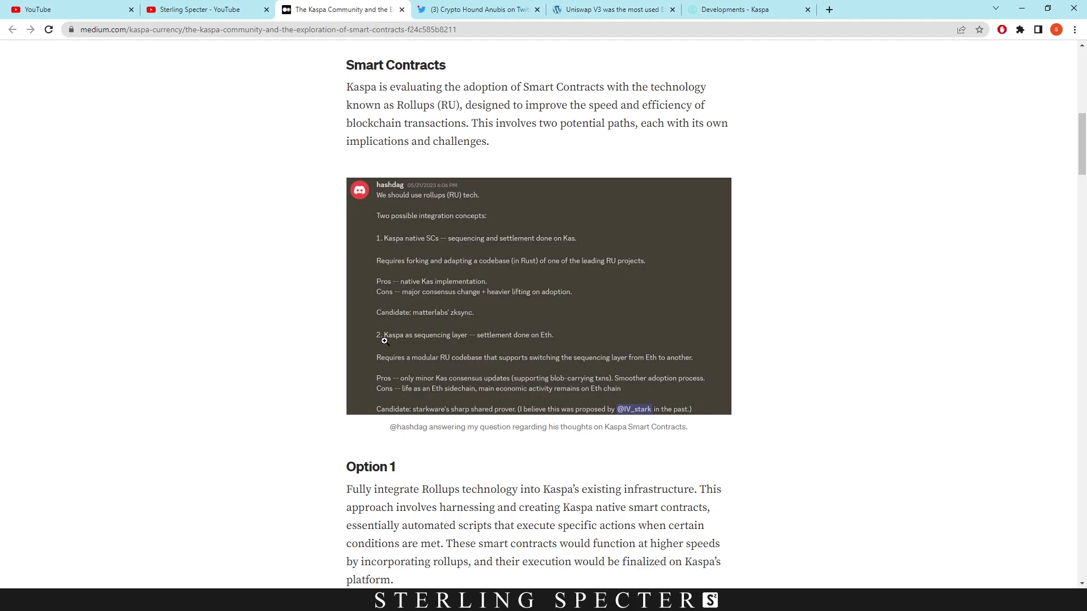
{"action": "mouse_move", "coordinate": [484, 344]}
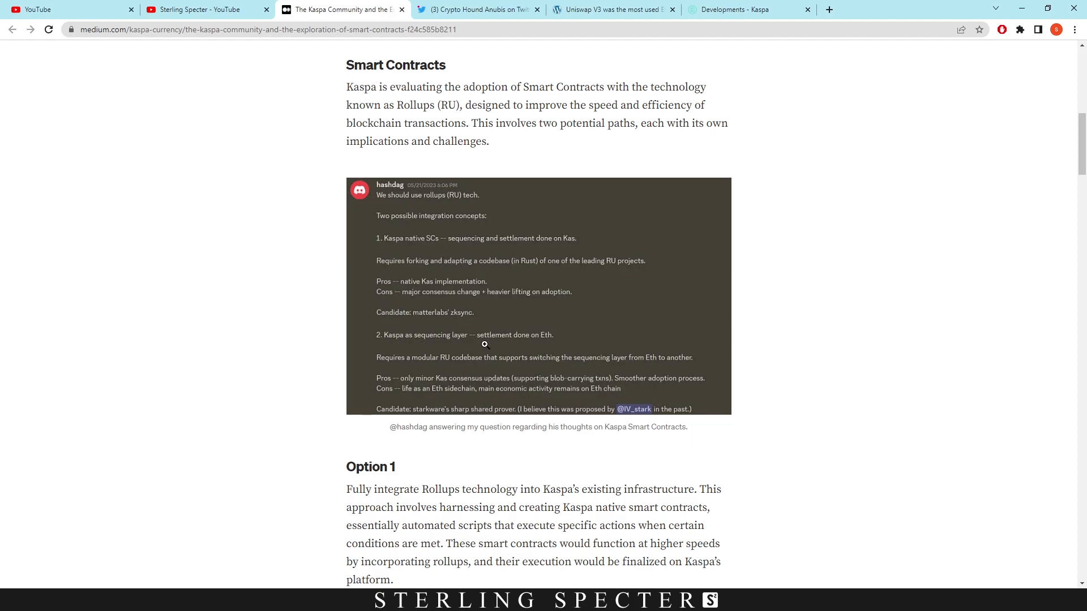
{"action": "scroll", "scroll_direction": "down", "scroll_amount": 3}
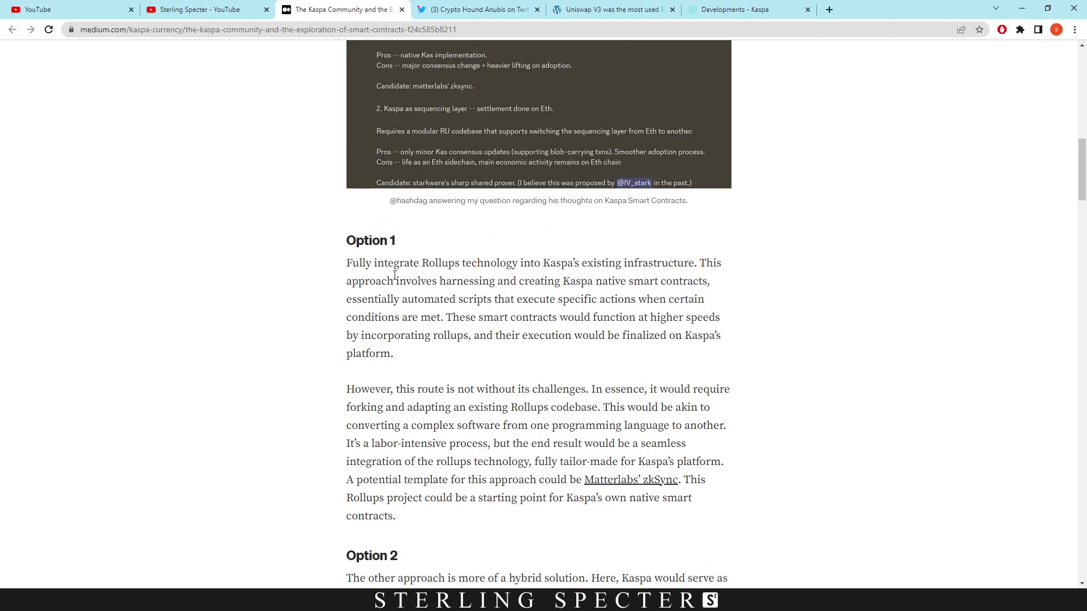
{"action": "mouse_move", "coordinate": [506, 271]}
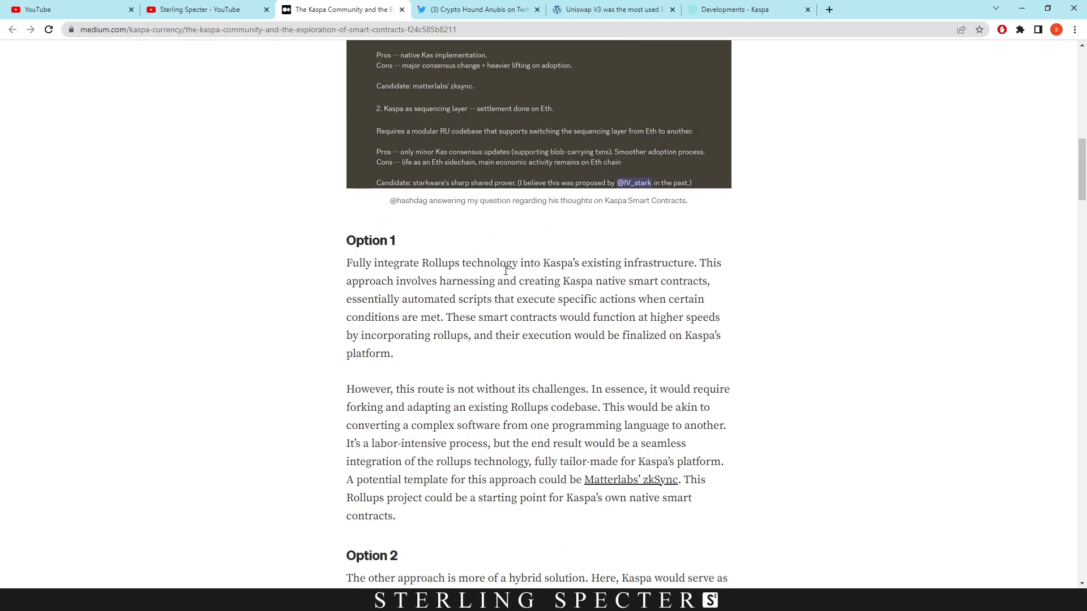
{"action": "mouse_move", "coordinate": [695, 262]}
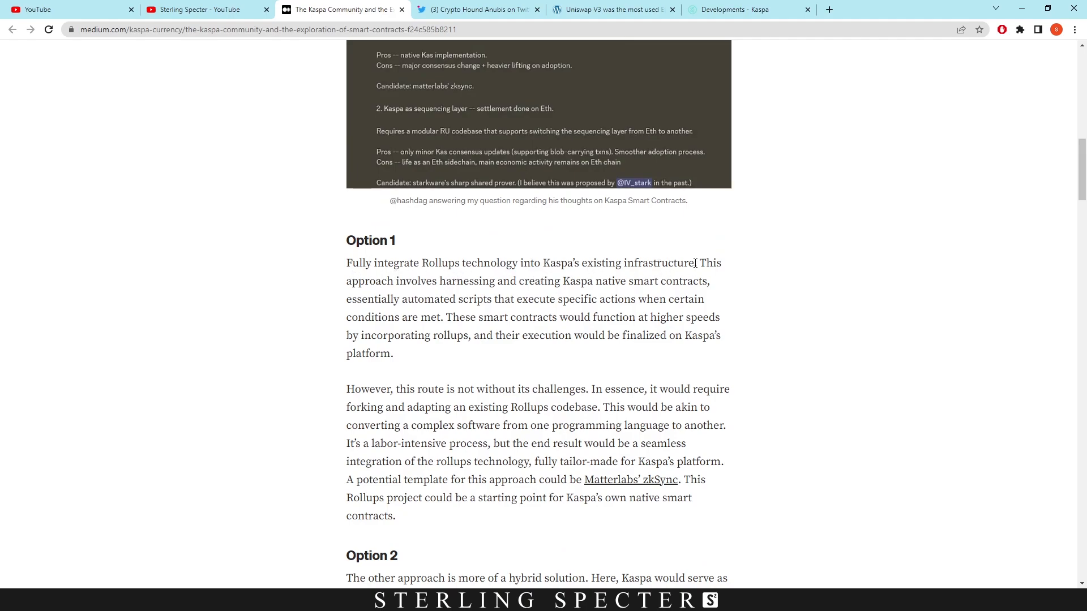
{"action": "scroll", "scroll_direction": "down", "scroll_amount": 3}
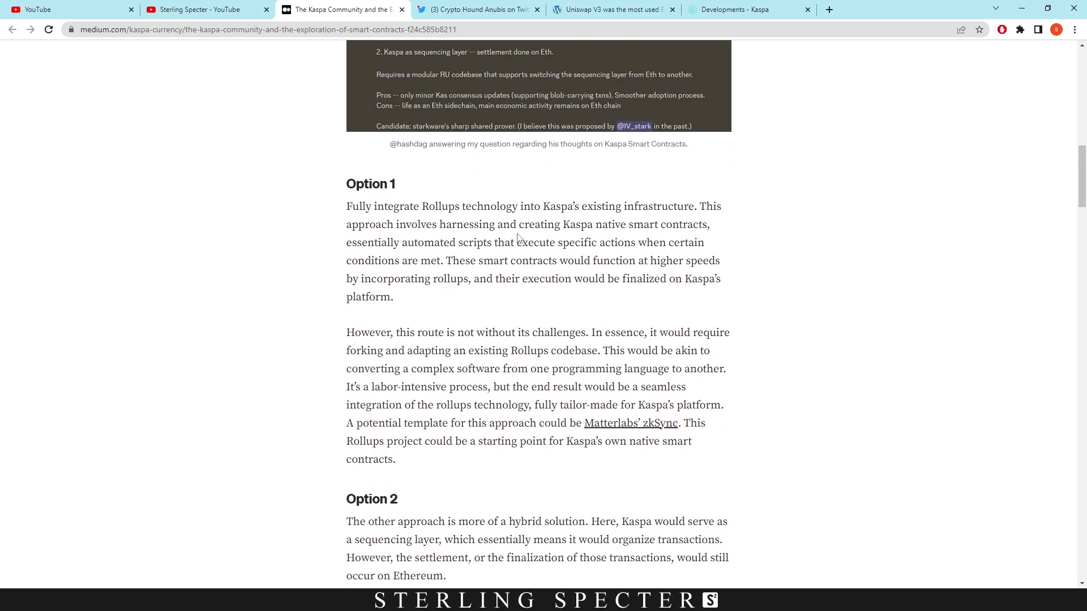
{"action": "mouse_move", "coordinate": [586, 246]}
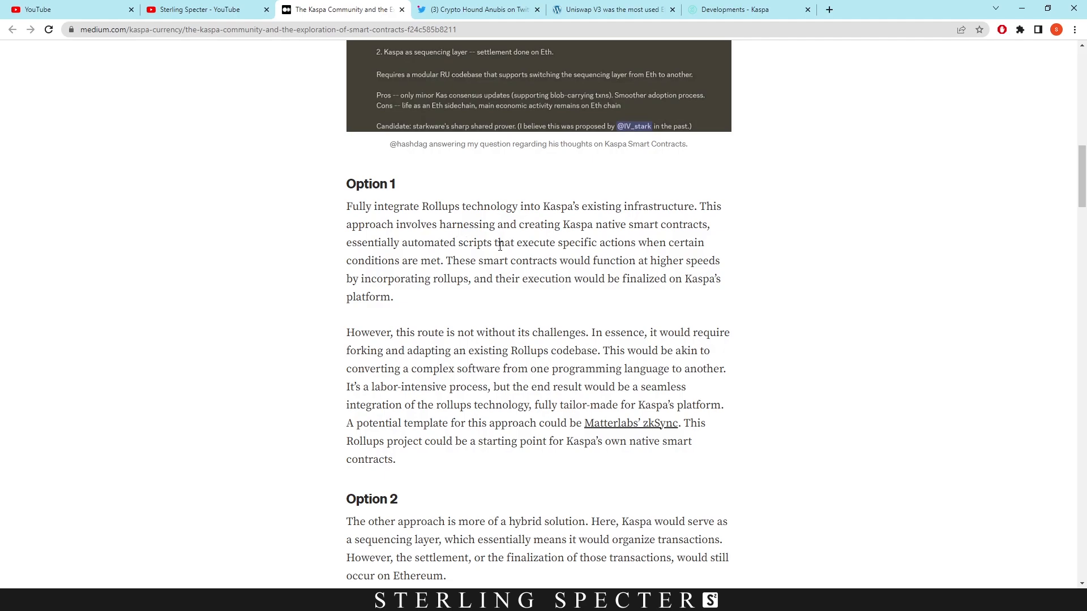
{"action": "mouse_move", "coordinate": [617, 238]}
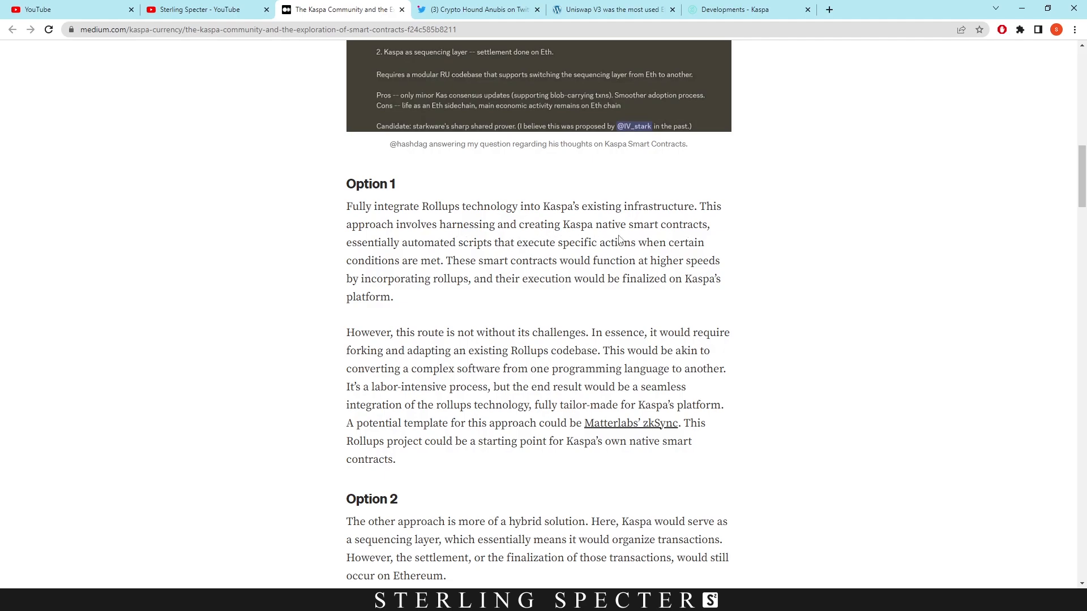
{"action": "mouse_move", "coordinate": [539, 259]}
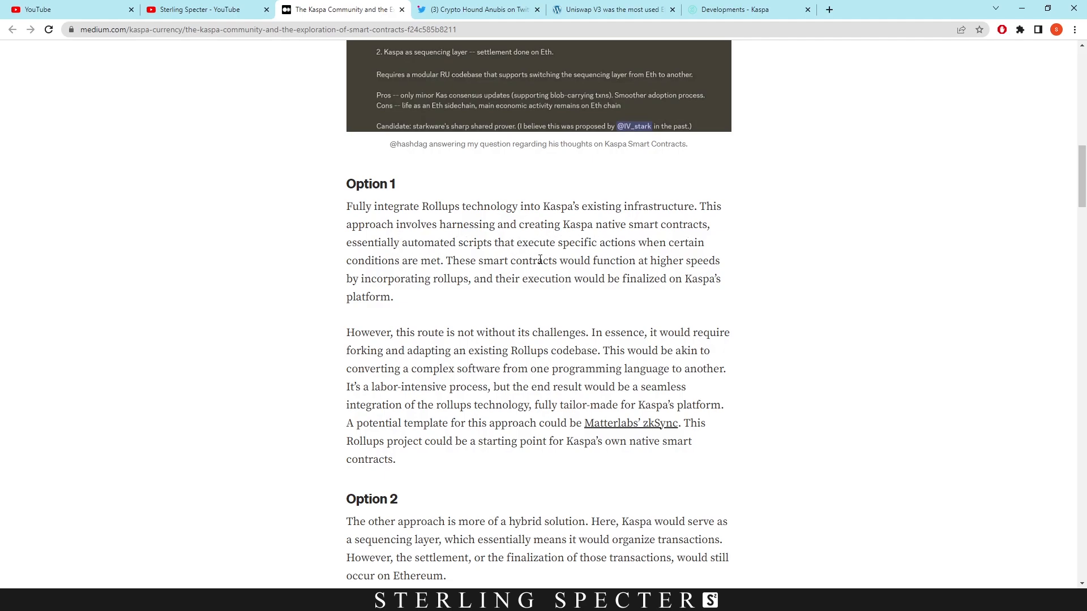
{"action": "mouse_move", "coordinate": [386, 278]}
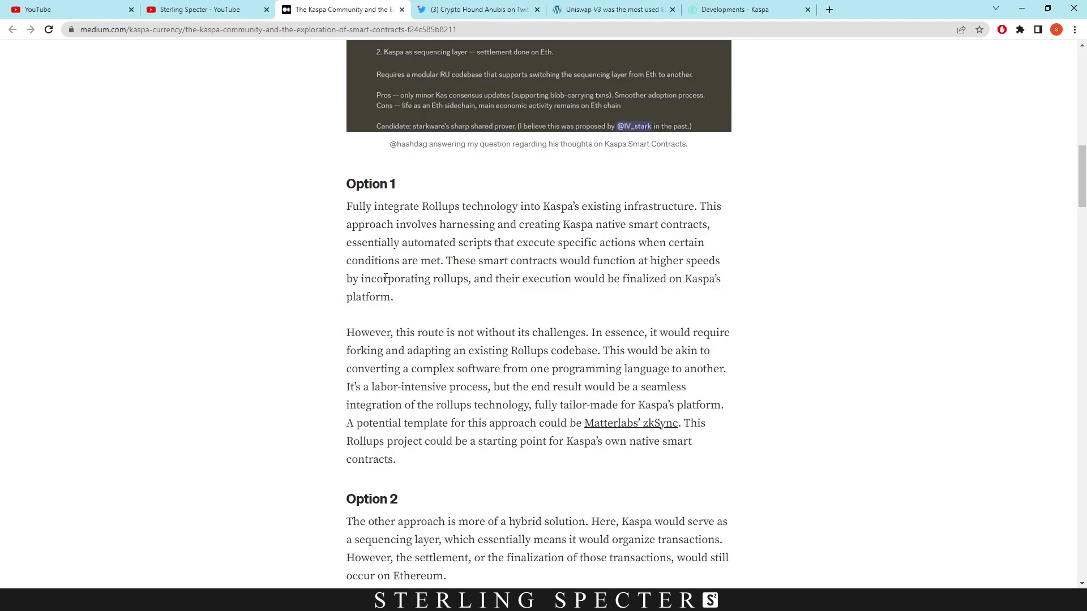
{"action": "mouse_move", "coordinate": [622, 284]}
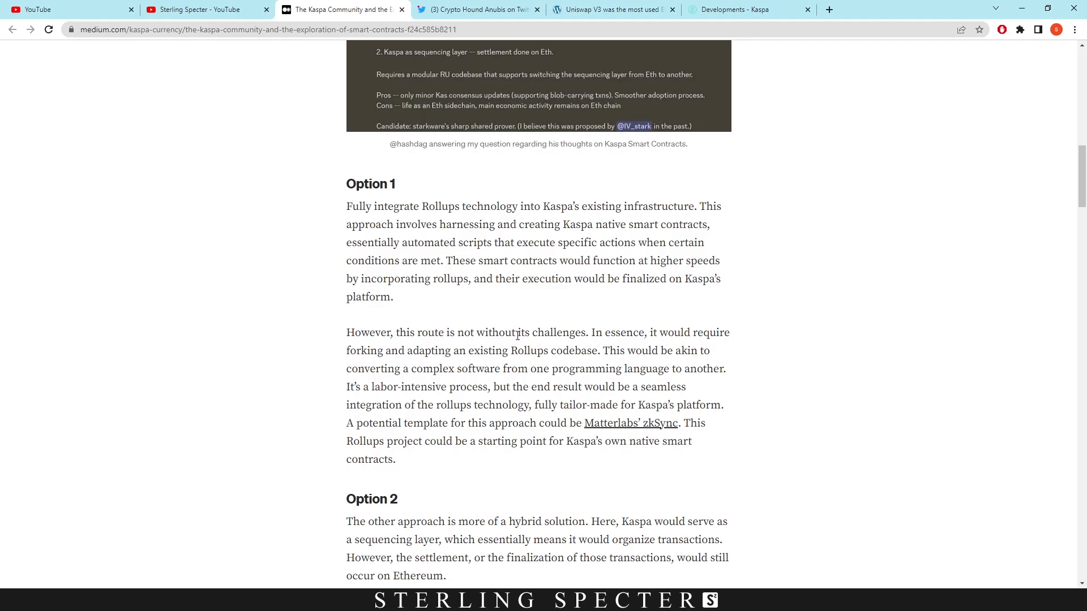
{"action": "mouse_move", "coordinate": [408, 346]}
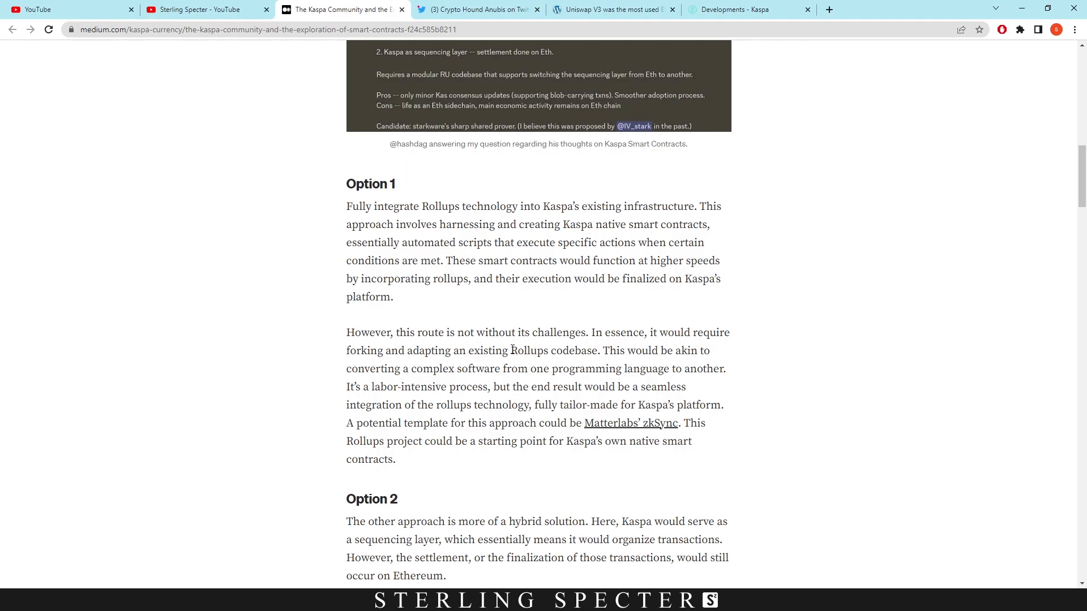
{"action": "mouse_move", "coordinate": [308, 371]}
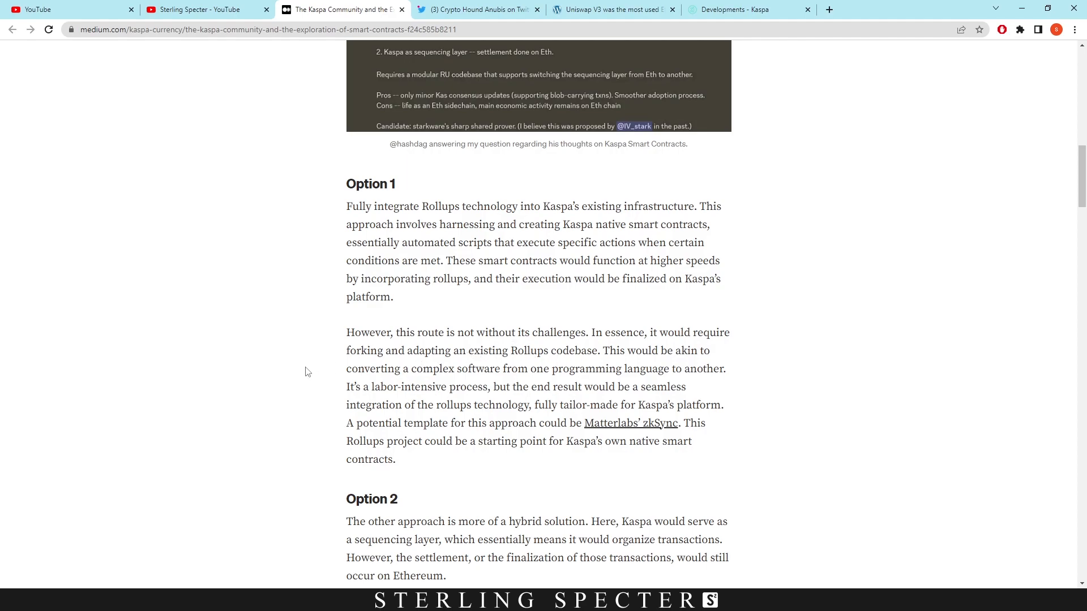
{"action": "mouse_move", "coordinate": [331, 376]}
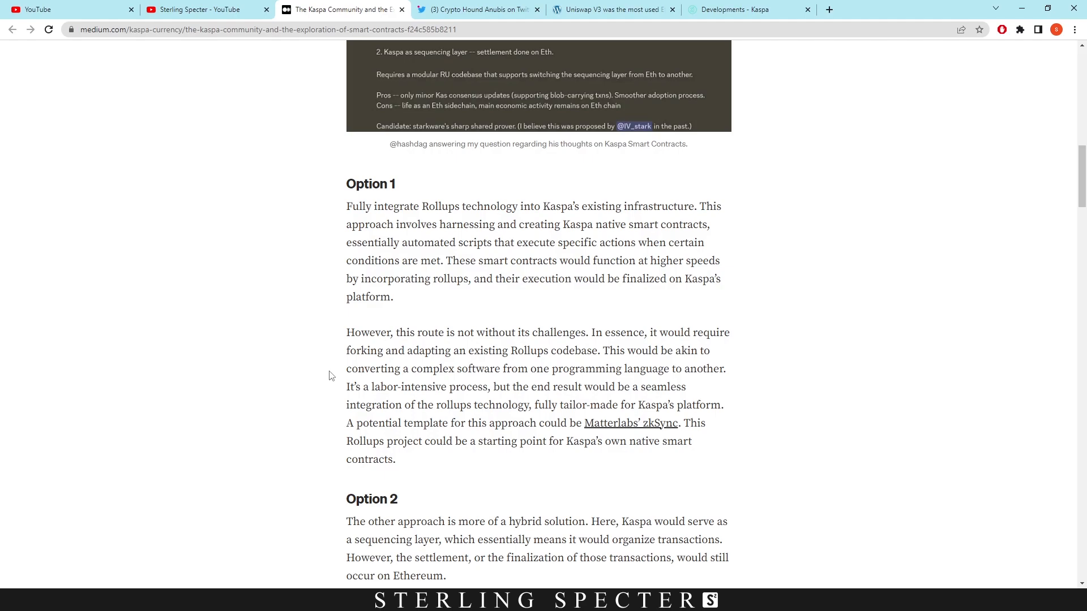
{"action": "mouse_move", "coordinate": [347, 385]}
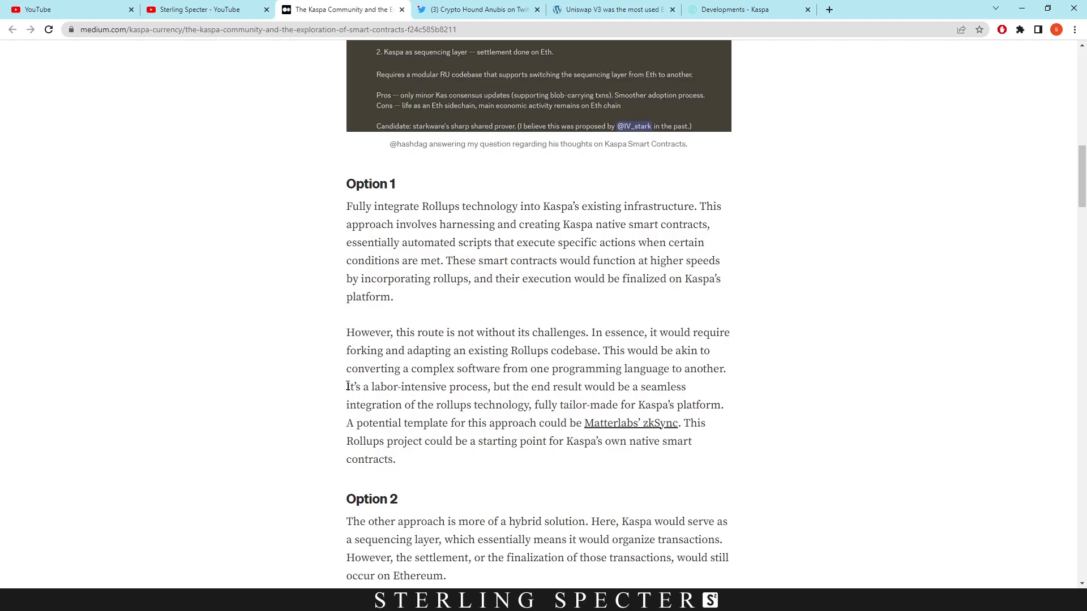
{"action": "scroll", "scroll_direction": "down", "scroll_amount": 3}
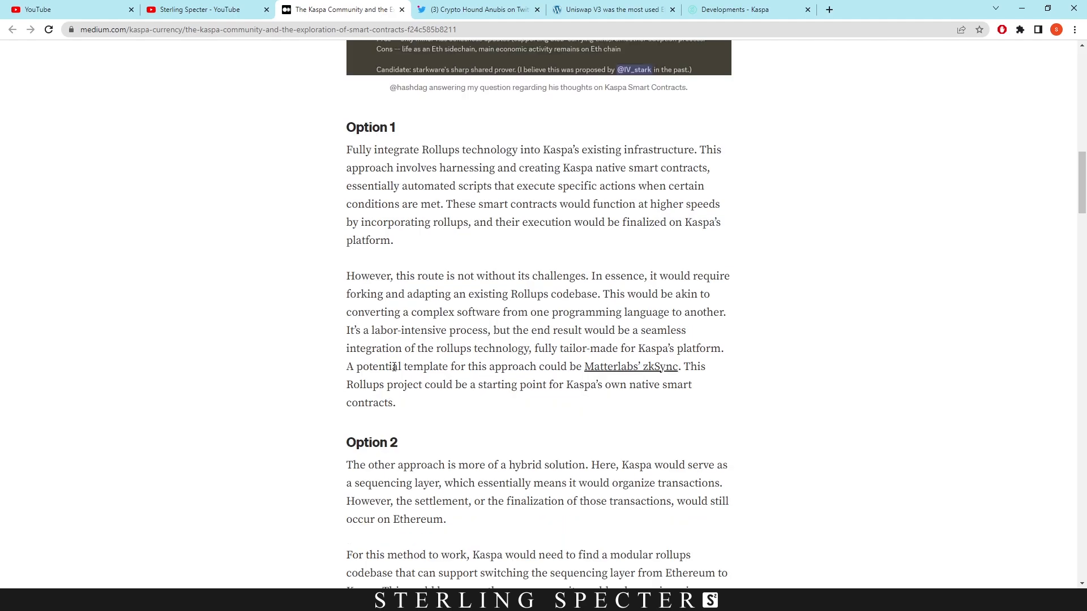
{"action": "mouse_move", "coordinate": [630, 367]}
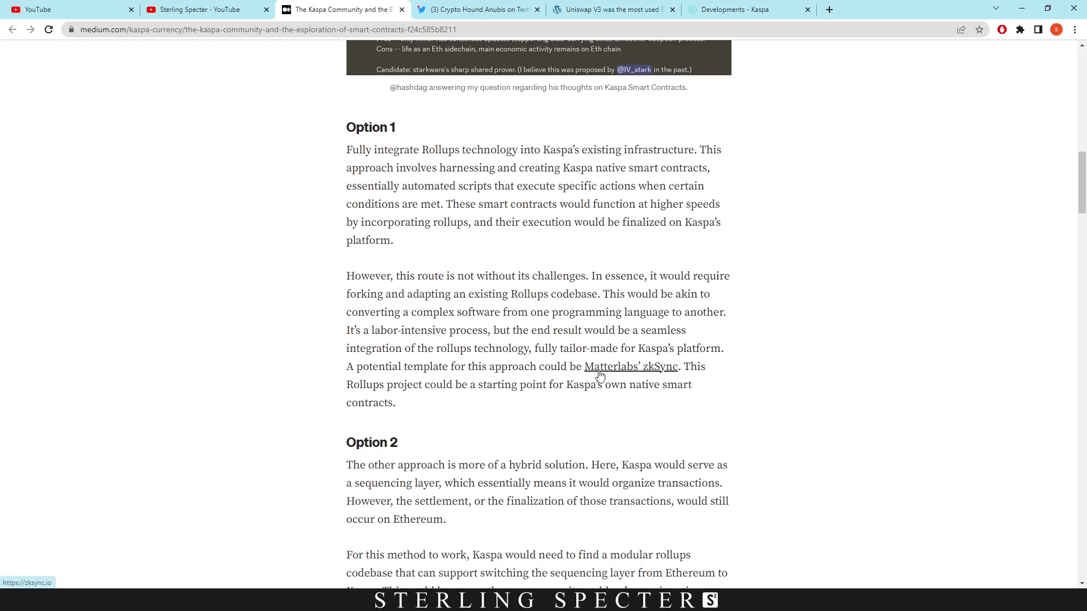
{"action": "mouse_move", "coordinate": [475, 355]}
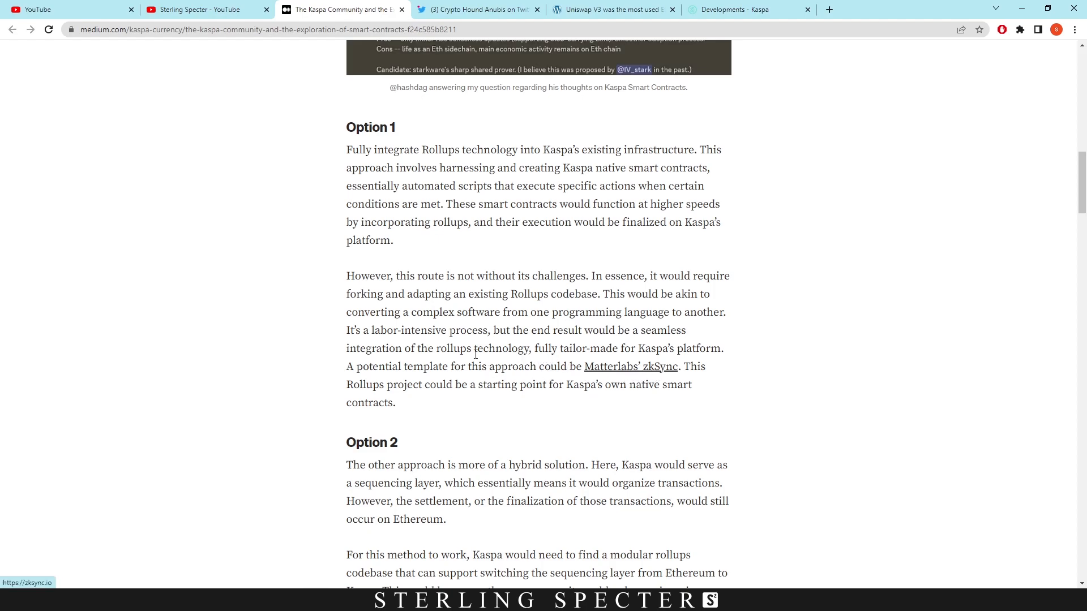
{"action": "mouse_move", "coordinate": [592, 382]}
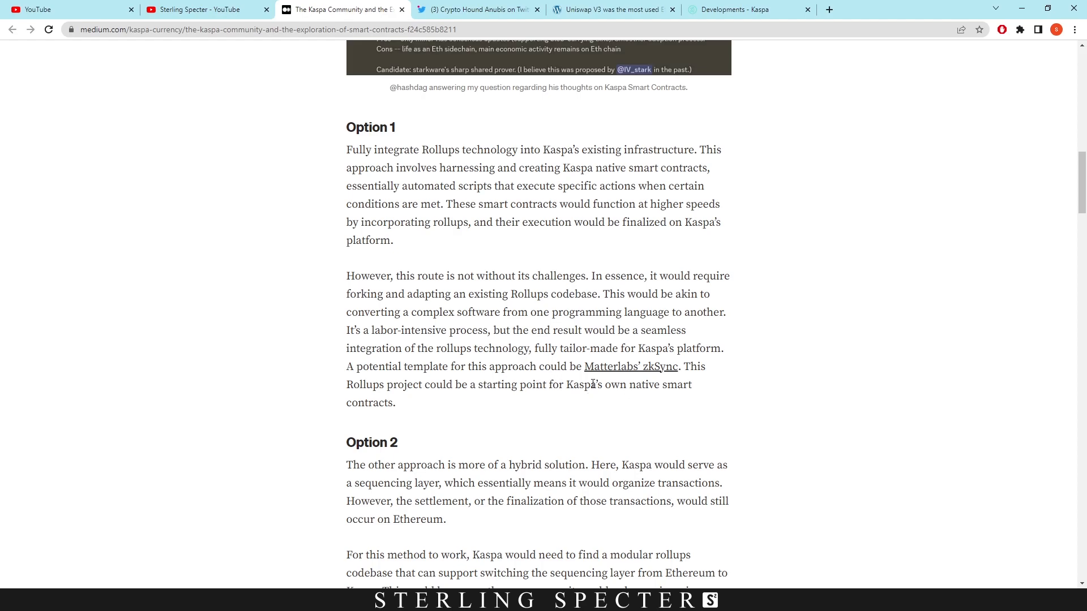
{"action": "mouse_move", "coordinate": [641, 373]}
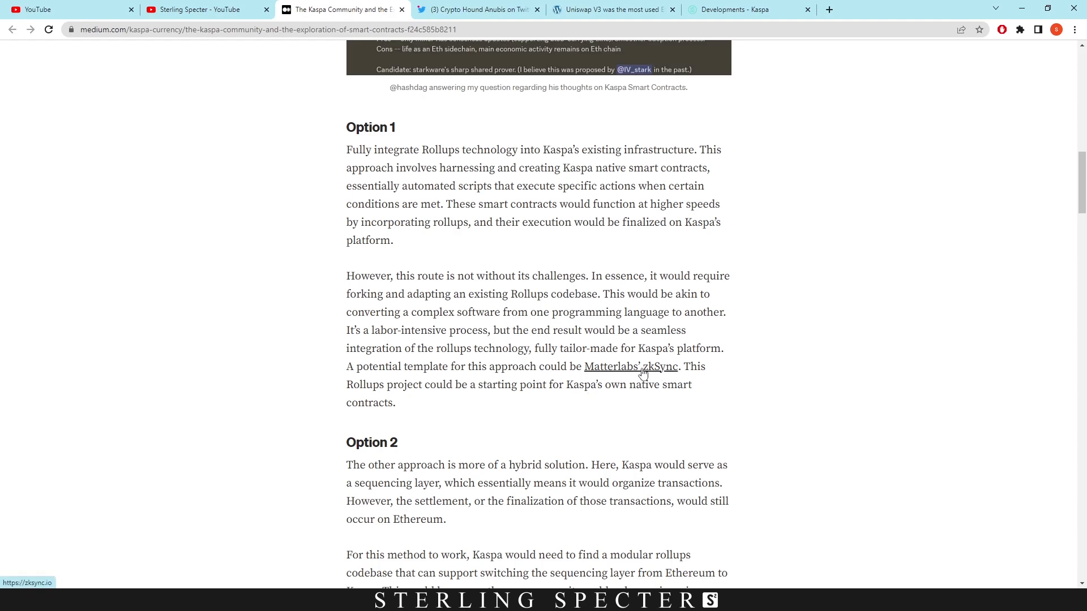
Step: Open and browse the Matterlabs zkSync Era site, then return to the Medium article
{"action": "left_click", "coordinate": [630, 367]}
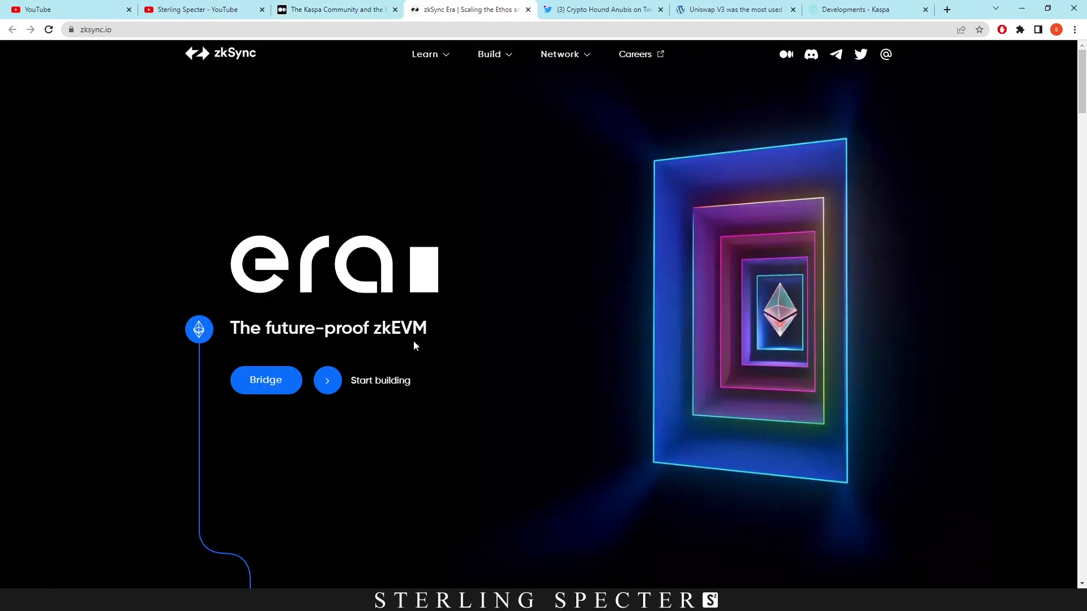
{"action": "scroll", "scroll_direction": "down", "scroll_amount": 3}
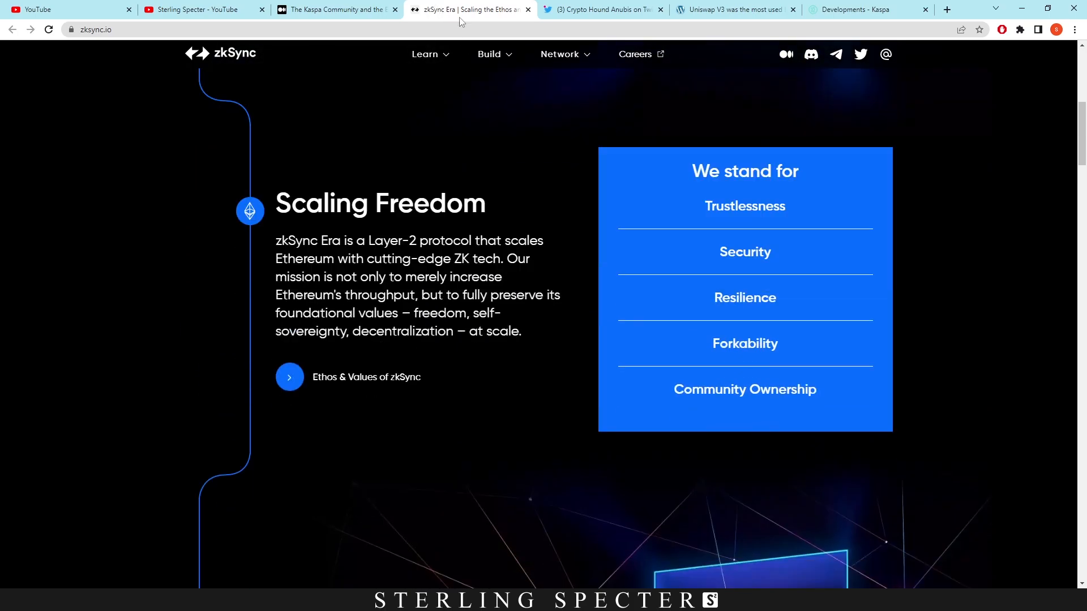
{"action": "left_click", "coordinate": [336, 9]}
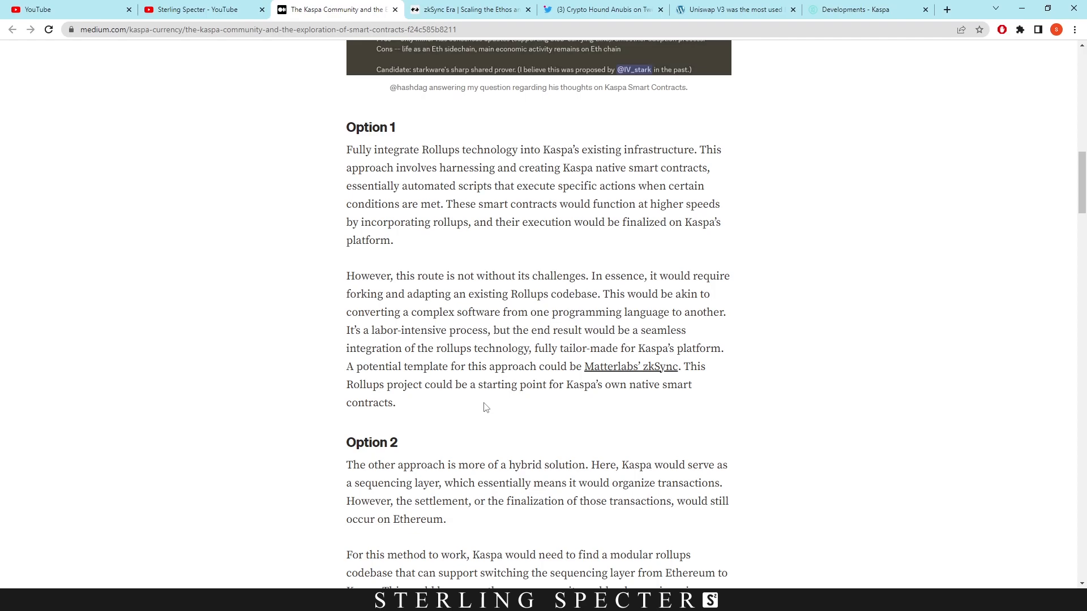
Step: Scroll the Kaspa article to Option 2, the hybrid sequencing approach modeled on Starkware's Sharp Shared Prover
{"action": "scroll", "scroll_direction": "down", "scroll_amount": 3}
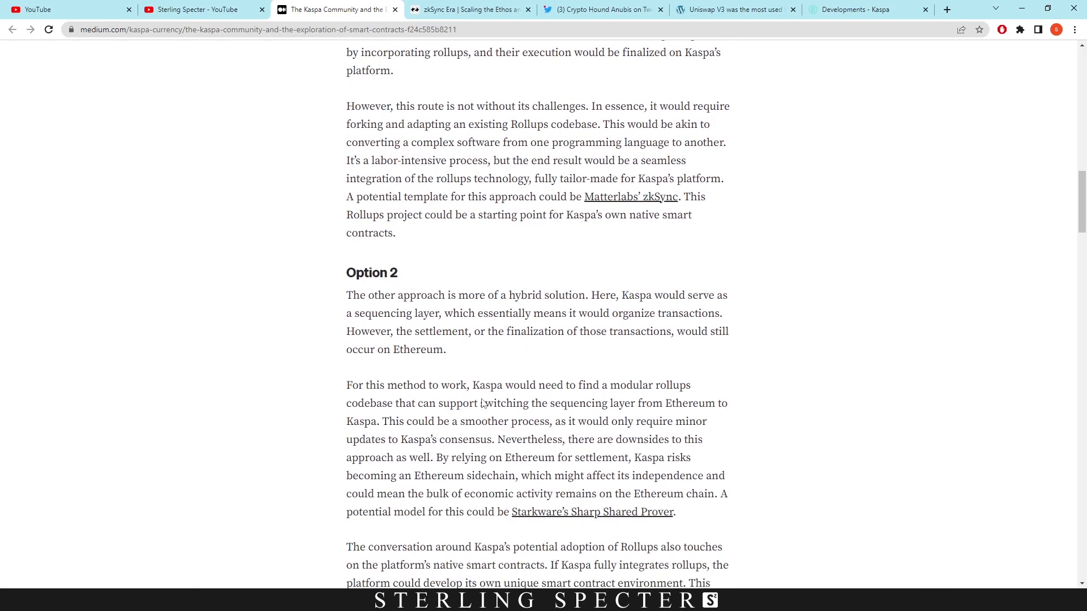
{"action": "scroll", "scroll_direction": "down", "scroll_amount": 3}
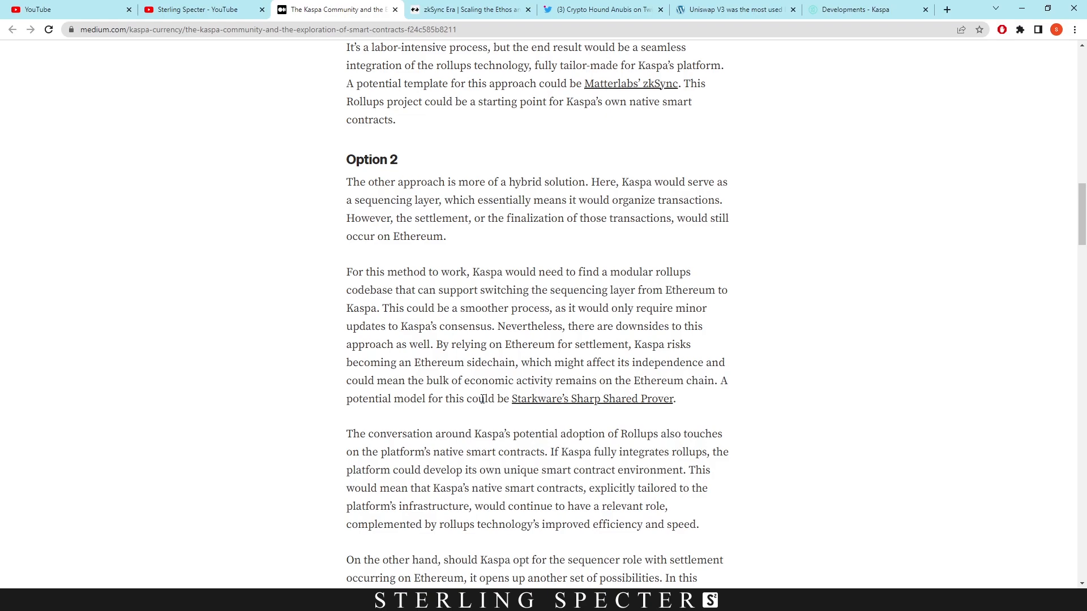
{"action": "mouse_move", "coordinate": [404, 231]}
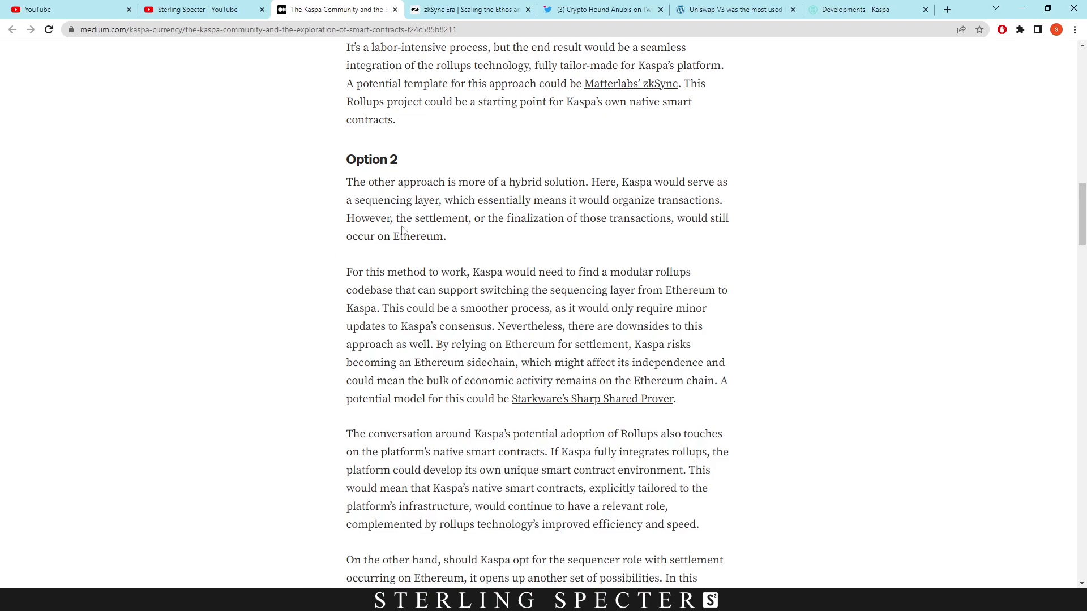
{"action": "mouse_move", "coordinate": [662, 213]}
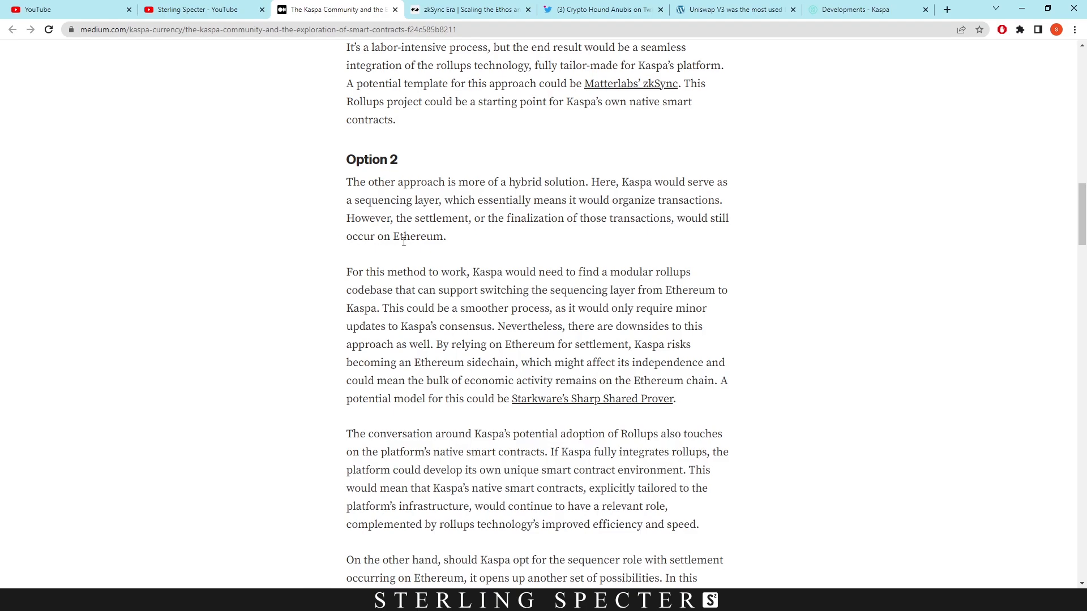
{"action": "mouse_move", "coordinate": [391, 271]}
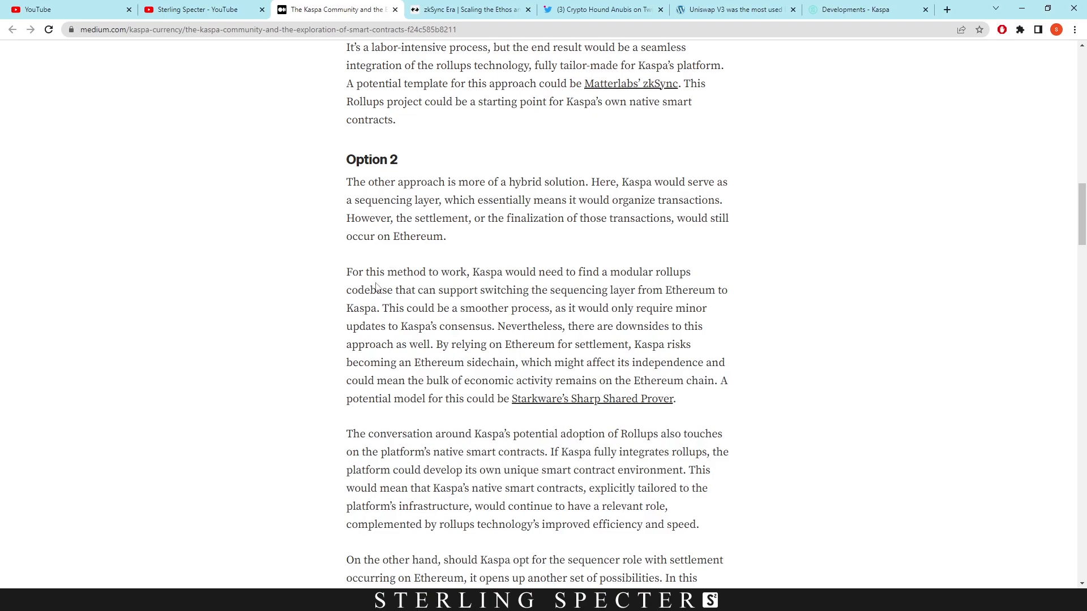
{"action": "mouse_move", "coordinate": [606, 287]}
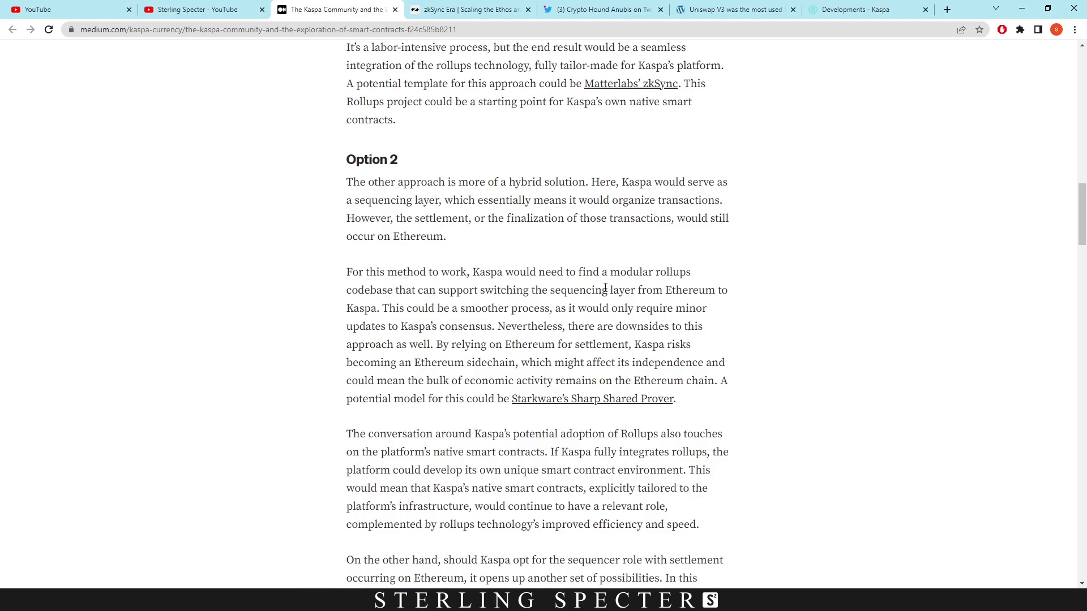
{"action": "mouse_move", "coordinate": [373, 290]}
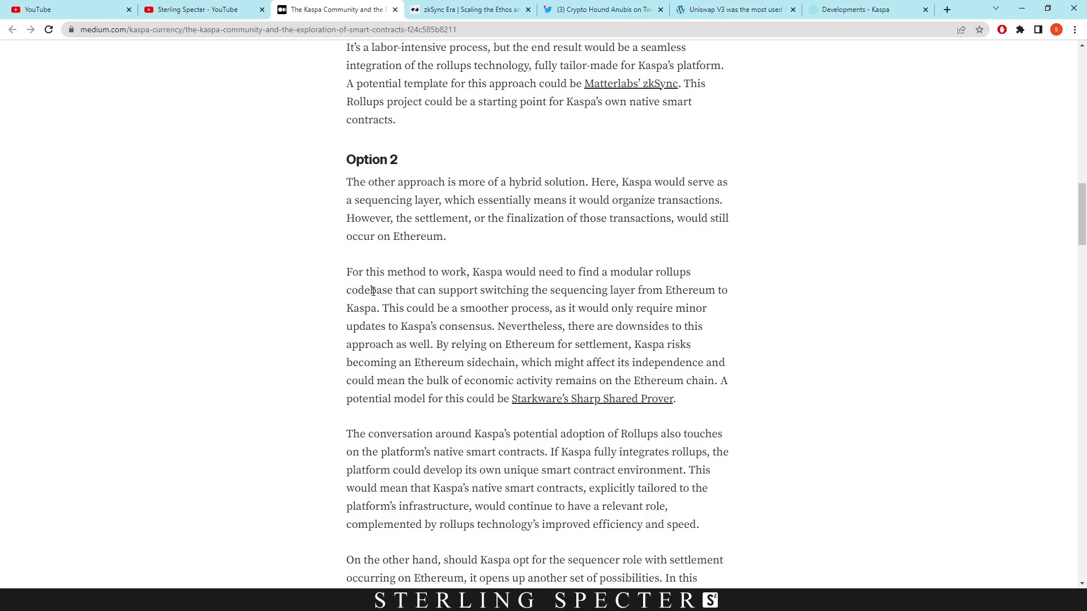
{"action": "mouse_move", "coordinate": [677, 286]}
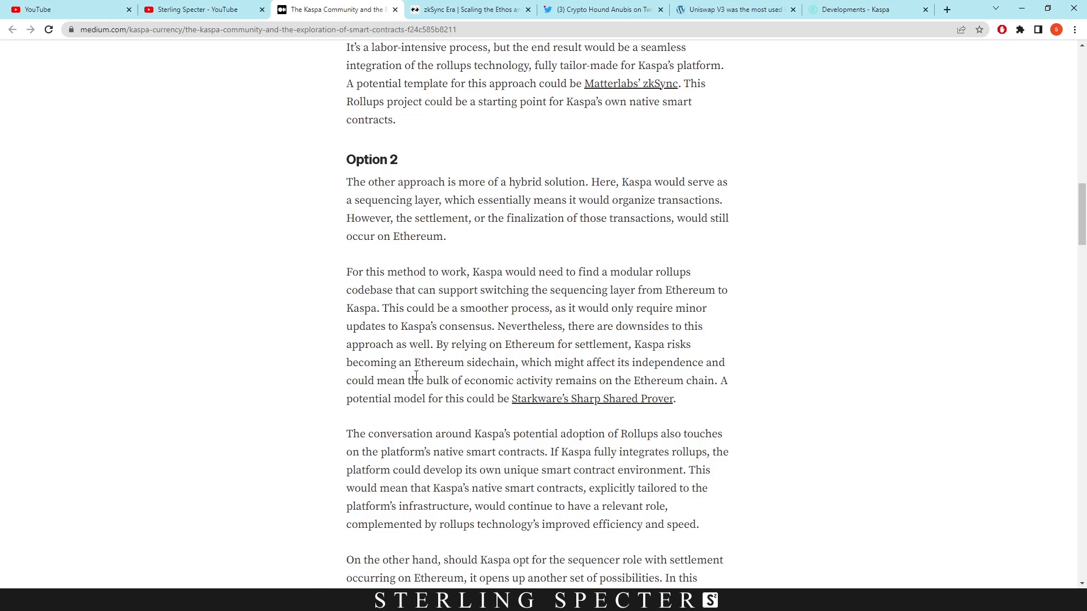
{"action": "mouse_move", "coordinate": [651, 368]}
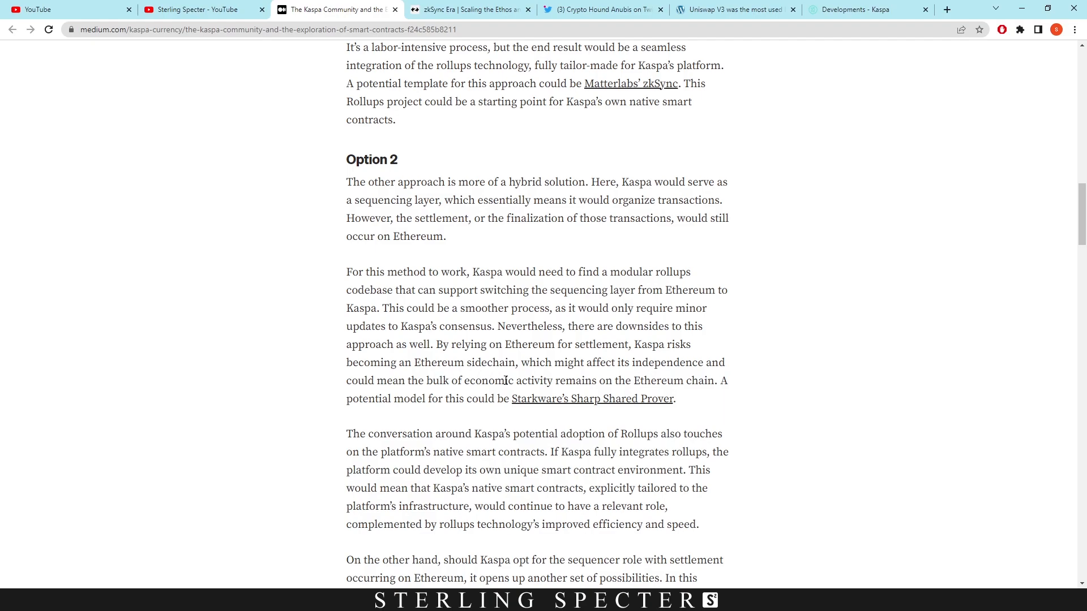
{"action": "mouse_move", "coordinate": [603, 401]}
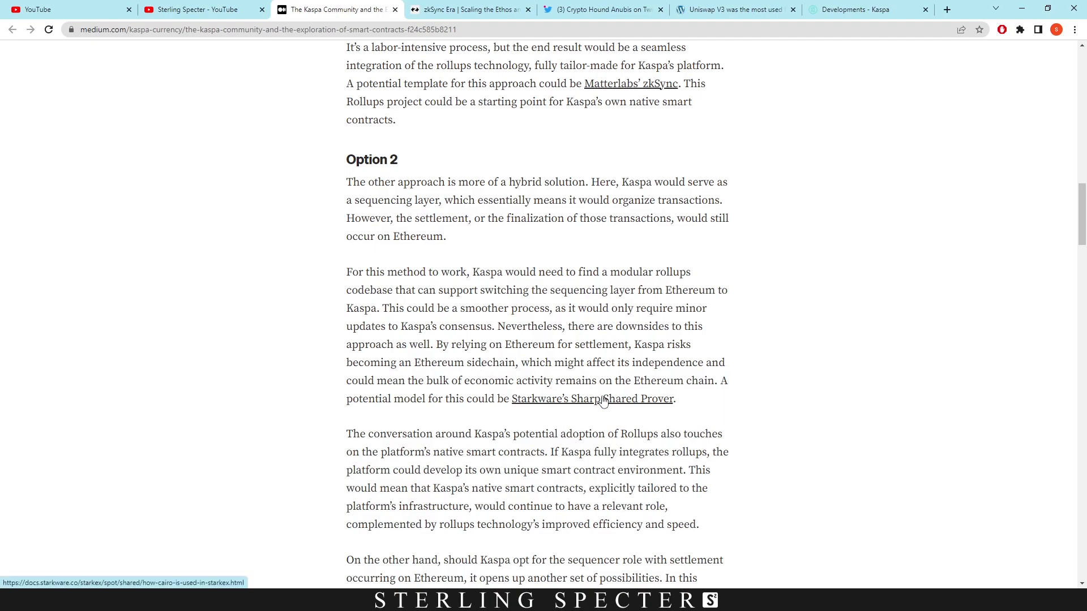
{"action": "mouse_move", "coordinate": [451, 403]}
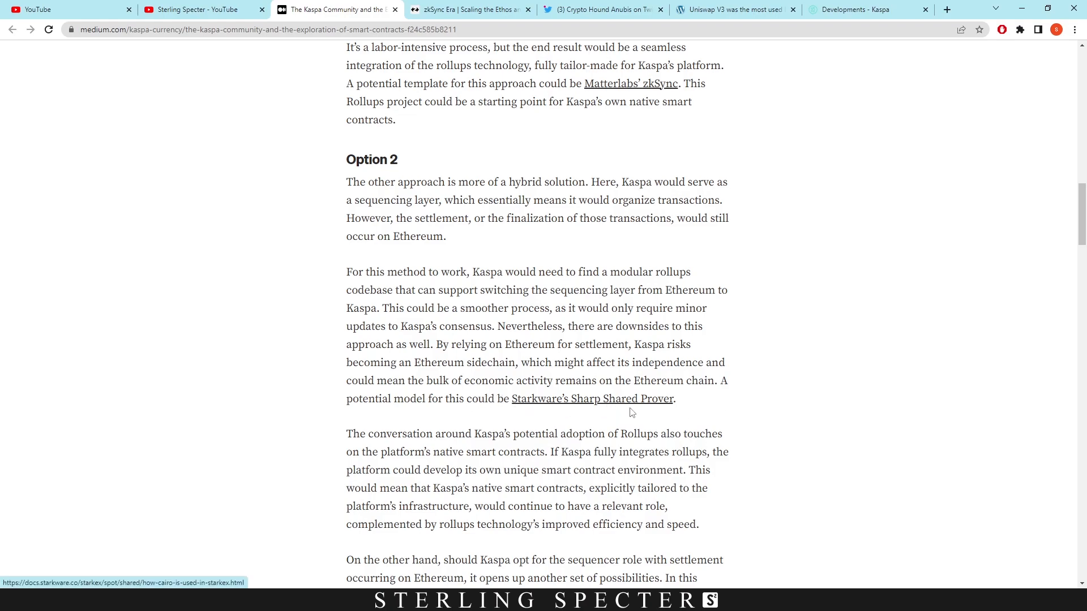
{"action": "mouse_move", "coordinate": [463, 319]}
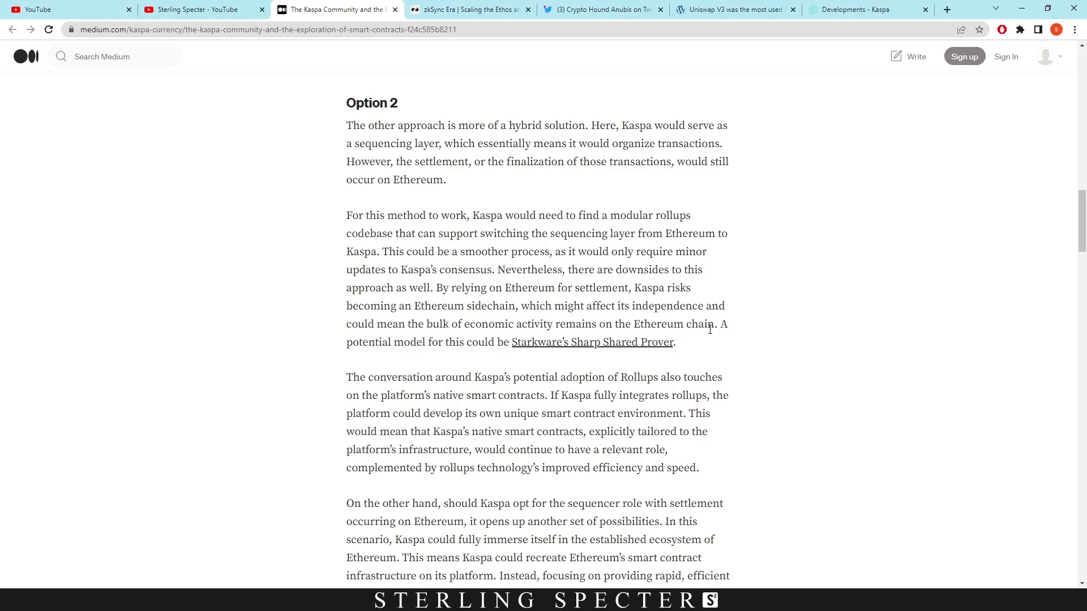
{"action": "mouse_move", "coordinate": [733, 345]}
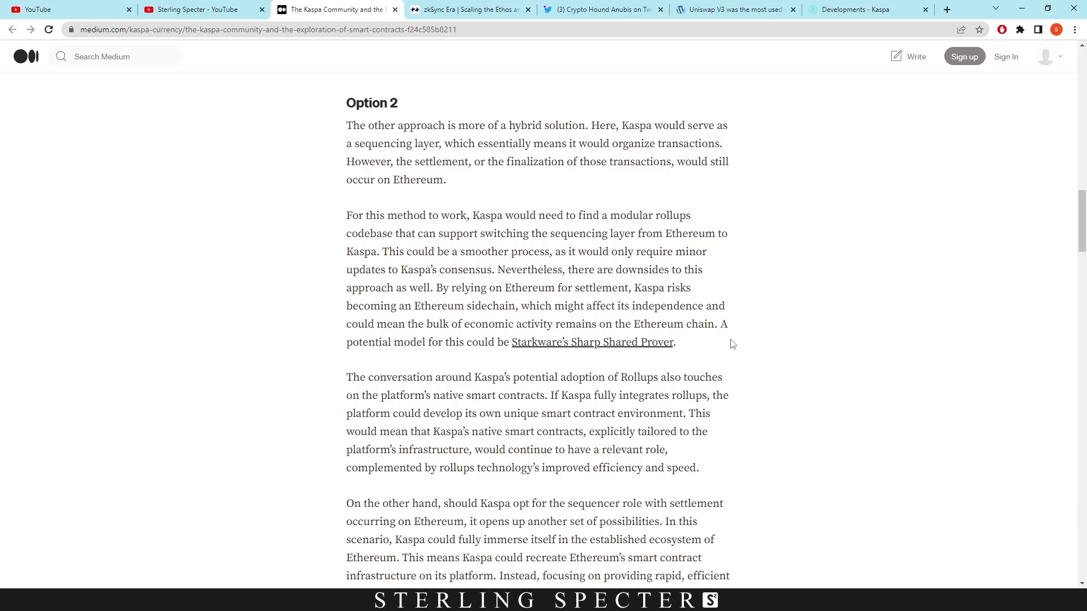
{"action": "mouse_move", "coordinate": [742, 341]}
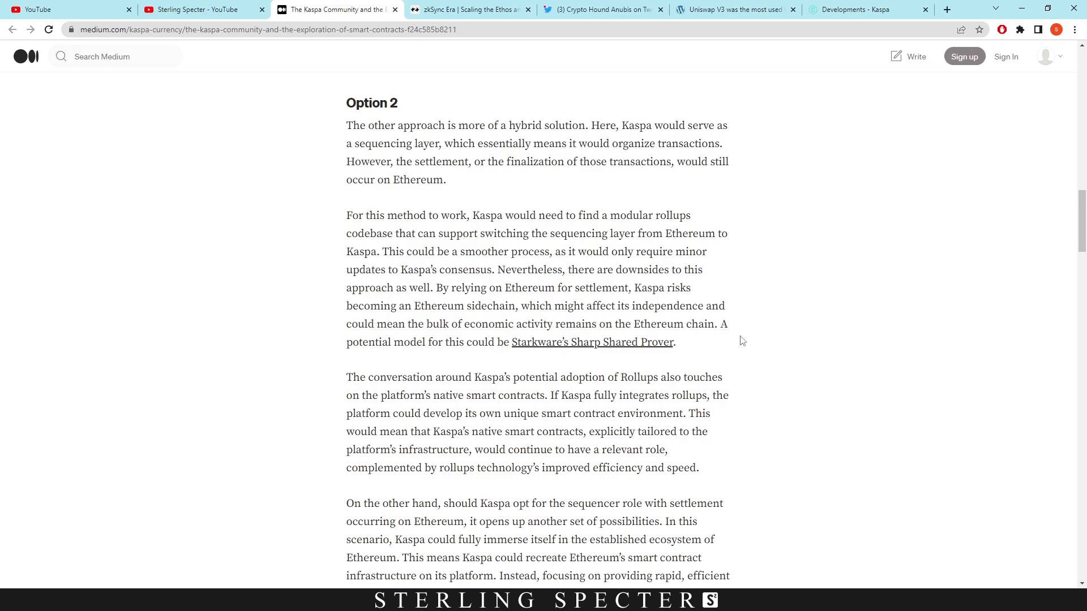
Step: Read through the dual-strategy conclusion down to the Rollups Tip and Kaspa resource links
{"action": "scroll", "scroll_direction": "down", "scroll_amount": 3}
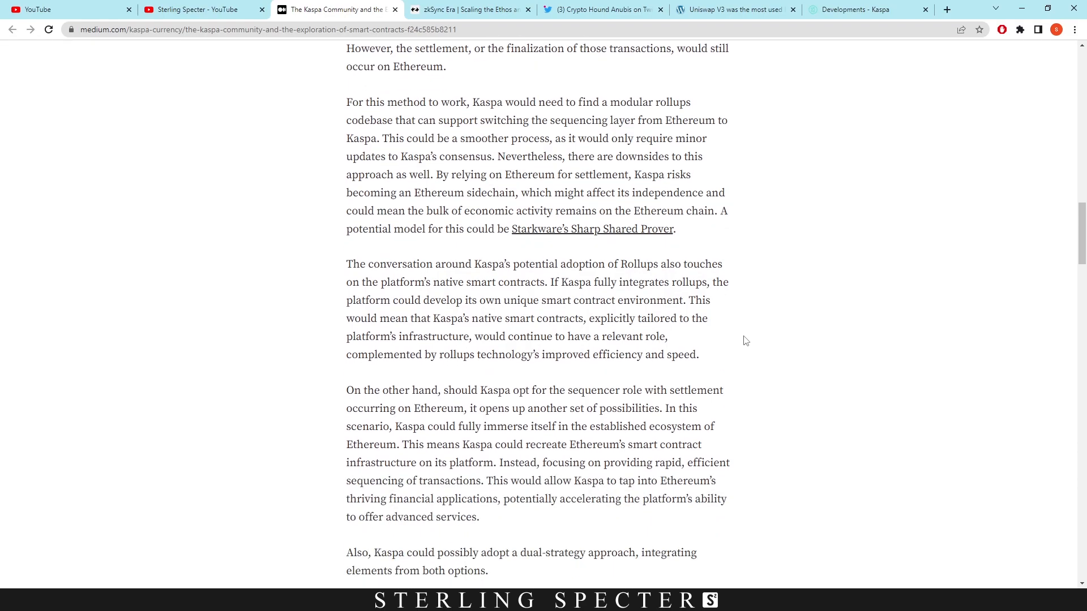
{"action": "mouse_move", "coordinate": [770, 268]}
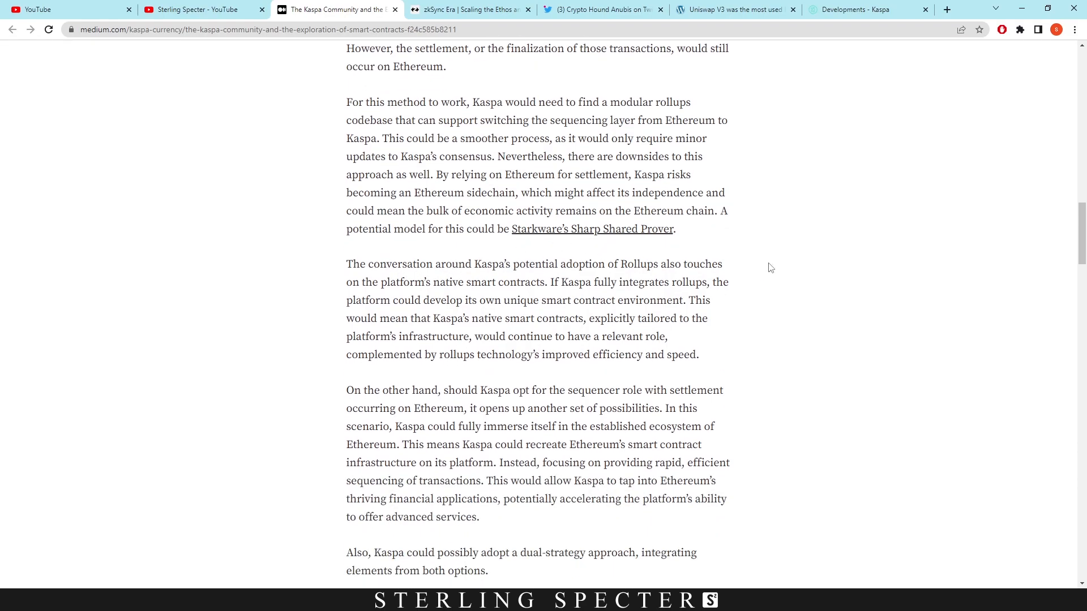
{"action": "mouse_move", "coordinate": [469, 286]}
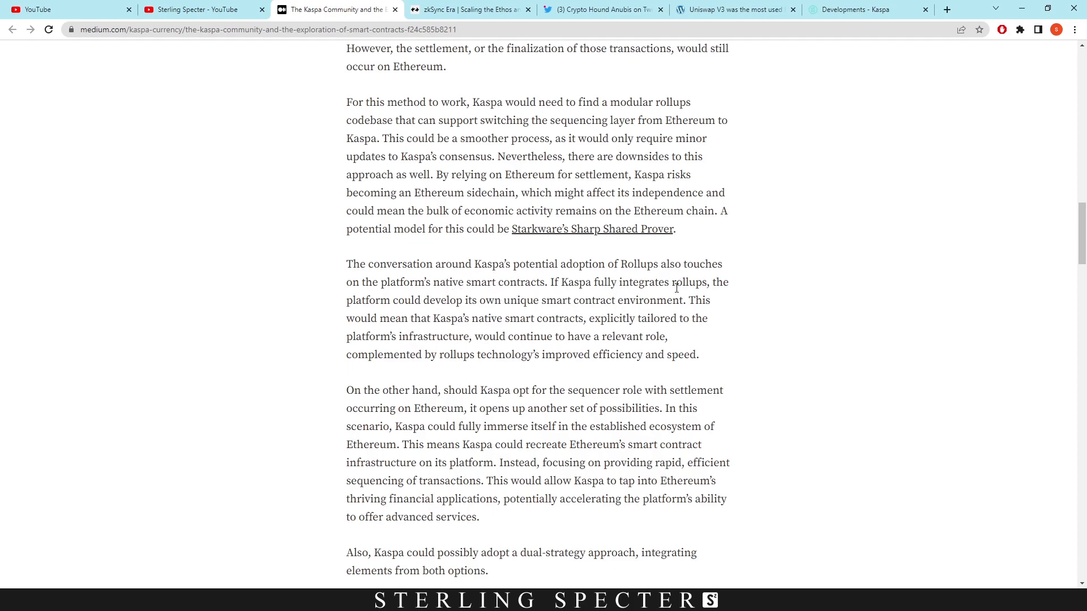
{"action": "mouse_move", "coordinate": [477, 315]}
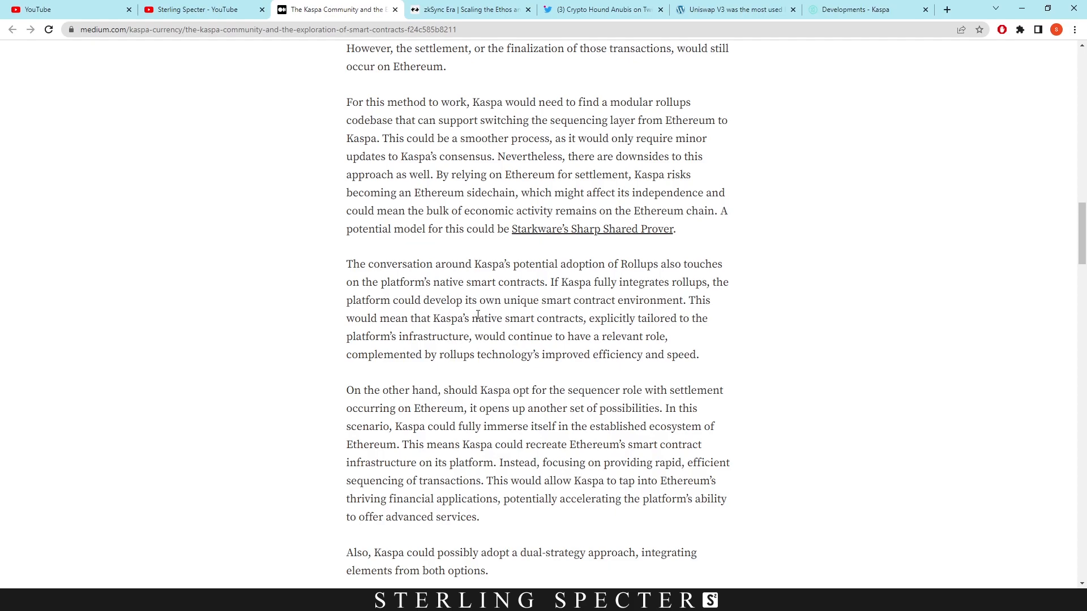
{"action": "mouse_move", "coordinate": [695, 314]}
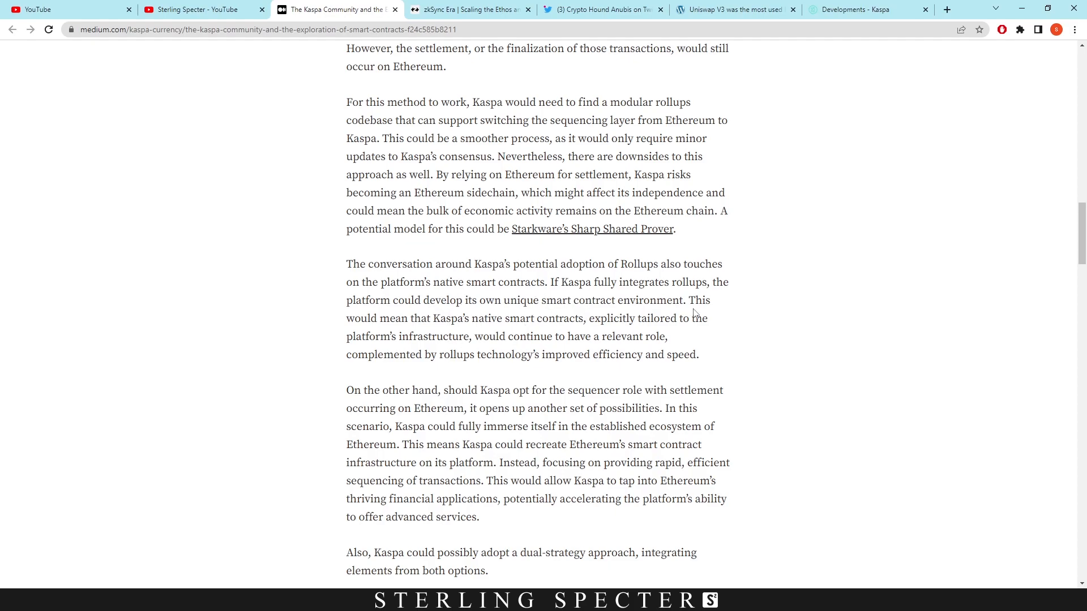
{"action": "scroll", "scroll_direction": "down", "scroll_amount": 3}
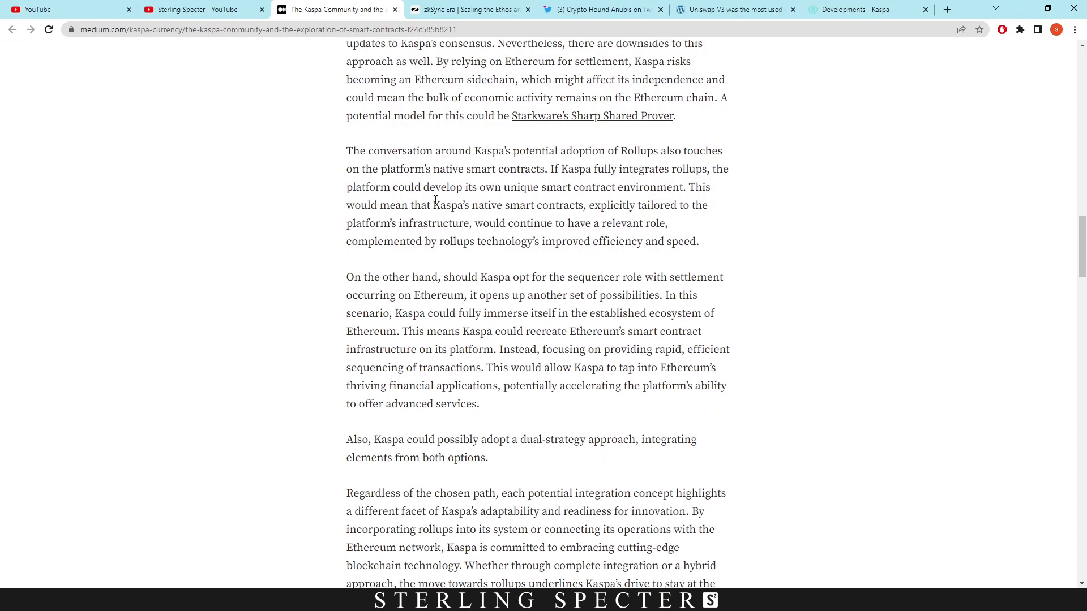
{"action": "mouse_move", "coordinate": [587, 236]}
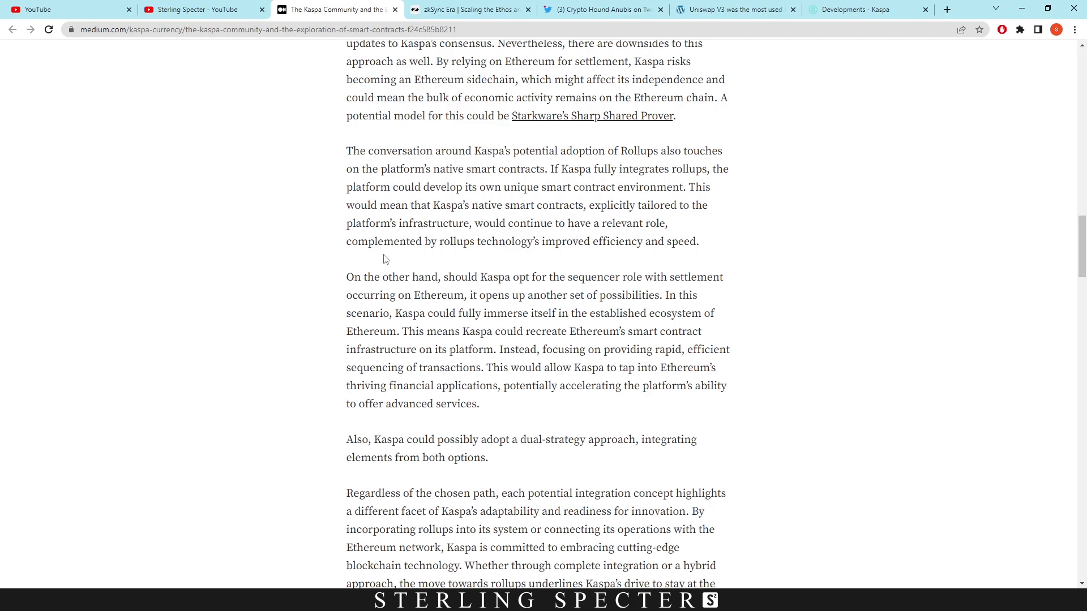
{"action": "mouse_move", "coordinate": [583, 238]}
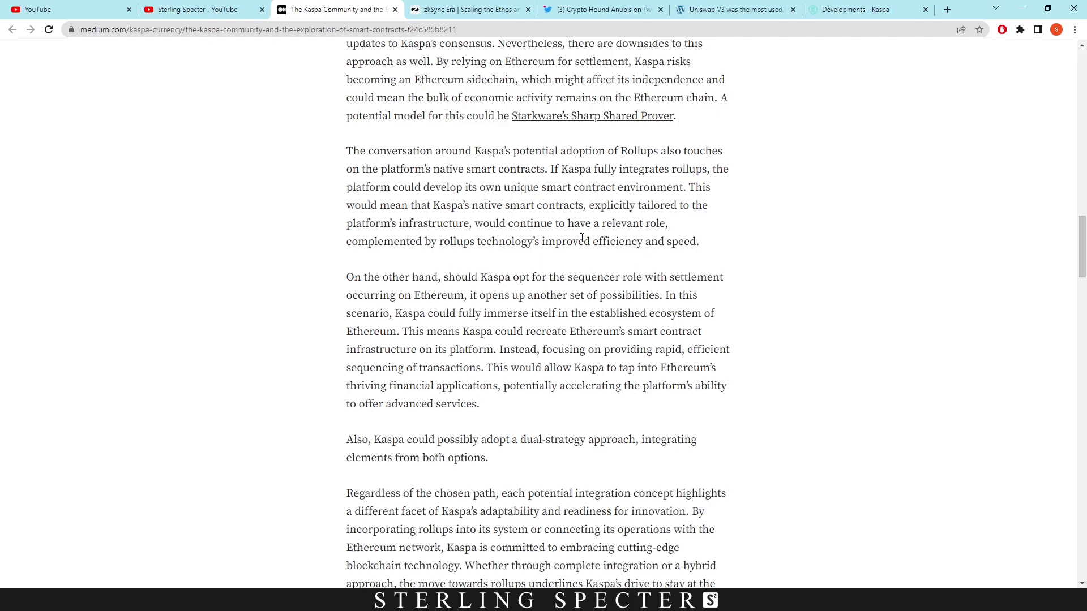
{"action": "scroll", "scroll_direction": "down", "scroll_amount": 3}
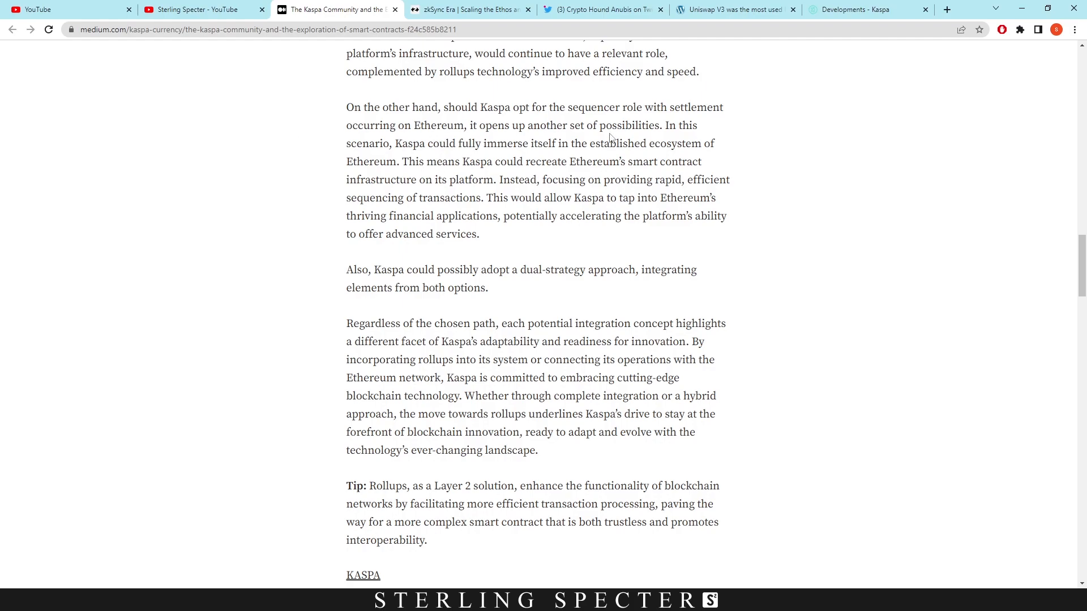
{"action": "mouse_move", "coordinate": [476, 194]}
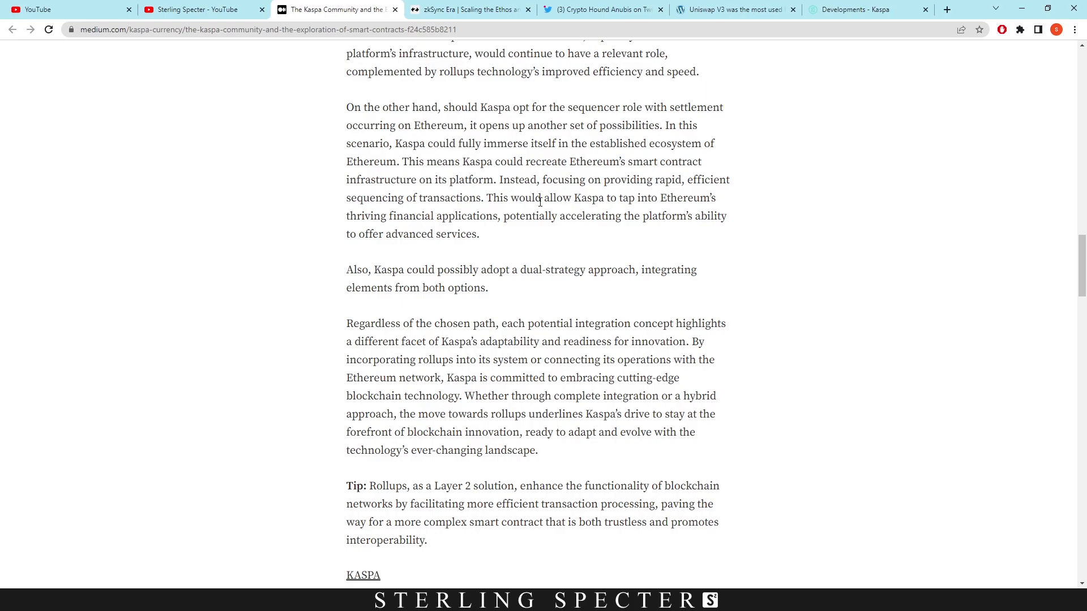
{"action": "mouse_move", "coordinate": [641, 182]}
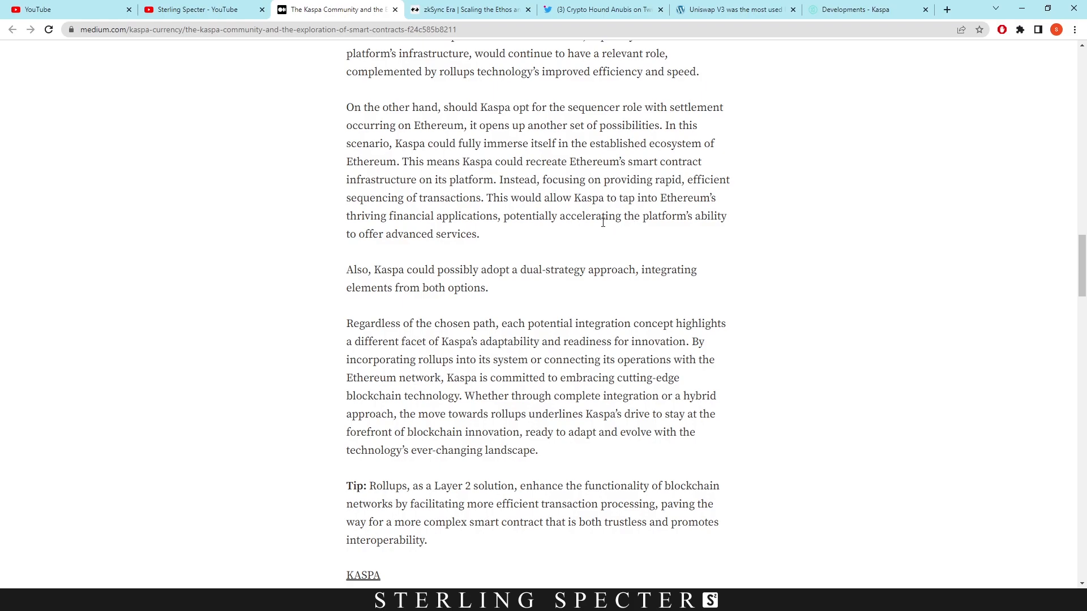
{"action": "mouse_move", "coordinate": [572, 237]}
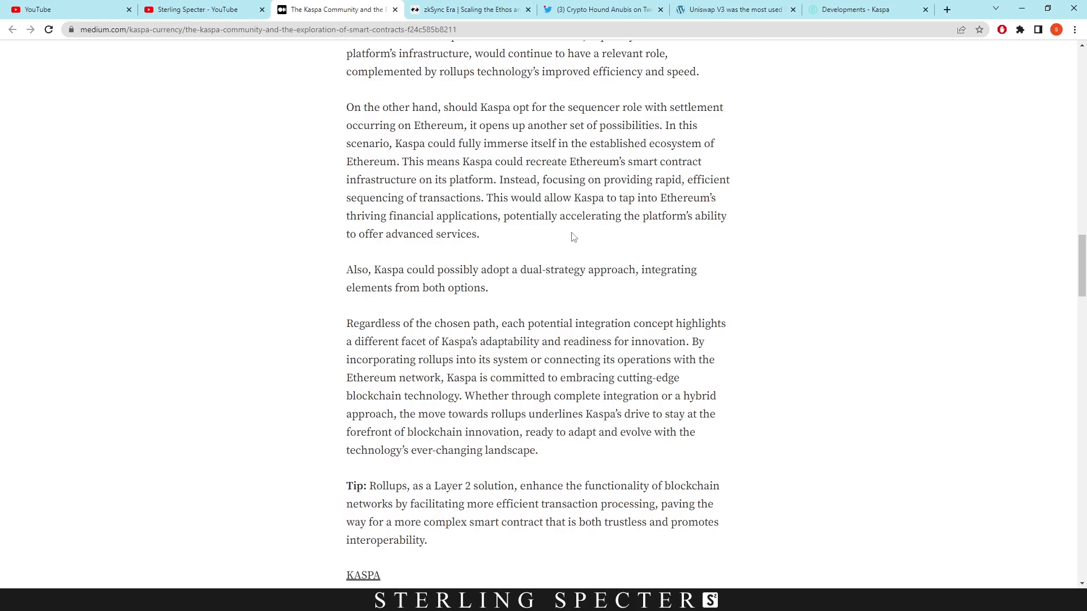
{"action": "mouse_move", "coordinate": [447, 251]}
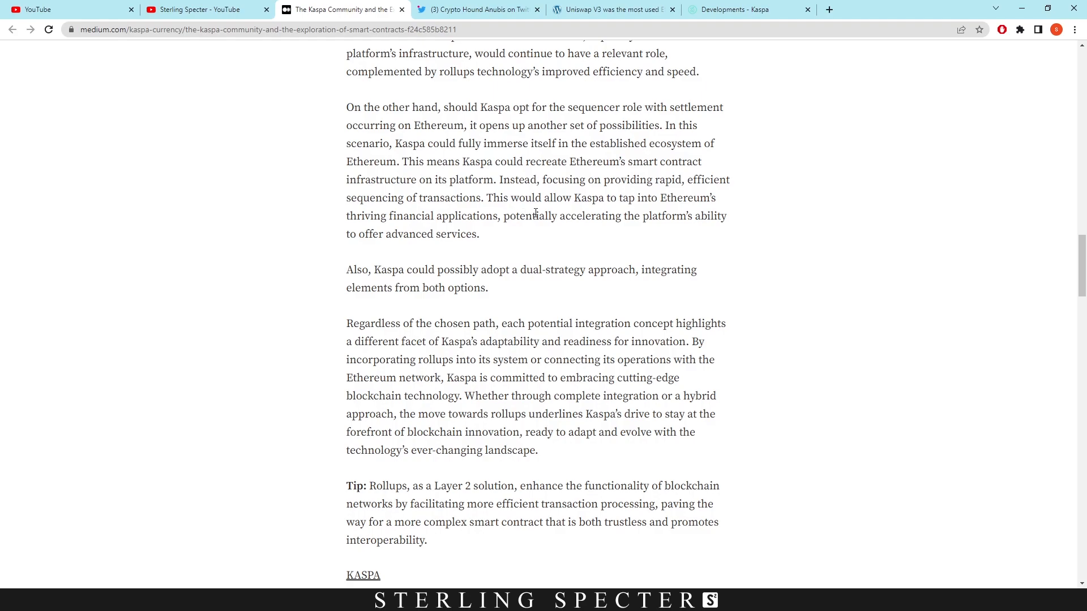
{"action": "mouse_move", "coordinate": [544, 269]}
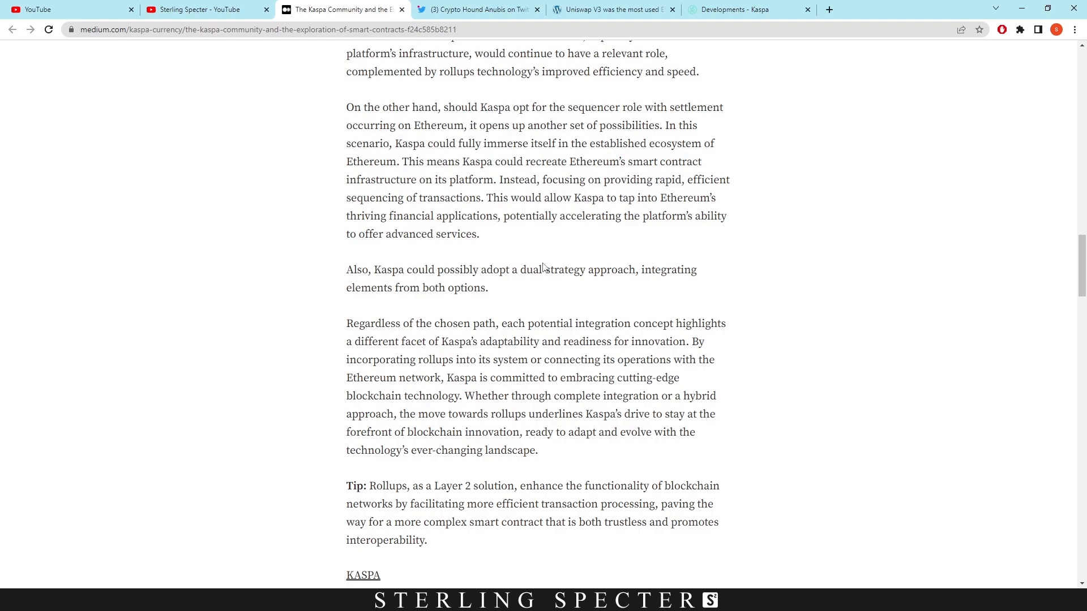
{"action": "mouse_move", "coordinate": [389, 276]}
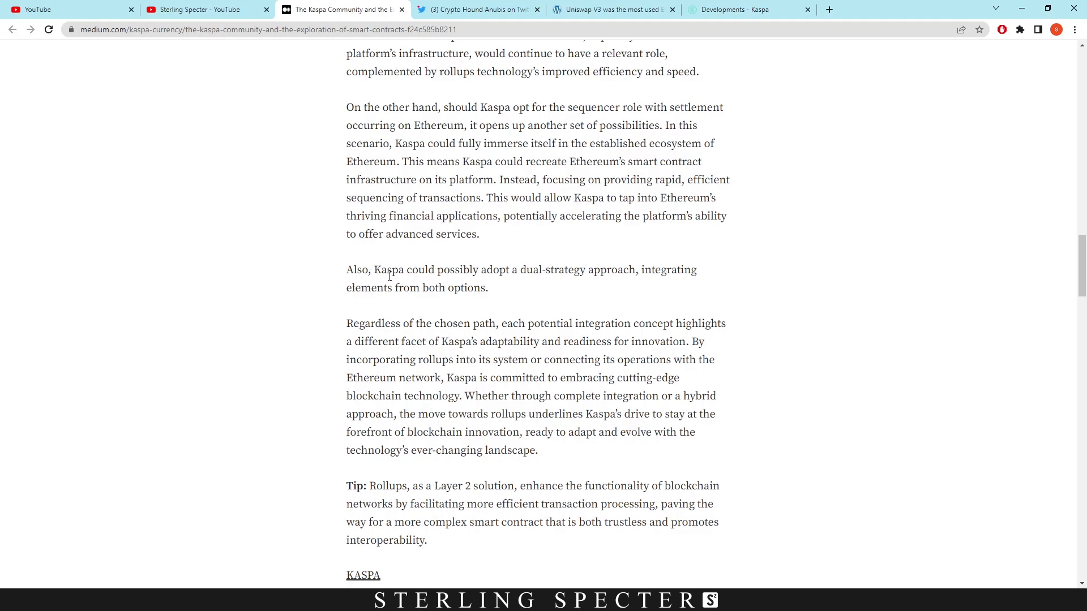
{"action": "scroll", "scroll_direction": "down", "scroll_amount": 3}
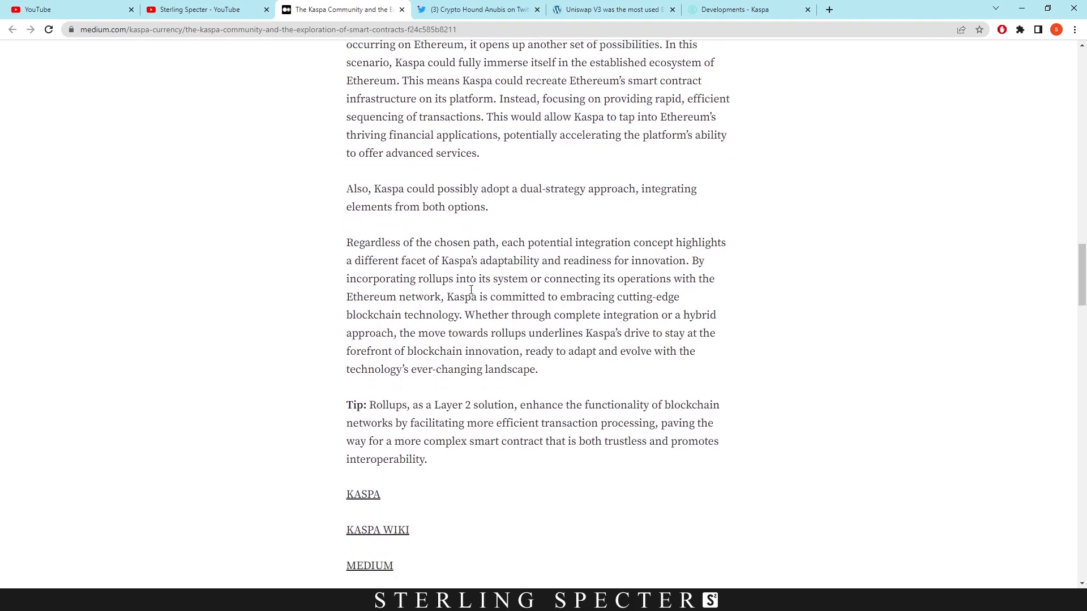
{"action": "scroll", "scroll_direction": "down", "scroll_amount": 3}
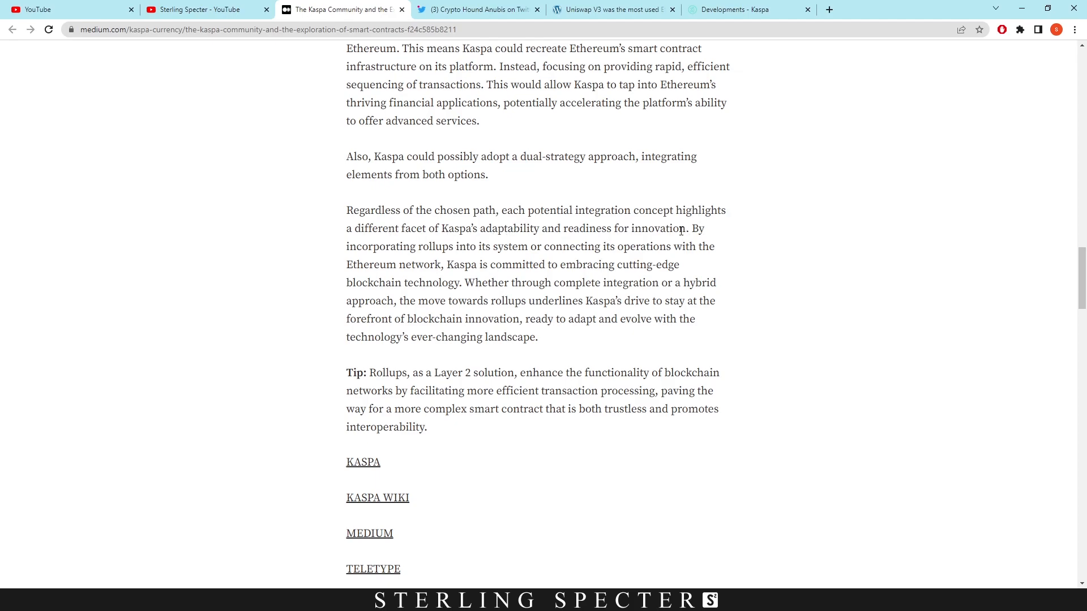
{"action": "mouse_move", "coordinate": [525, 248]}
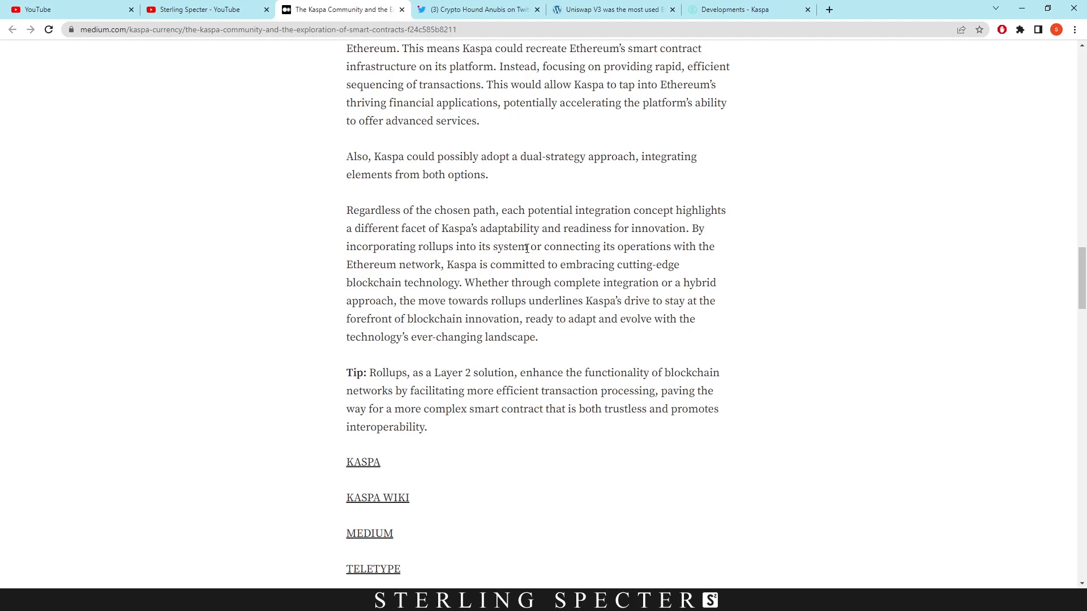
{"action": "mouse_move", "coordinate": [645, 265]}
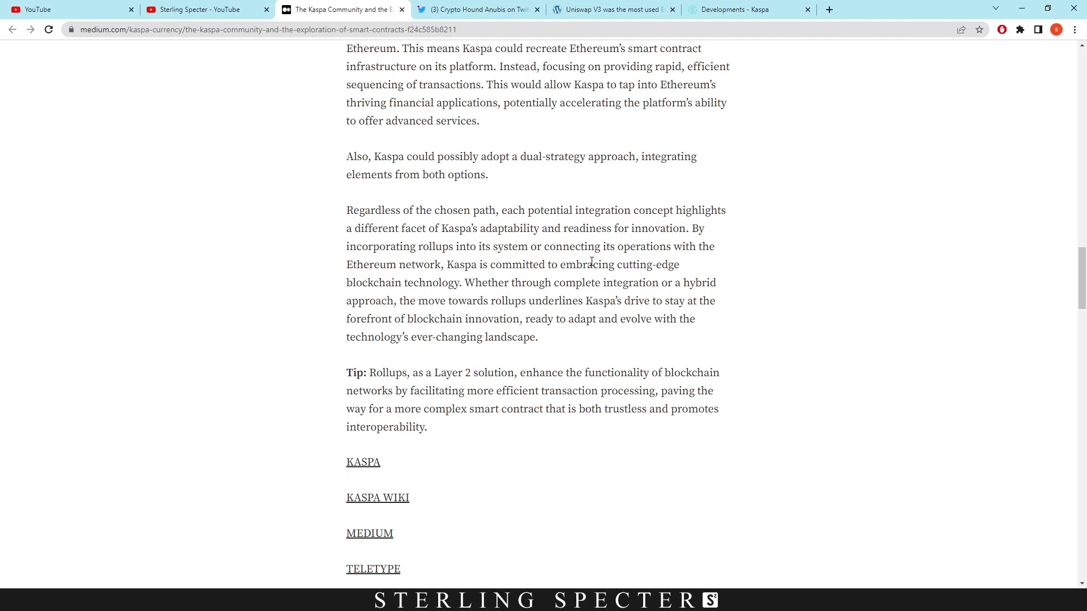
{"action": "mouse_move", "coordinate": [432, 284]}
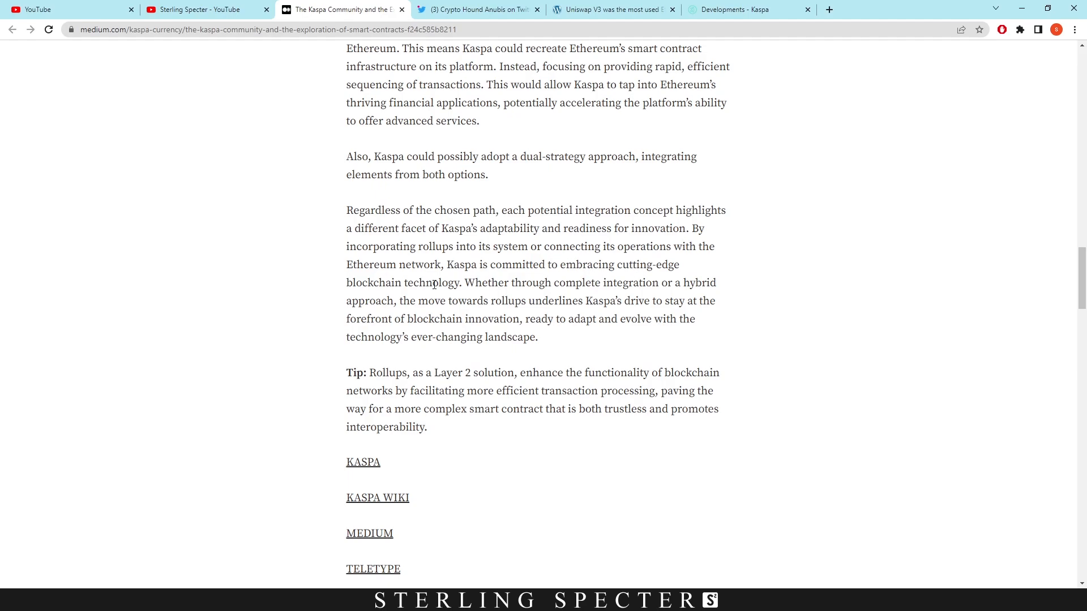
Step: Scroll back up to hashdag's Discord message on two rollup integration concepts above Option 1
{"action": "scroll", "scroll_direction": "up", "scroll_amount": 3}
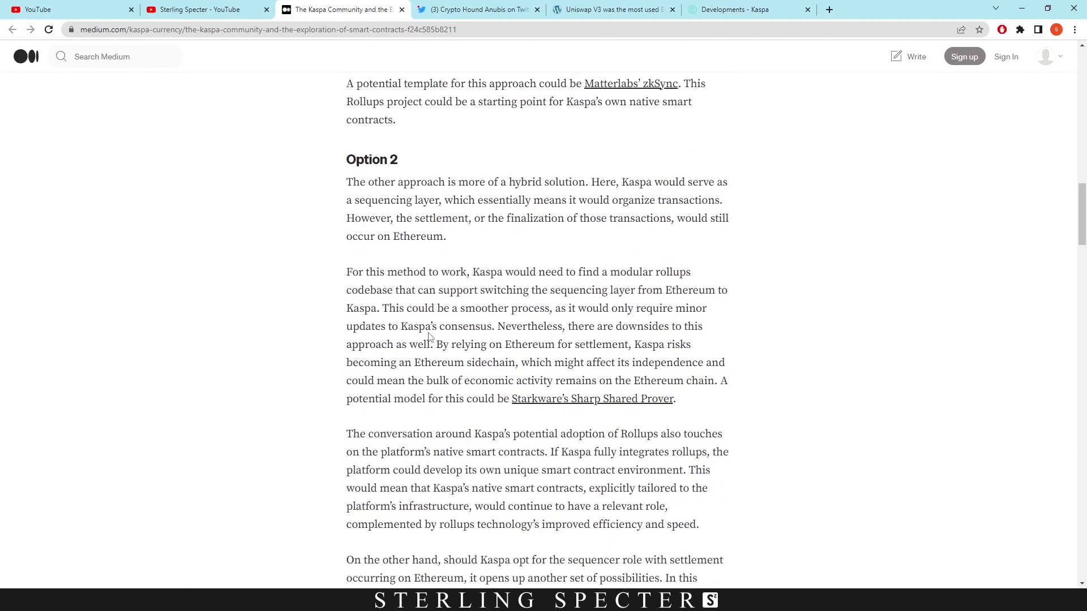
{"action": "scroll", "scroll_direction": "up", "scroll_amount": 3}
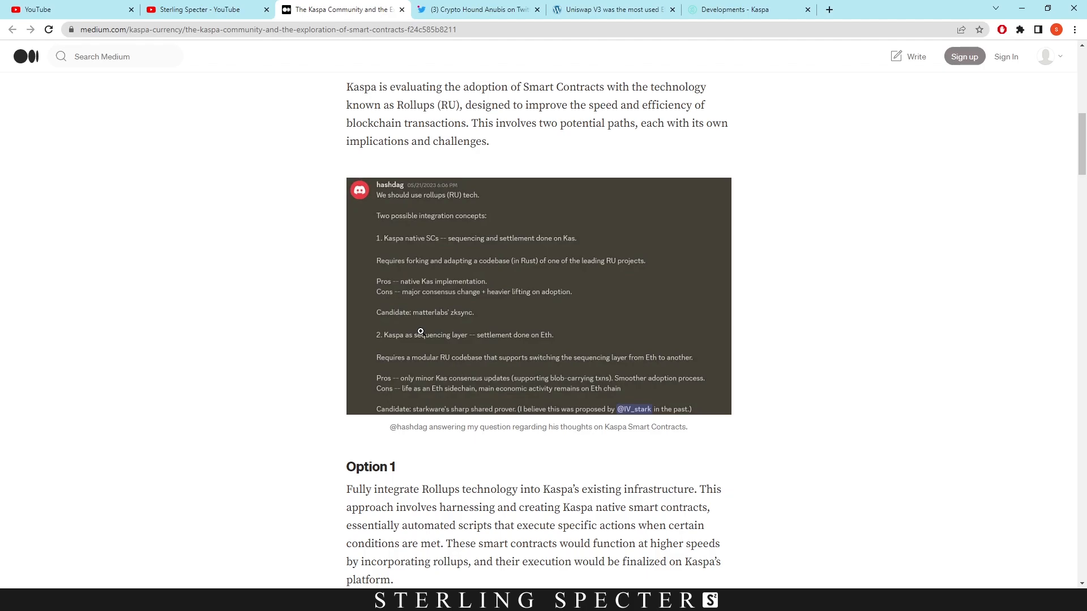
{"action": "mouse_move", "coordinate": [453, 327]}
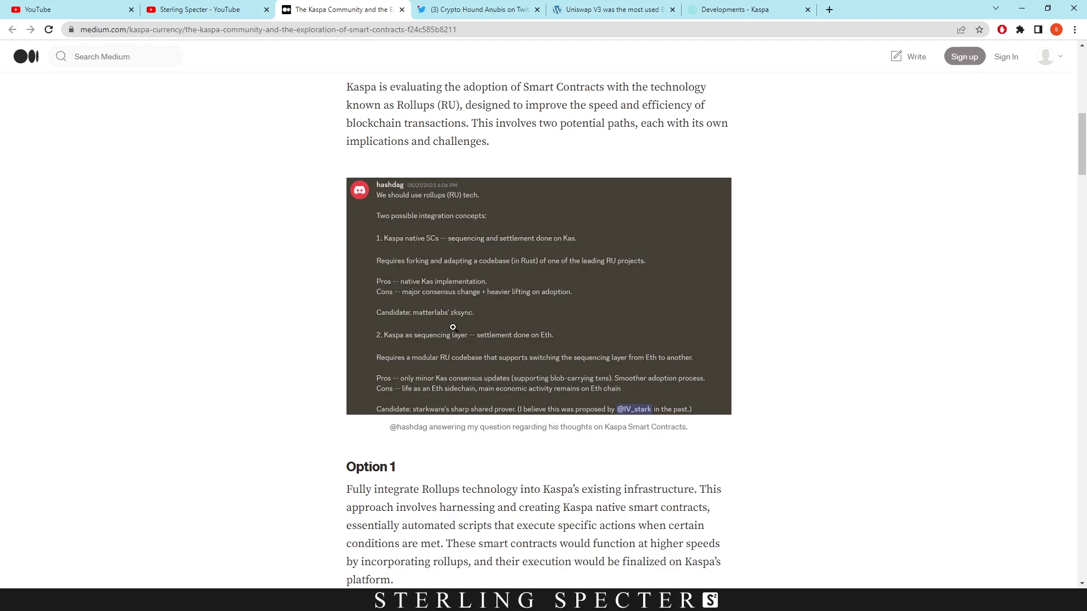
{"action": "left_click", "coordinate": [477, 9]}
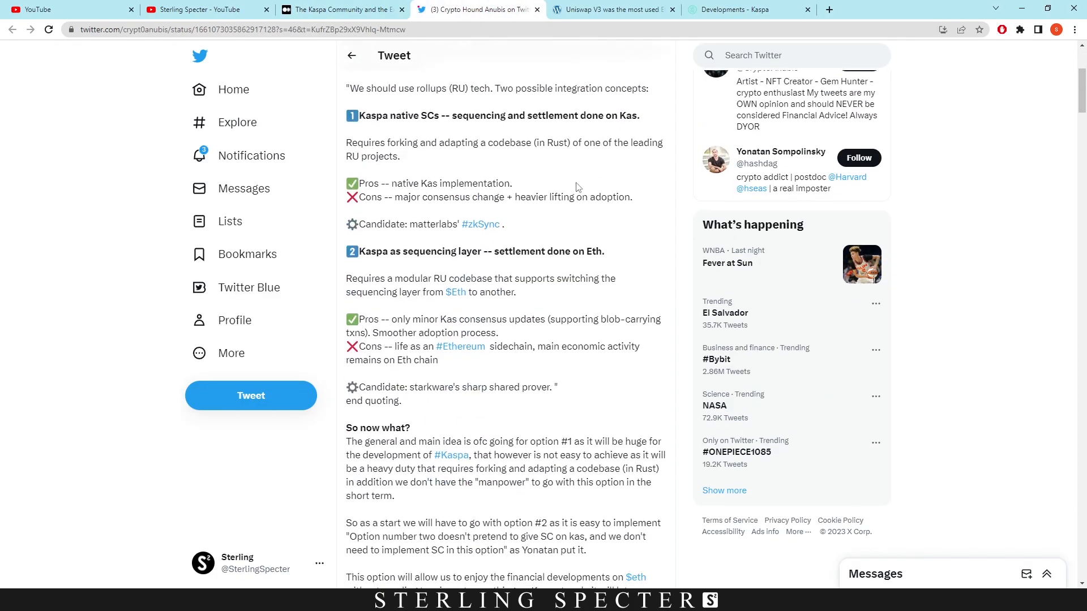
{"action": "scroll", "scroll_direction": "down", "scroll_amount": 3}
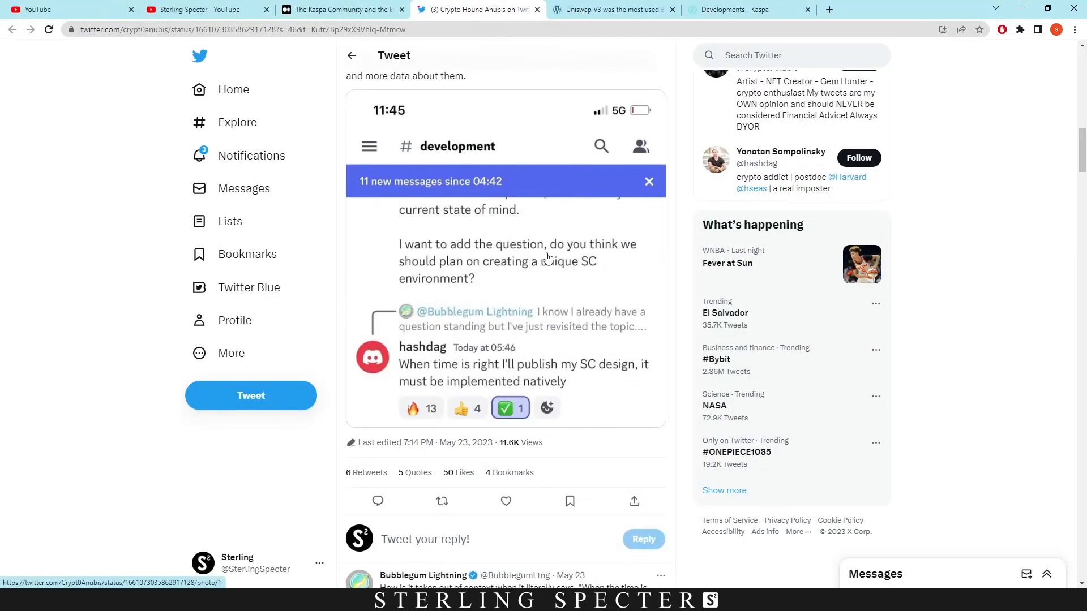
{"action": "mouse_move", "coordinate": [680, 255]}
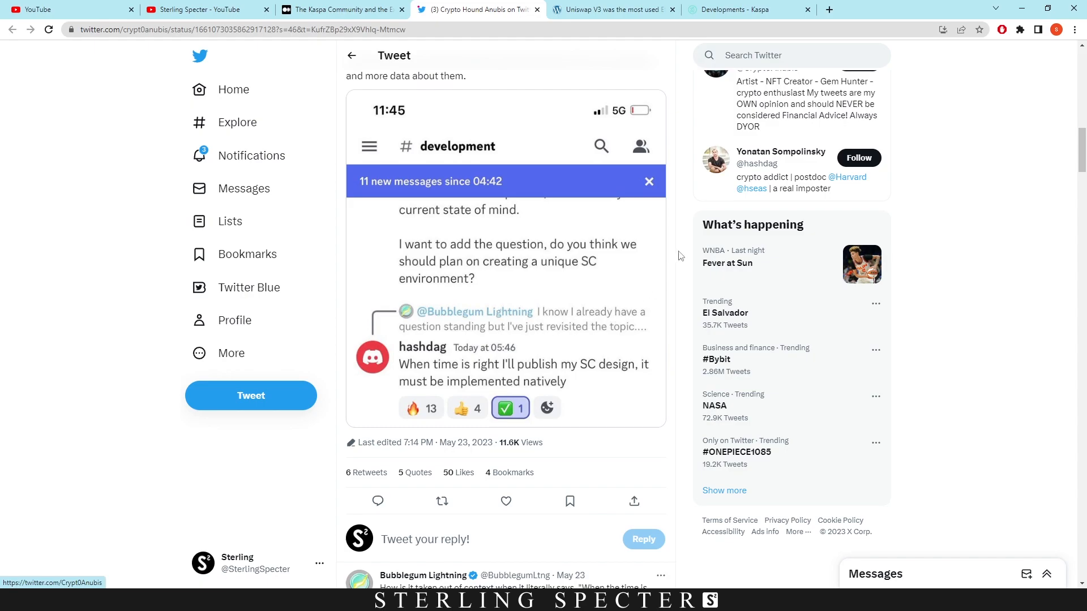
{"action": "mouse_move", "coordinate": [586, 383]}
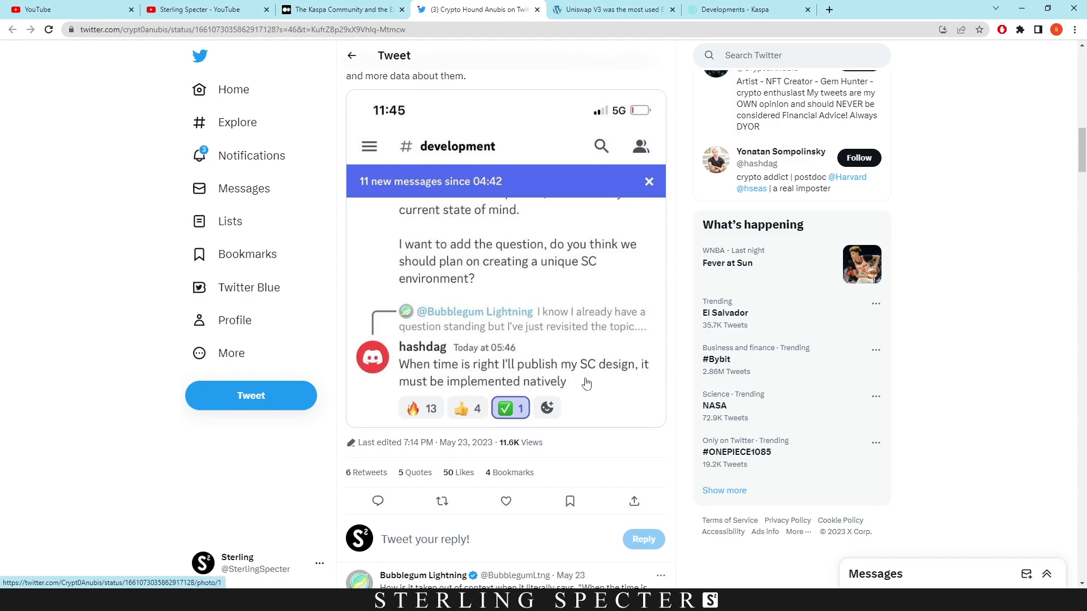
{"action": "mouse_move", "coordinate": [678, 379]}
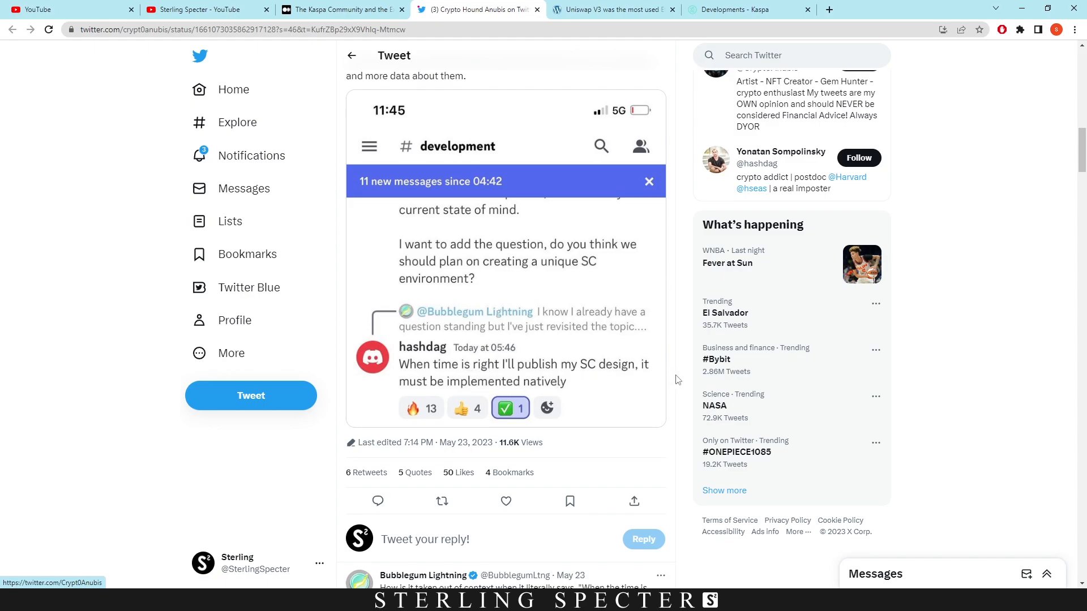
{"action": "mouse_move", "coordinate": [691, 358]}
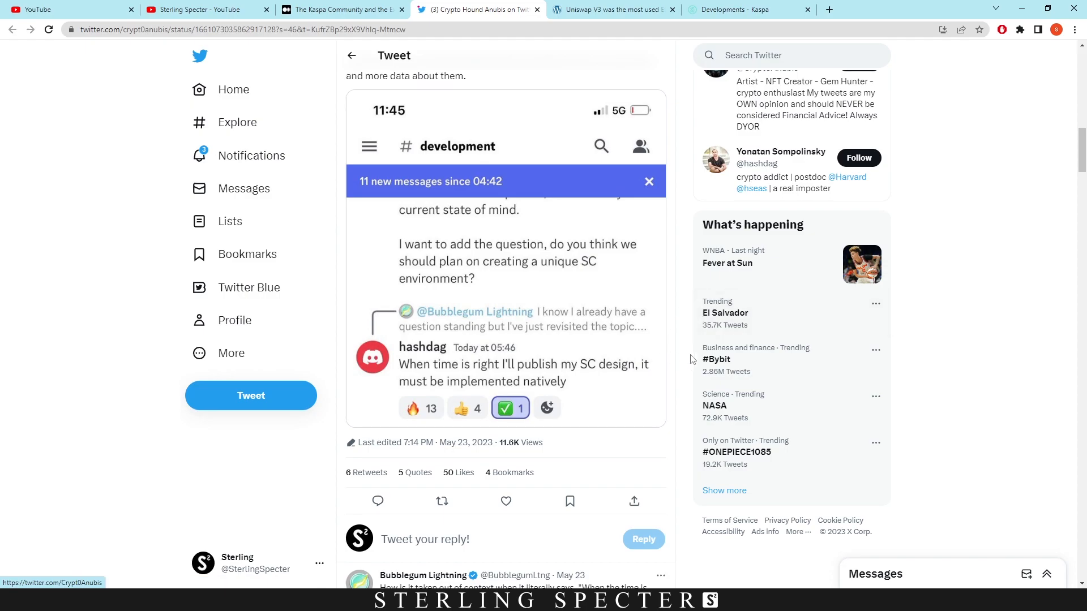
{"action": "mouse_move", "coordinate": [683, 312]}
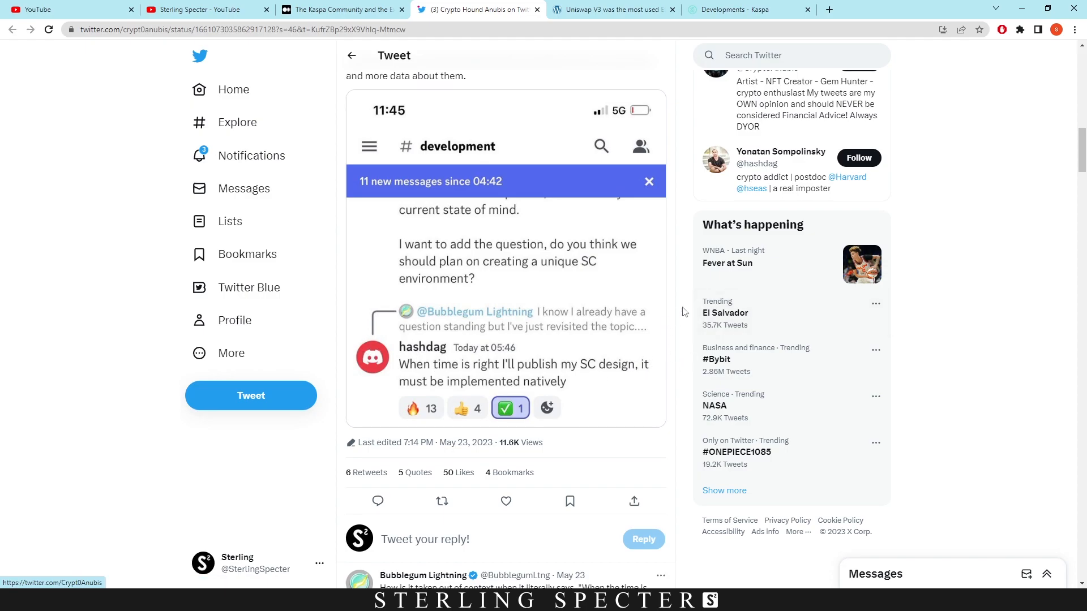
{"action": "scroll", "scroll_direction": "down", "scroll_amount": 3}
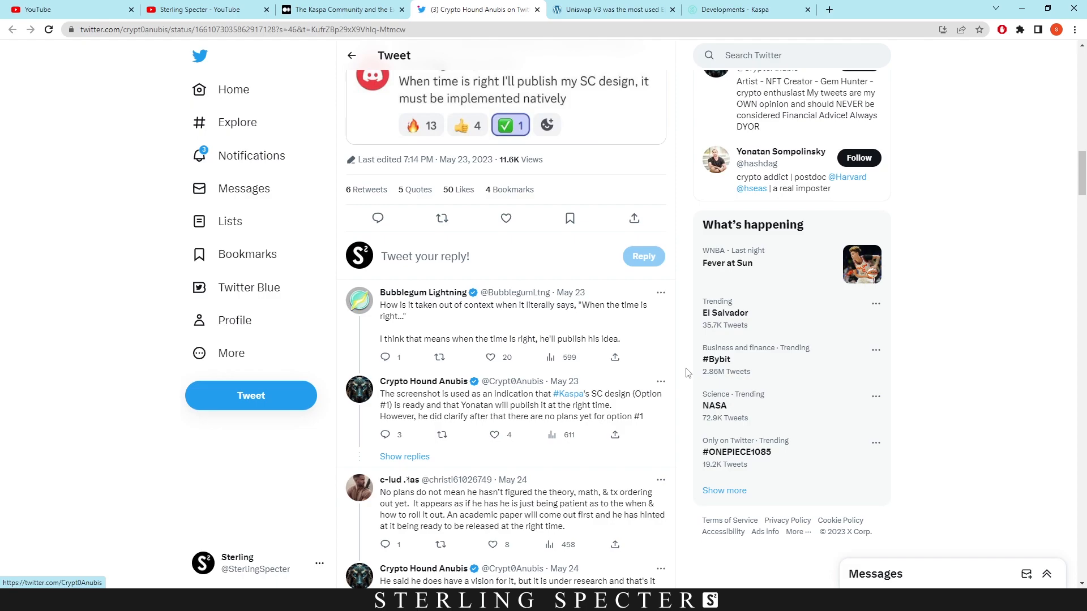
{"action": "mouse_move", "coordinate": [385, 400]}
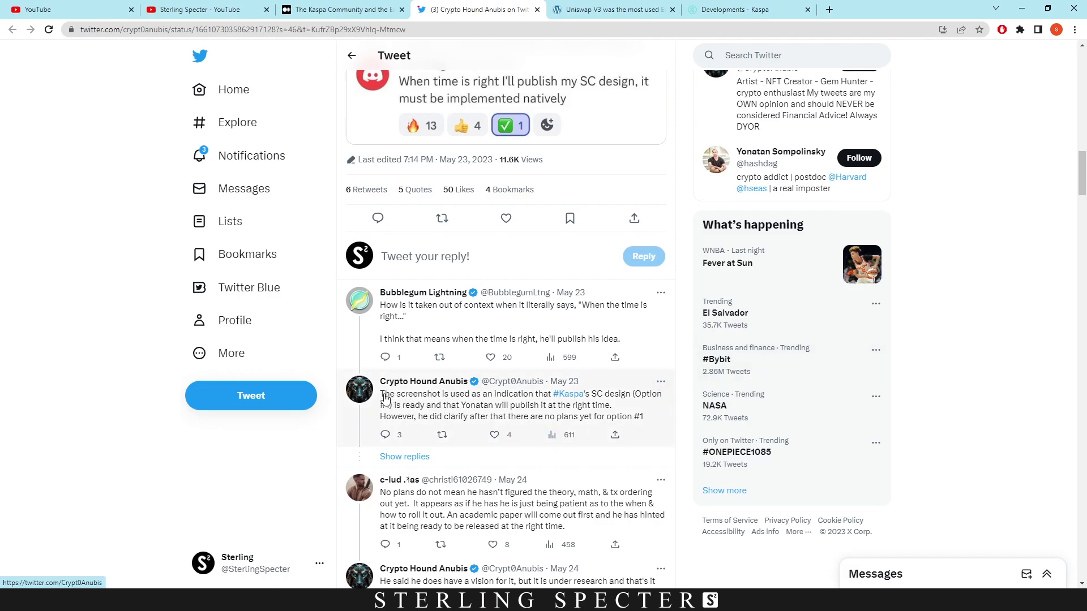
{"action": "mouse_move", "coordinate": [527, 408]}
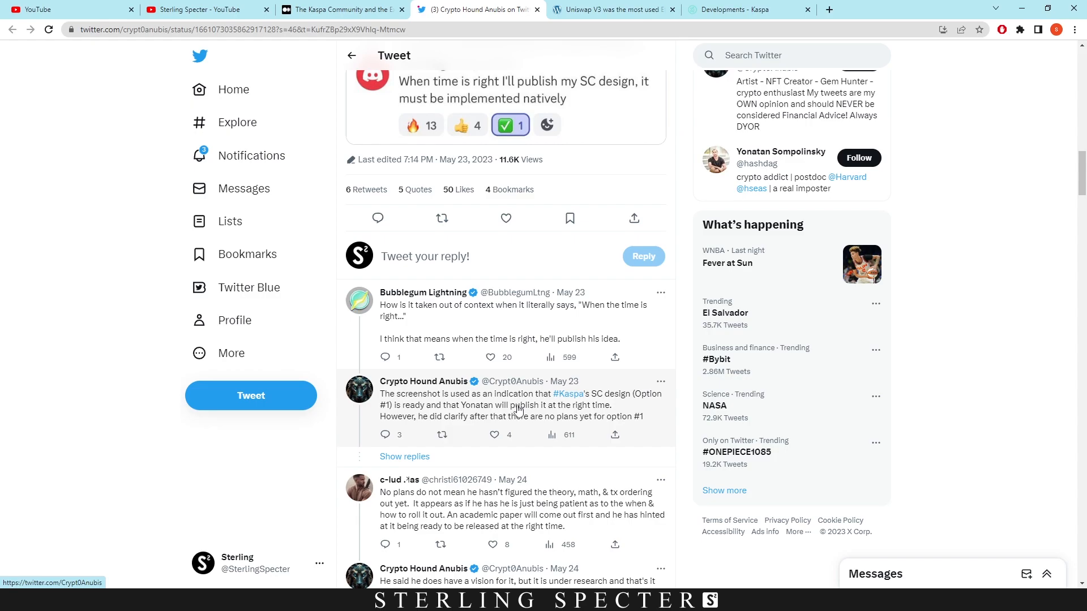
{"action": "mouse_move", "coordinate": [613, 429]}
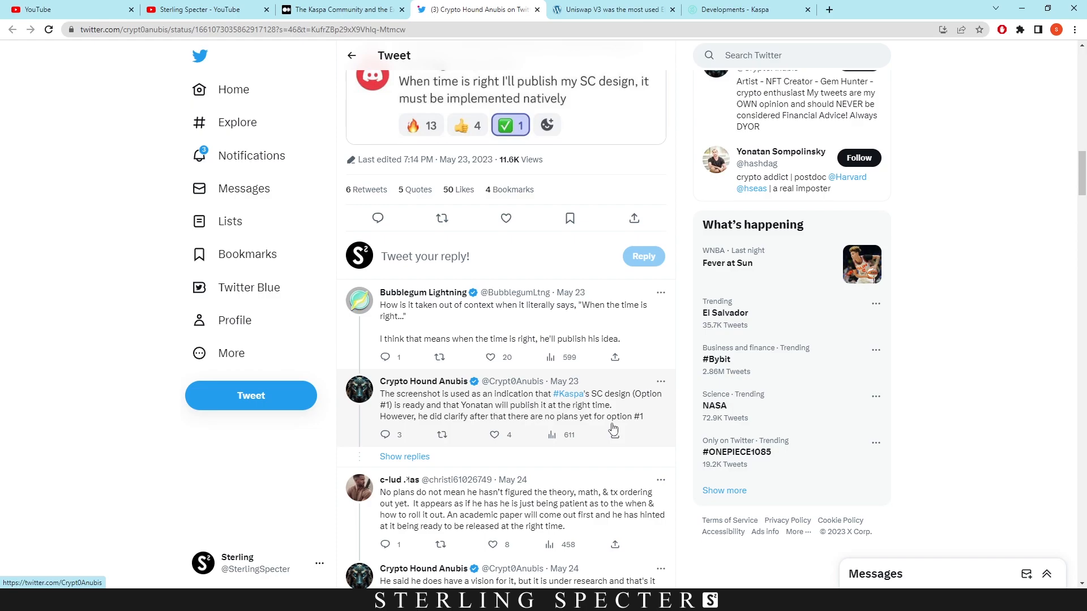
{"action": "mouse_move", "coordinate": [541, 433]}
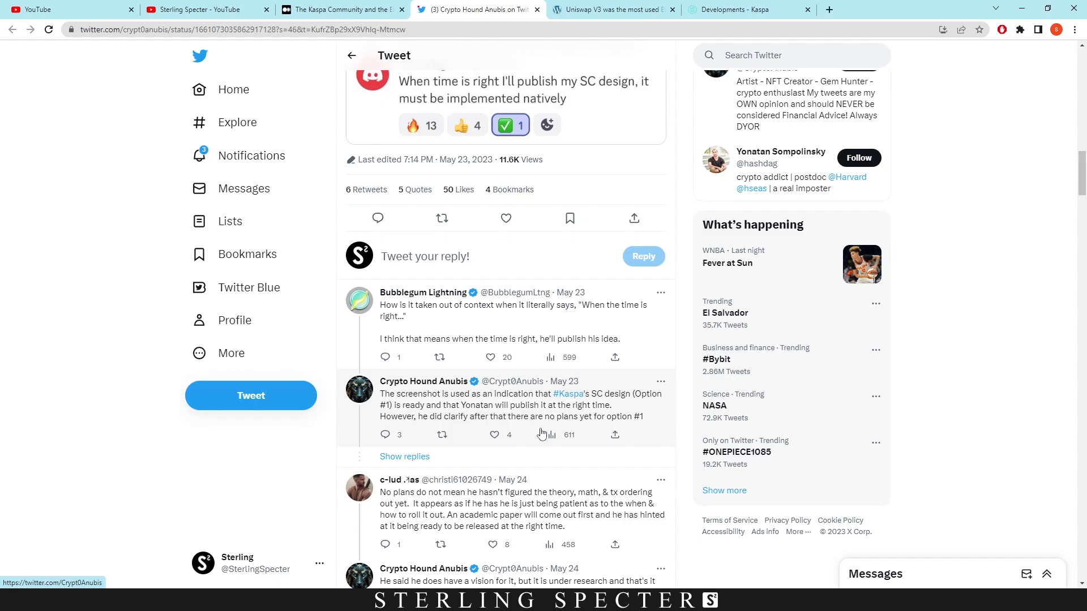
{"action": "scroll", "scroll_direction": "up", "scroll_amount": 3}
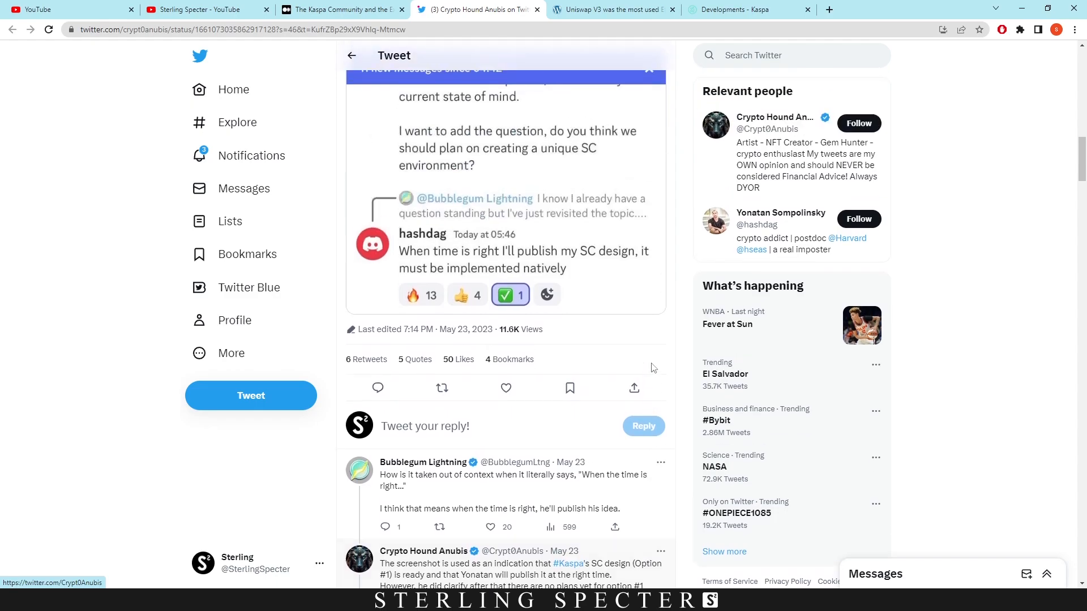
{"action": "mouse_move", "coordinate": [603, 270]}
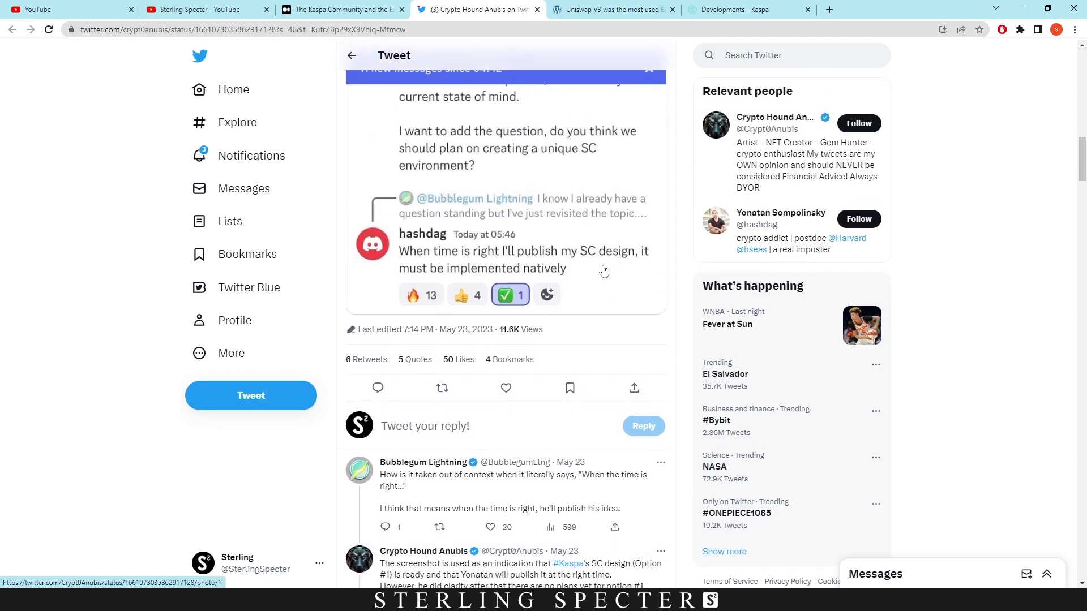
Step: Switch to CryptoSlate's 'Uniswap V3 was the most used Ethereum contract in 2022' tab
{"action": "left_click", "coordinate": [613, 9]}
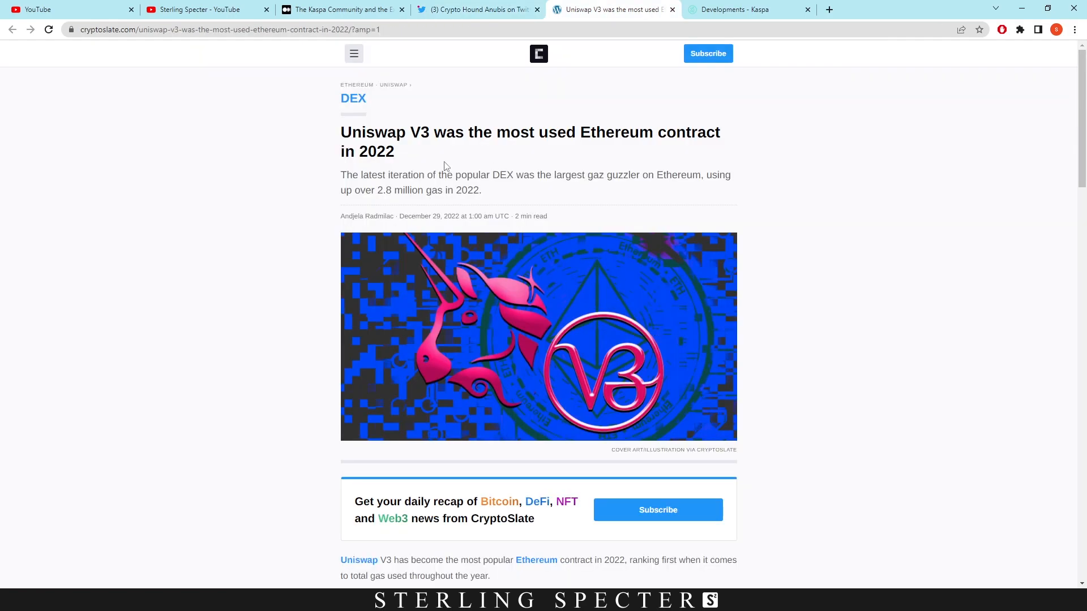
{"action": "mouse_move", "coordinate": [456, 135]}
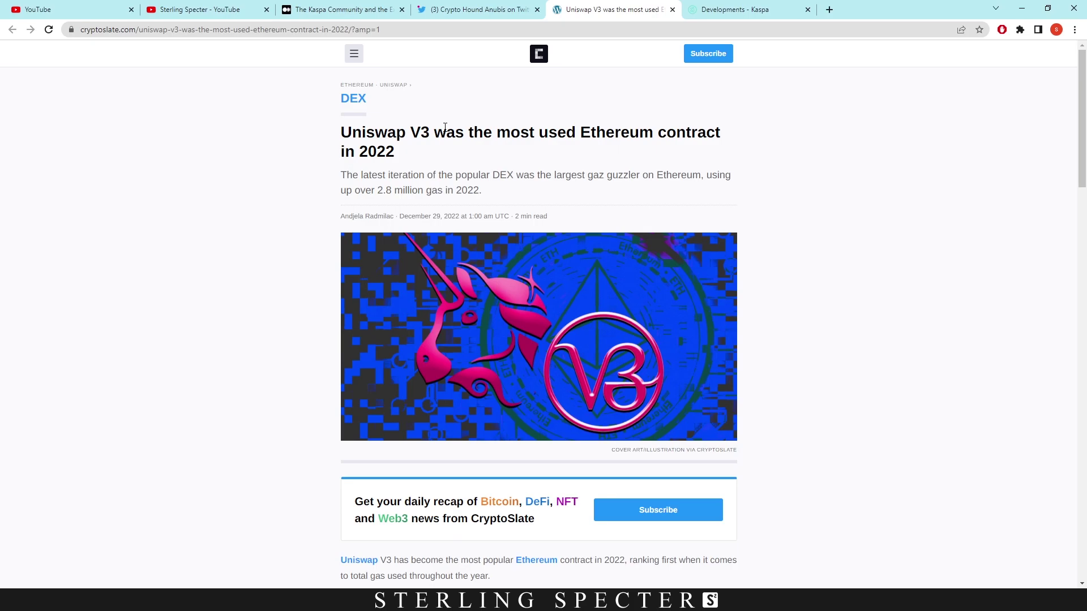
{"action": "mouse_move", "coordinate": [340, 152]}
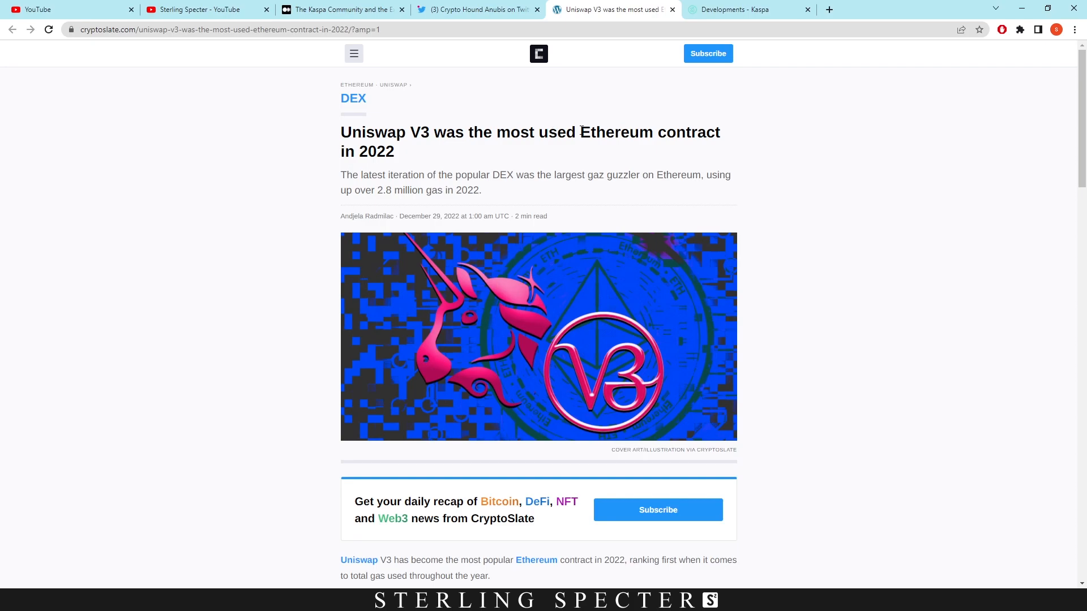
{"action": "mouse_move", "coordinate": [462, 236]}
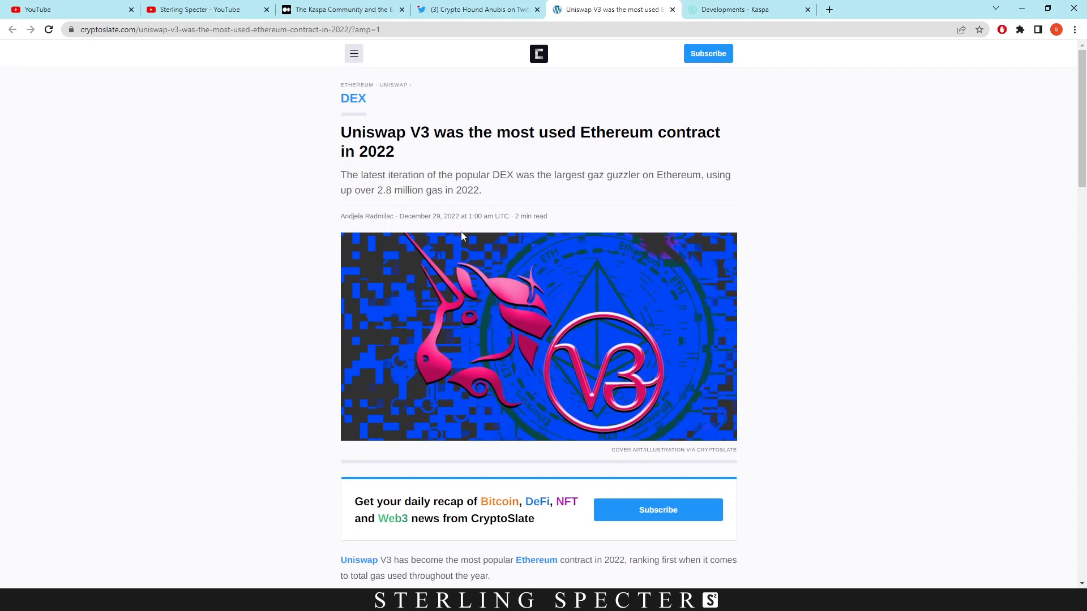
Step: Scroll down to the 2022 Top Ethereum Contracts gas-usage table led by uniswap_v3-SwapRouter02
{"action": "scroll", "scroll_direction": "down", "scroll_amount": 3}
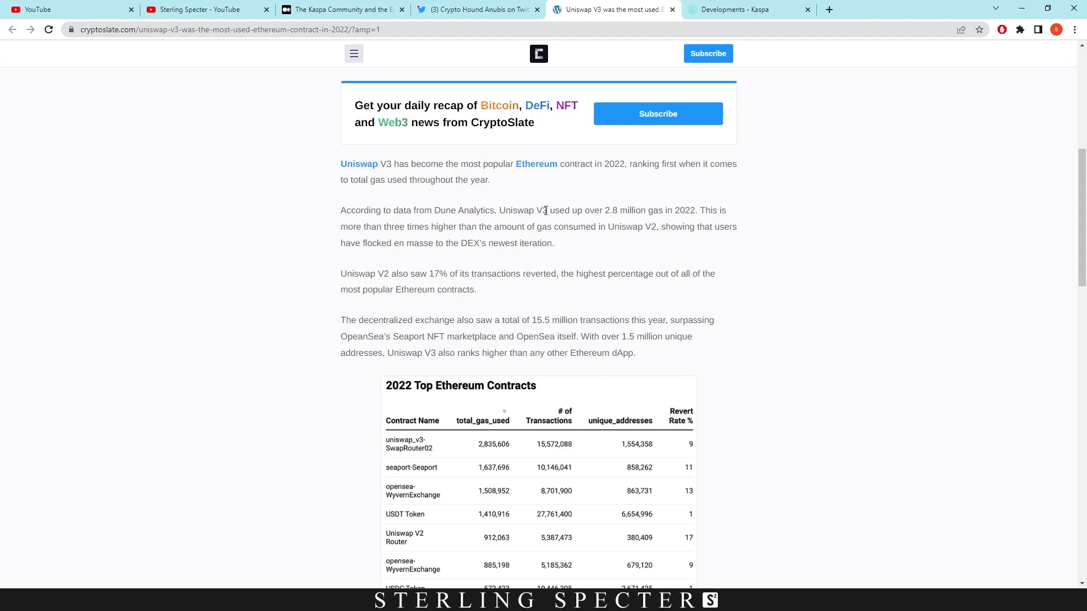
{"action": "mouse_move", "coordinate": [629, 197]}
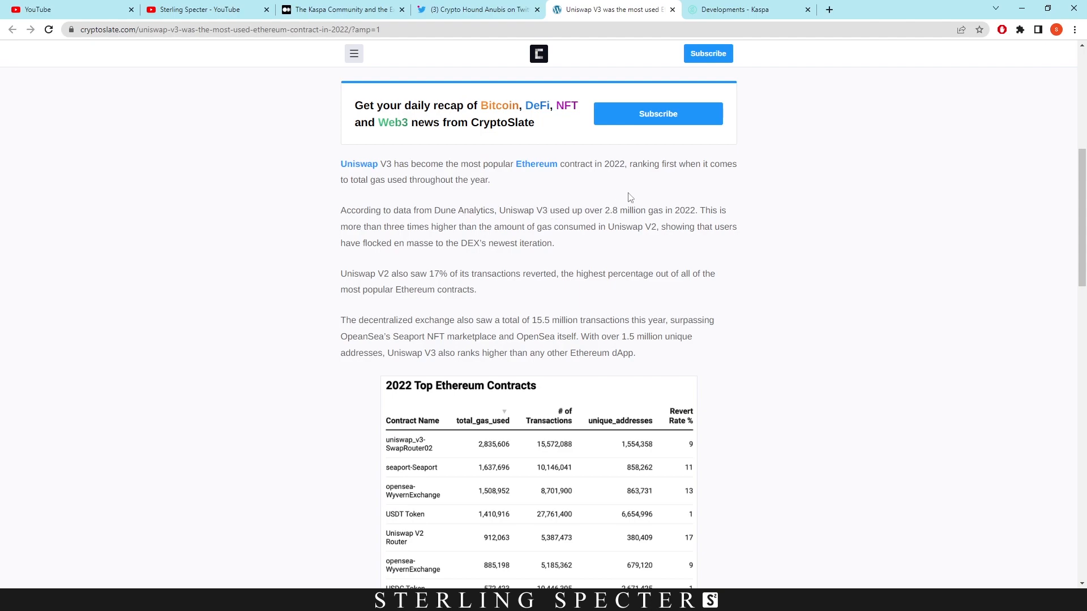
{"action": "mouse_move", "coordinate": [645, 208]}
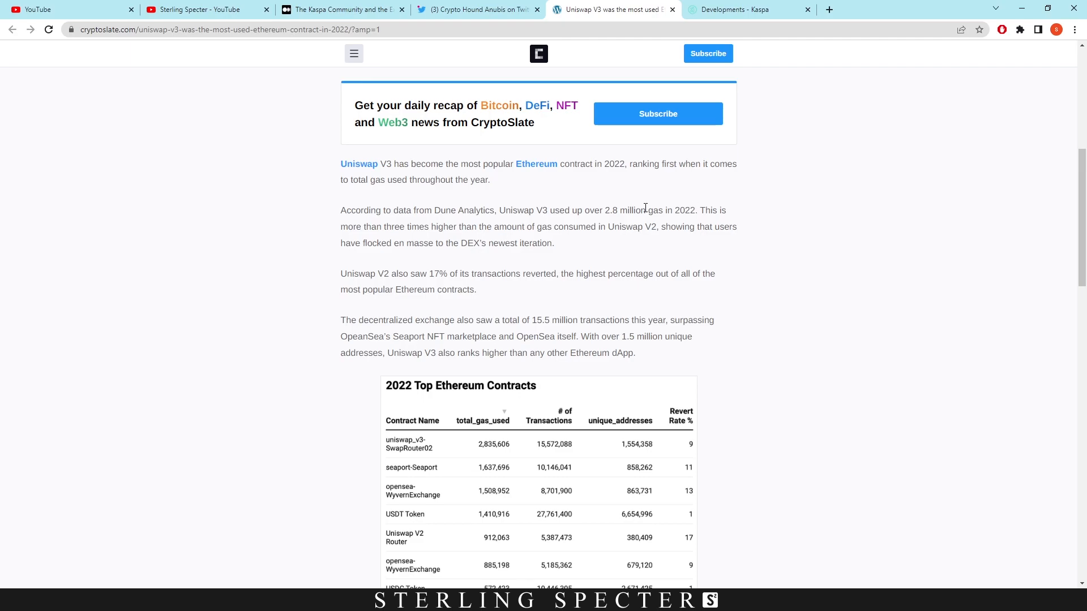
{"action": "mouse_move", "coordinate": [619, 213]}
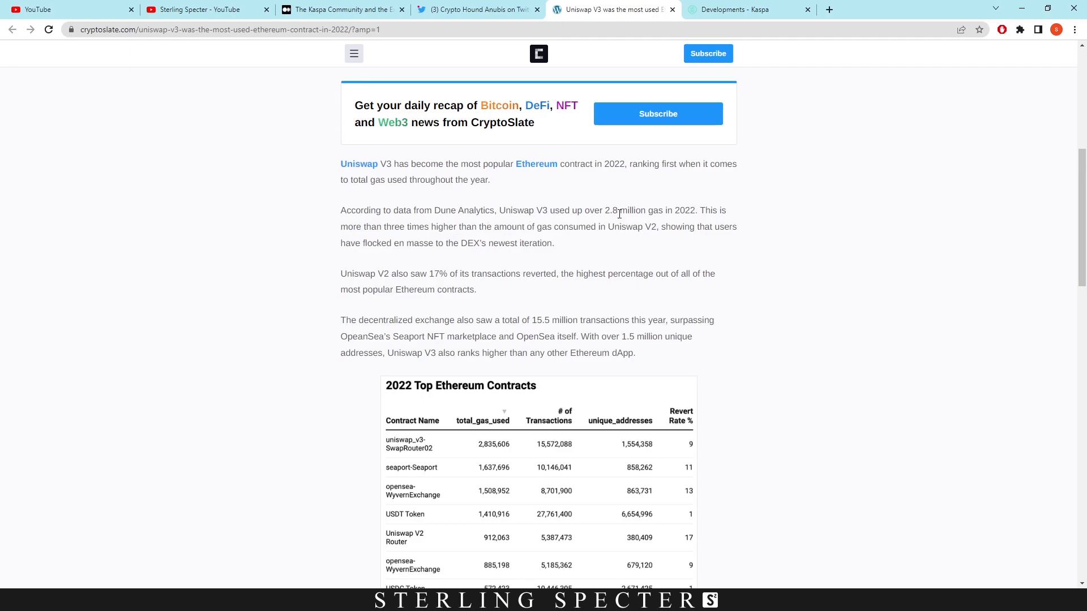
{"action": "mouse_move", "coordinate": [656, 225]}
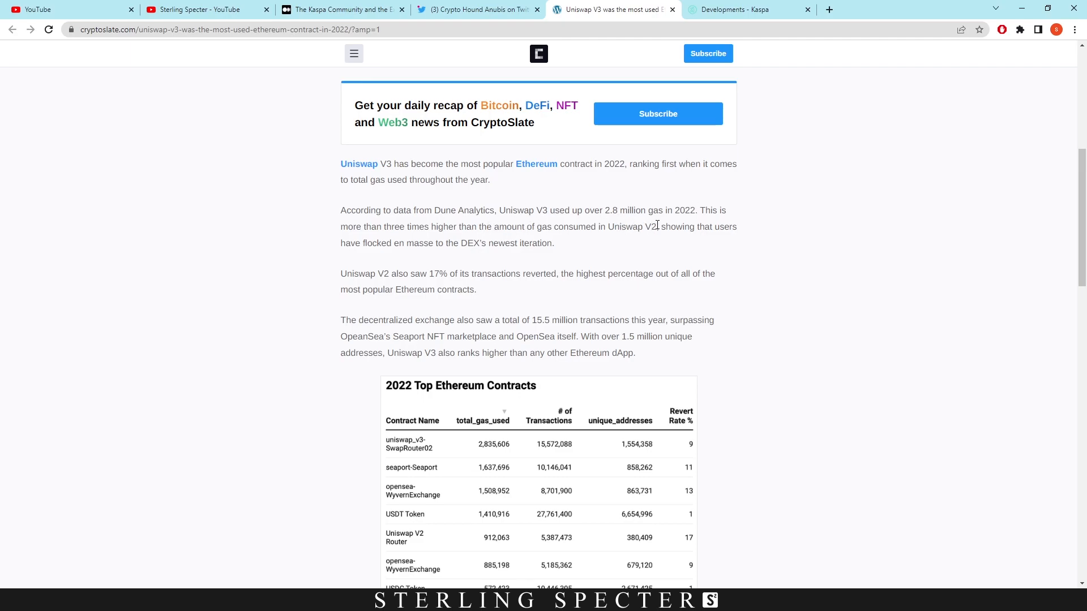
{"action": "mouse_move", "coordinate": [414, 262]}
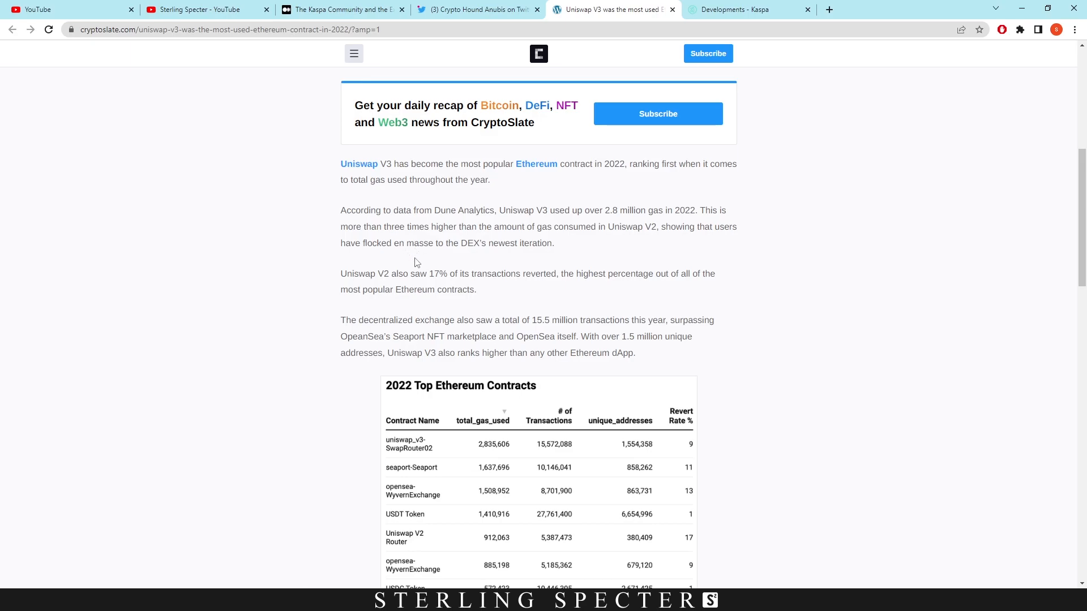
{"action": "scroll", "scroll_direction": "down", "scroll_amount": 3}
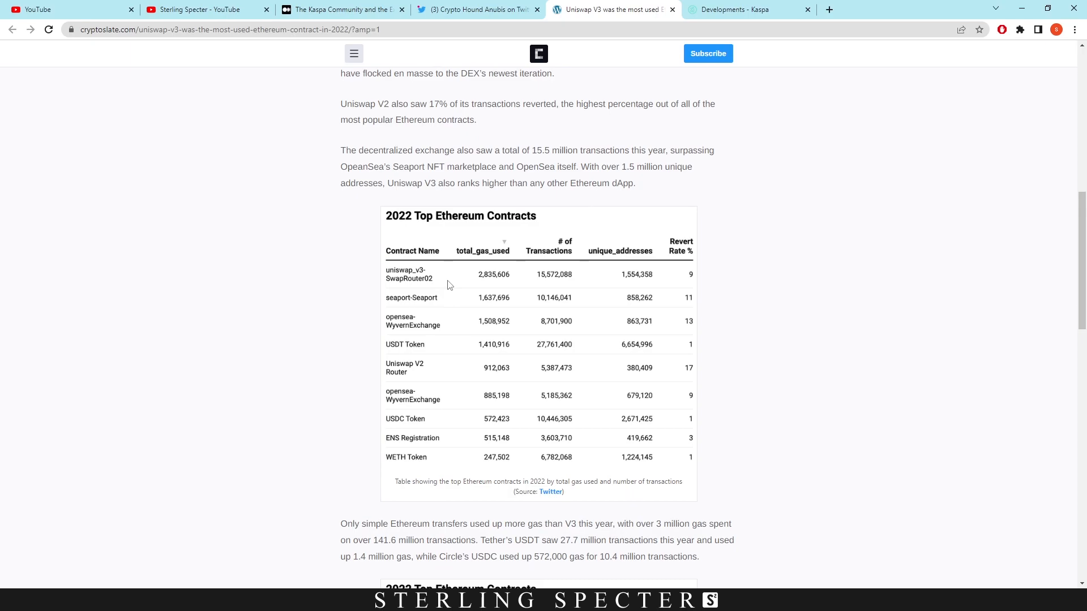
{"action": "mouse_move", "coordinate": [428, 168]}
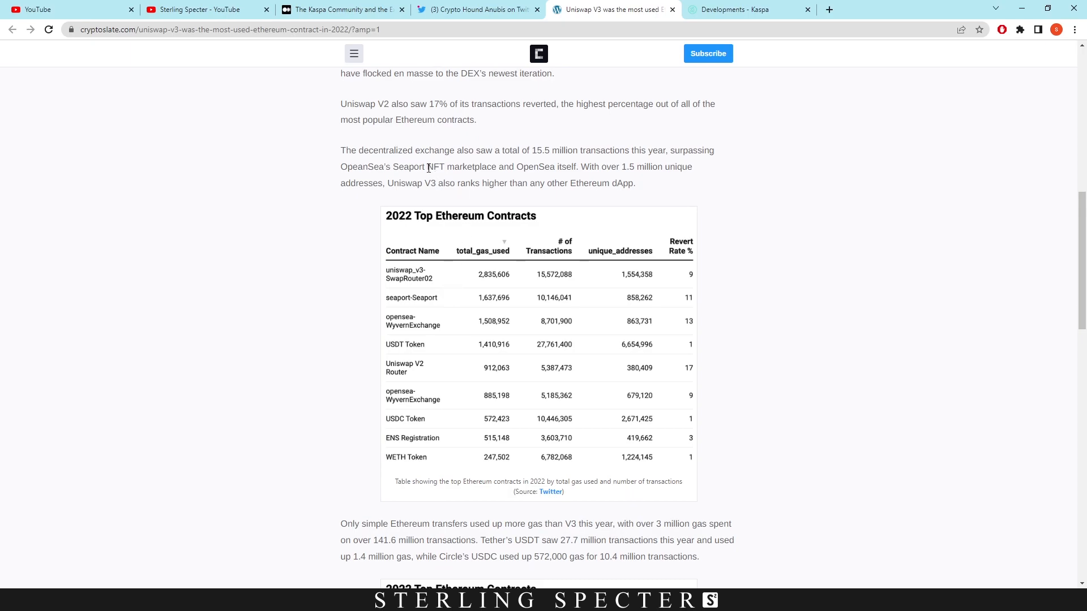
{"action": "mouse_move", "coordinate": [629, 167]}
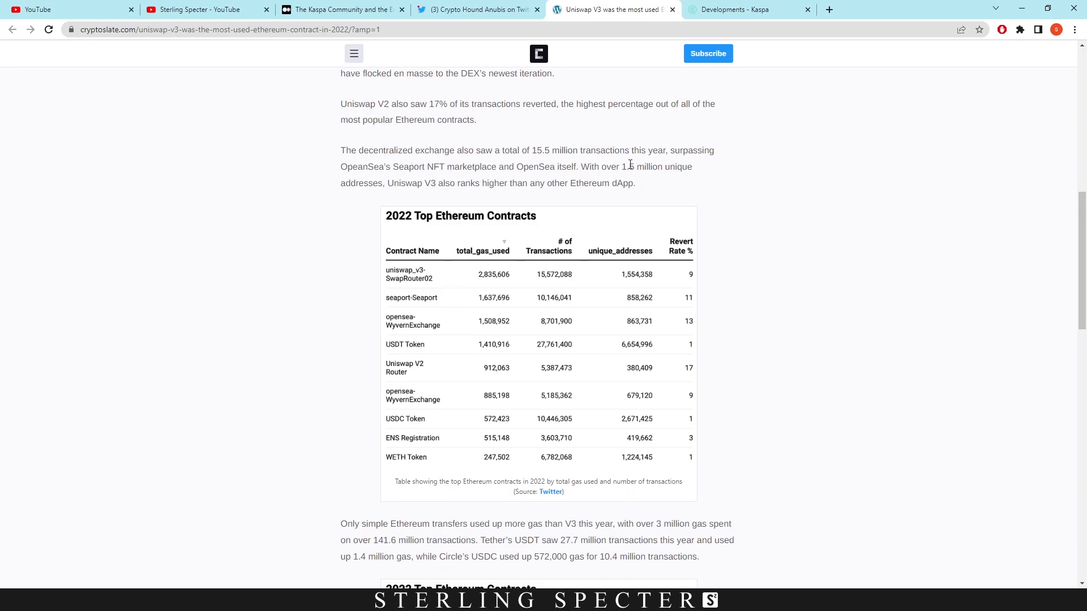
{"action": "mouse_move", "coordinate": [426, 188]}
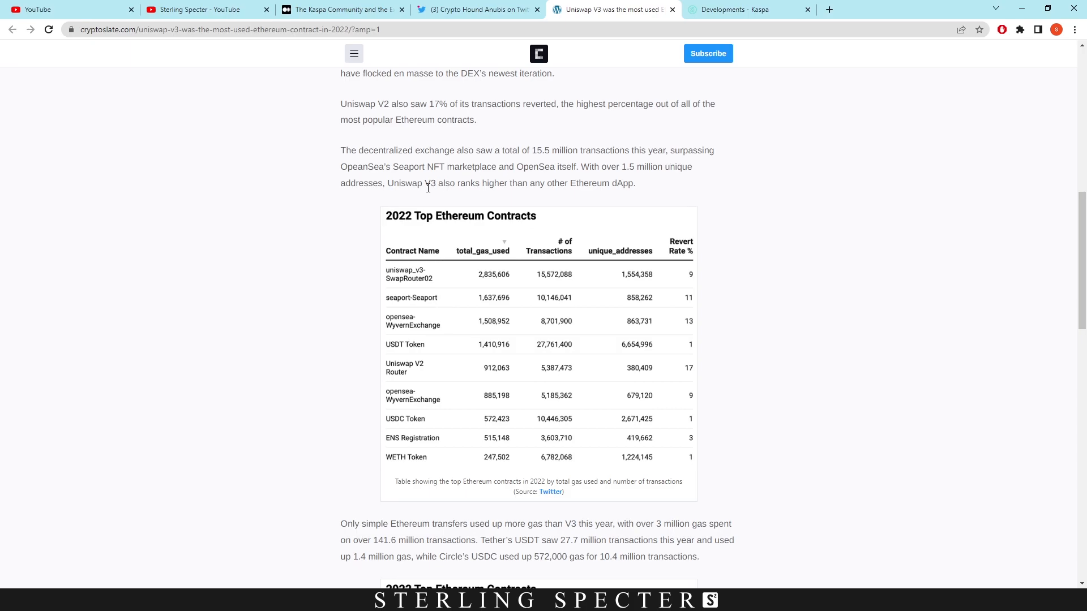
{"action": "mouse_move", "coordinate": [473, 201]}
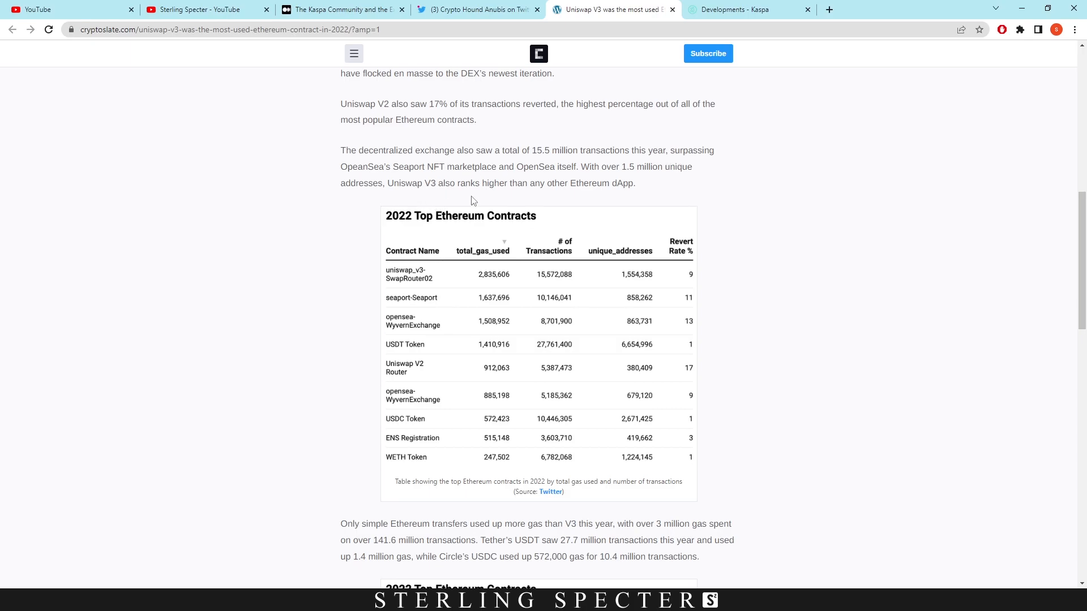
{"action": "mouse_move", "coordinate": [639, 191]}
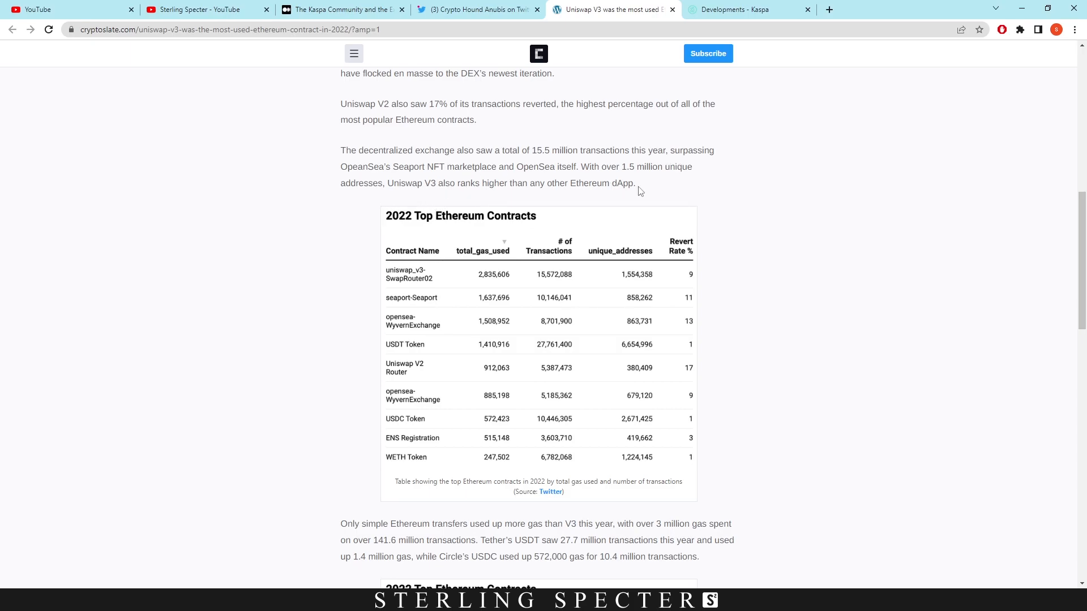
{"action": "scroll", "scroll_direction": "down", "scroll_amount": 3}
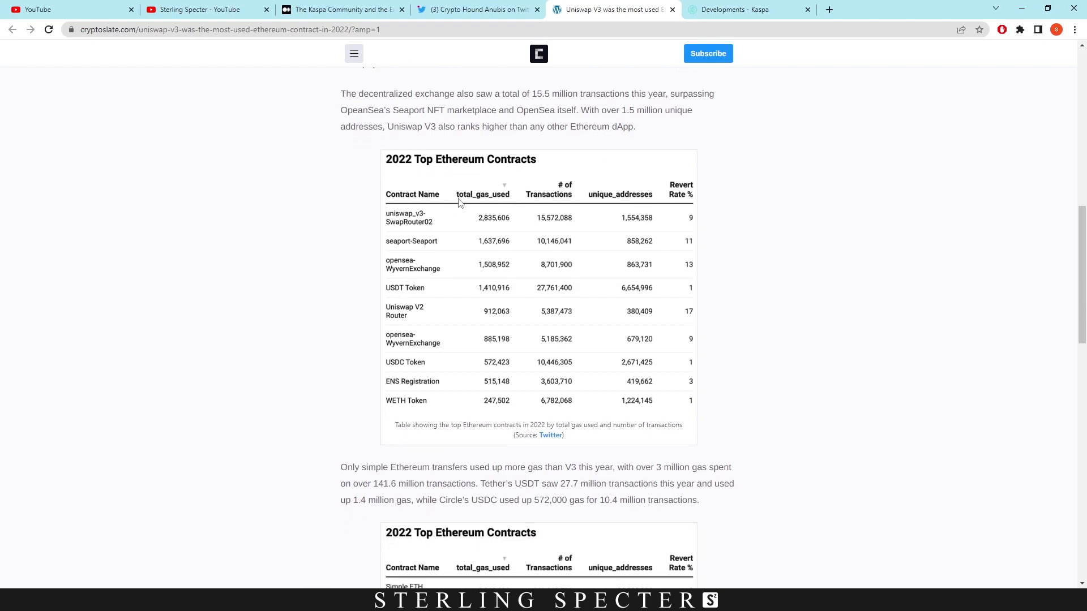
{"action": "mouse_move", "coordinate": [432, 228]}
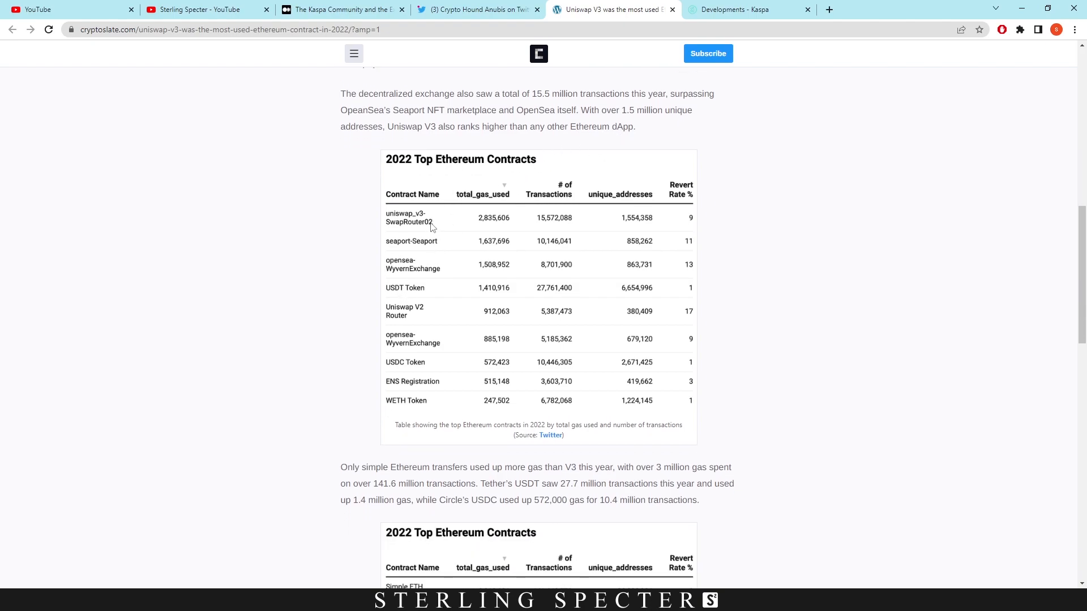
{"action": "mouse_move", "coordinate": [444, 247]}
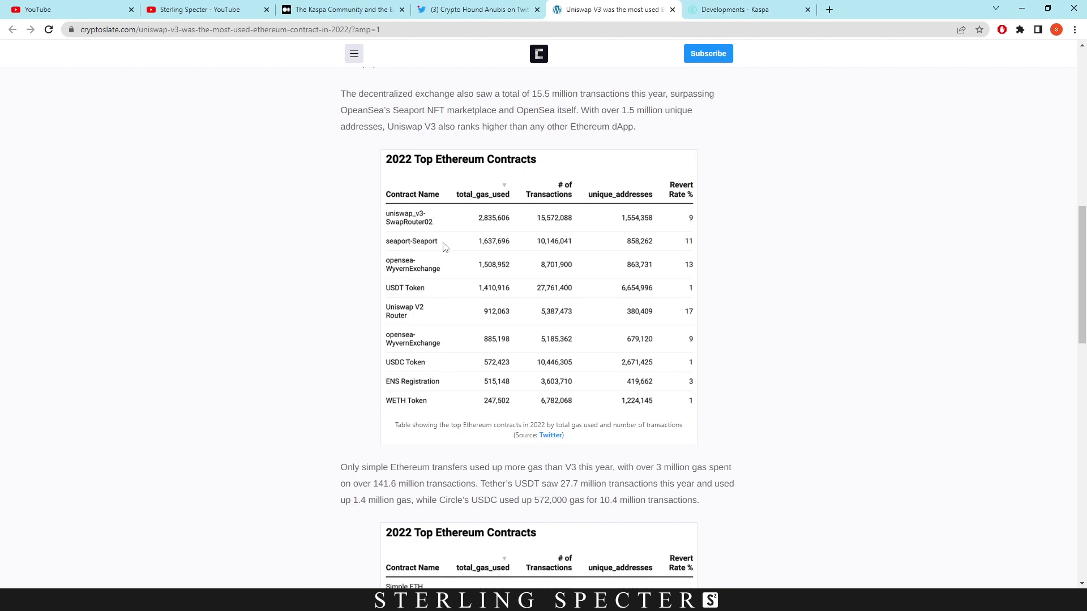
{"action": "mouse_move", "coordinate": [443, 269]}
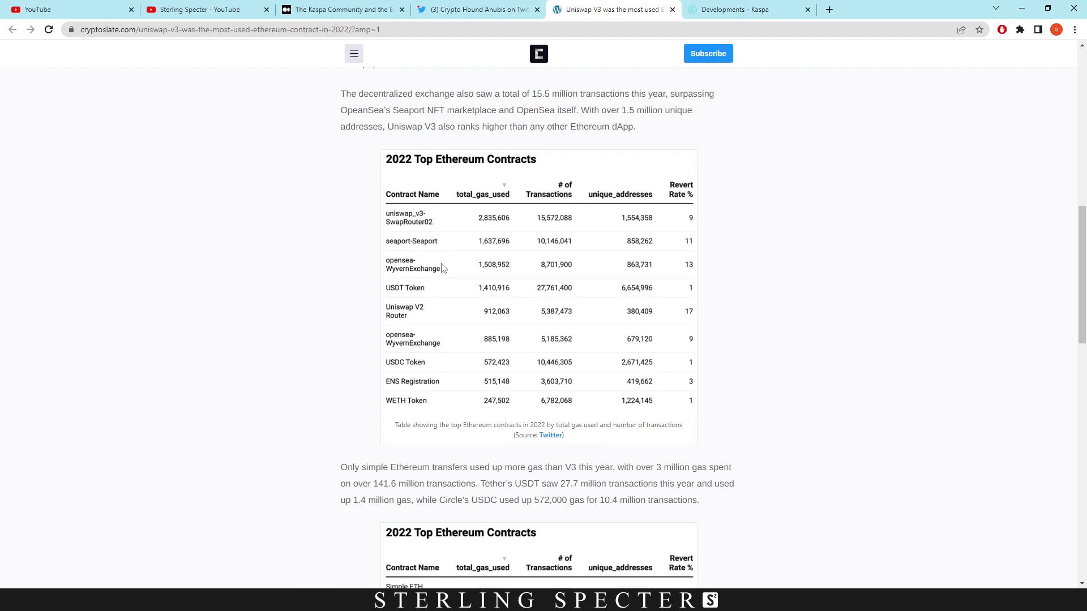
{"action": "mouse_move", "coordinate": [414, 288]}
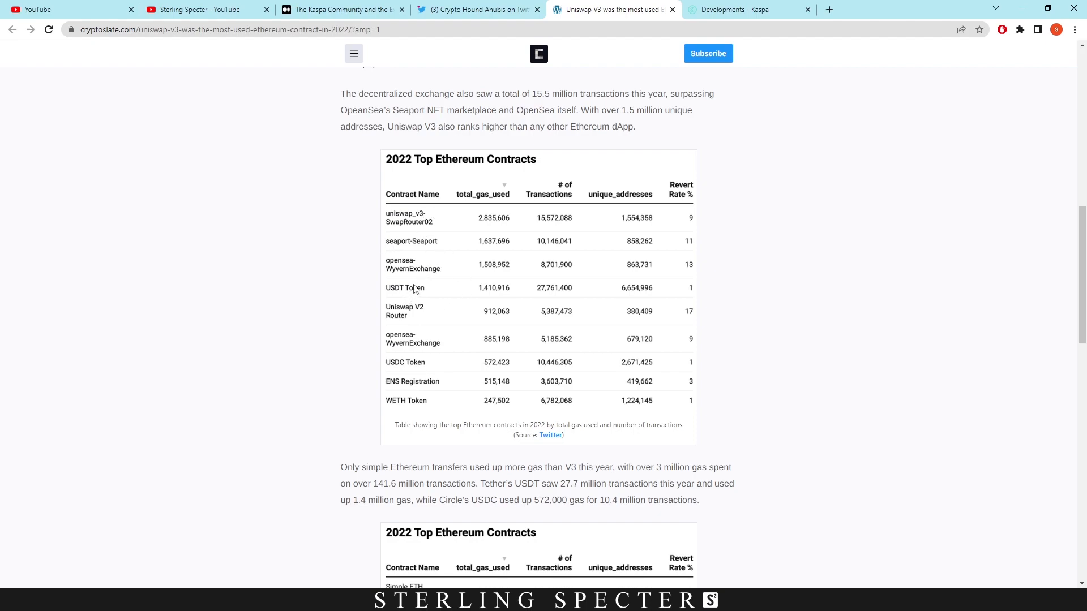
{"action": "mouse_move", "coordinate": [445, 317]}
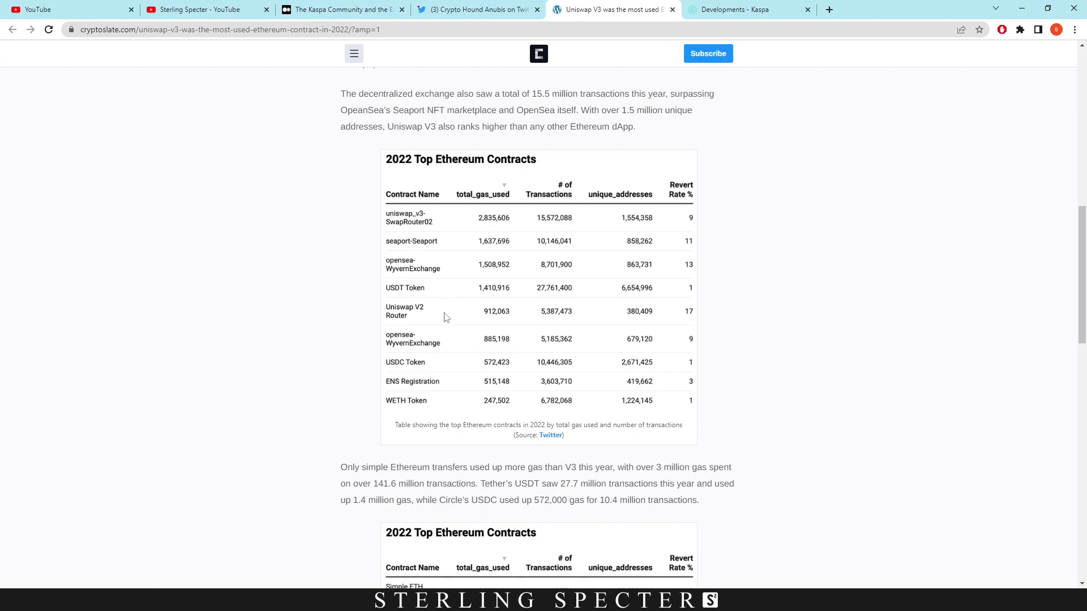
{"action": "mouse_move", "coordinate": [424, 348]}
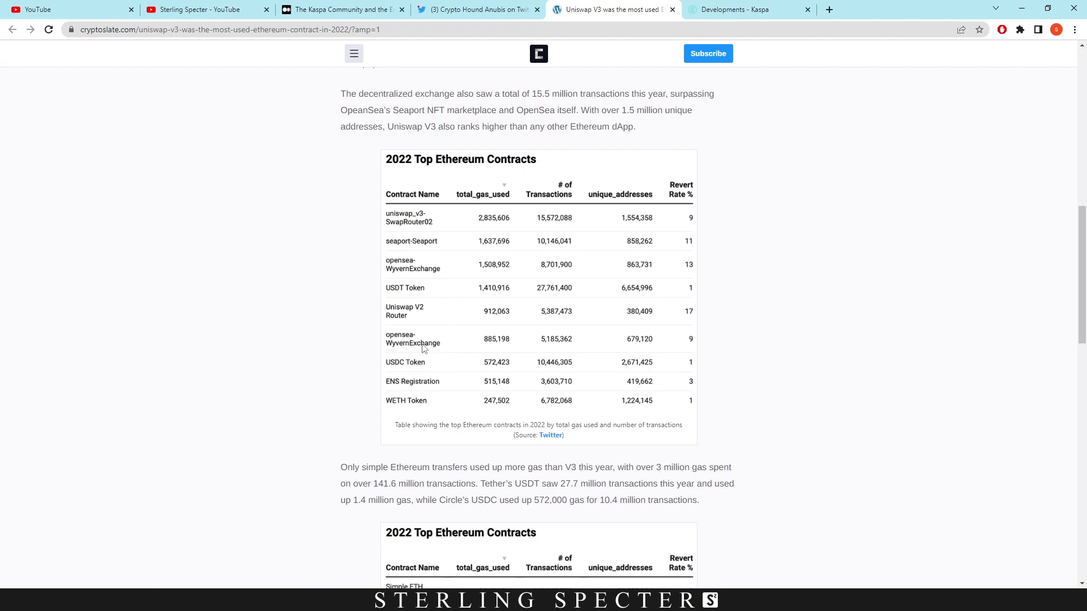
{"action": "mouse_move", "coordinate": [425, 380]}
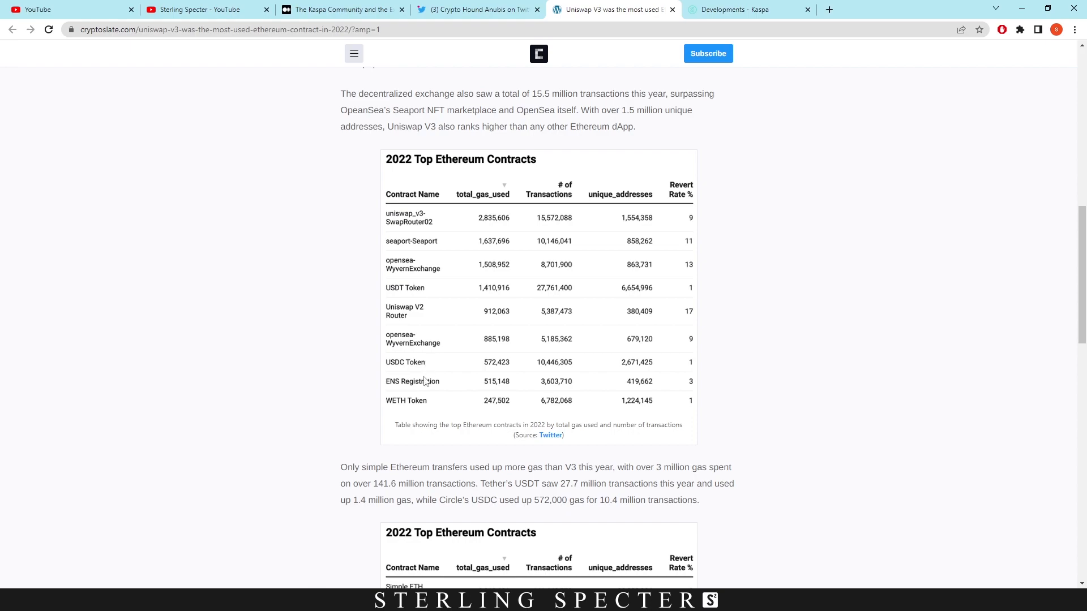
{"action": "mouse_move", "coordinate": [436, 399]}
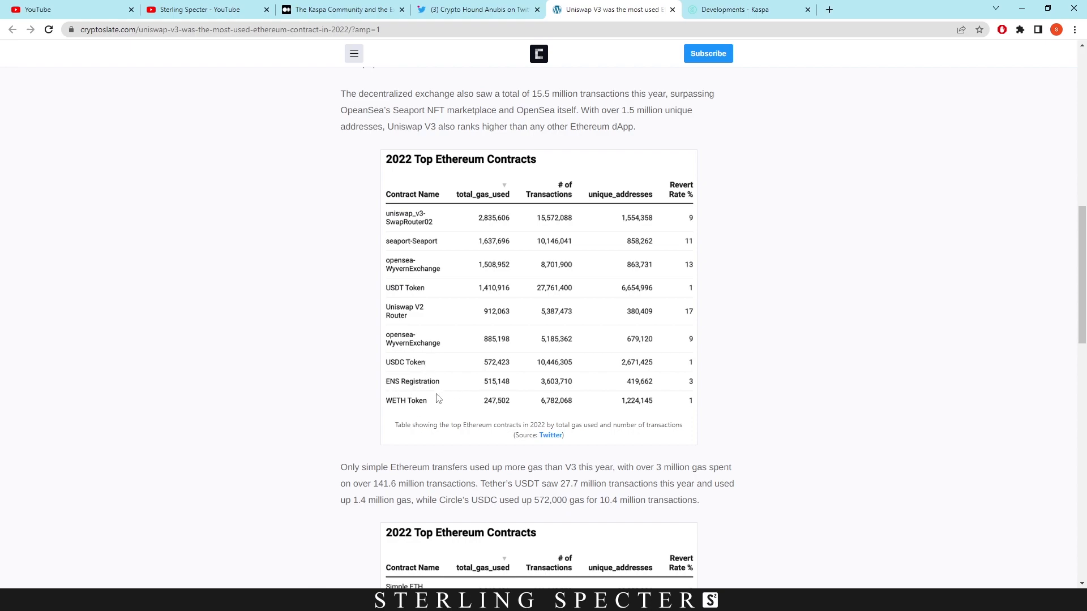
Step: Scroll past the first table to the second contracts table led by Simple ETH Transfer
{"action": "scroll", "scroll_direction": "down", "scroll_amount": 3}
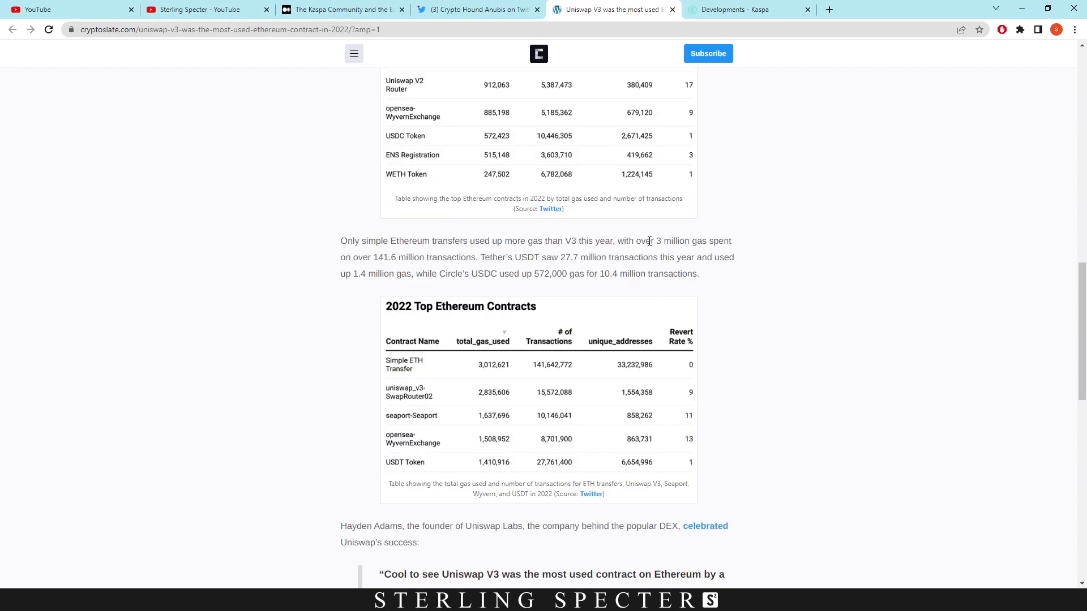
{"action": "mouse_move", "coordinate": [357, 273]}
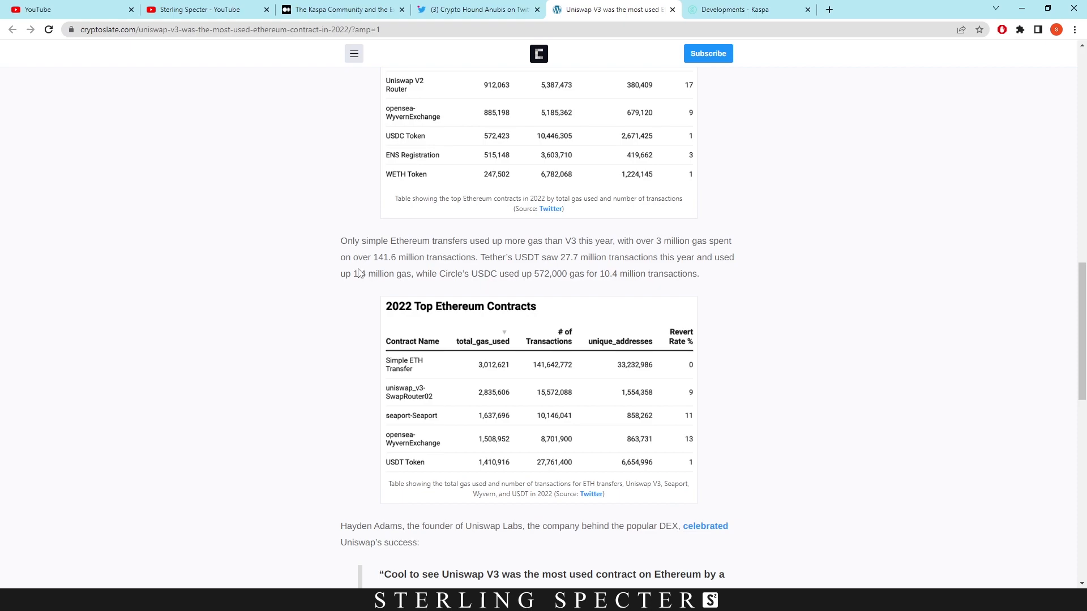
{"action": "mouse_move", "coordinate": [392, 266]}
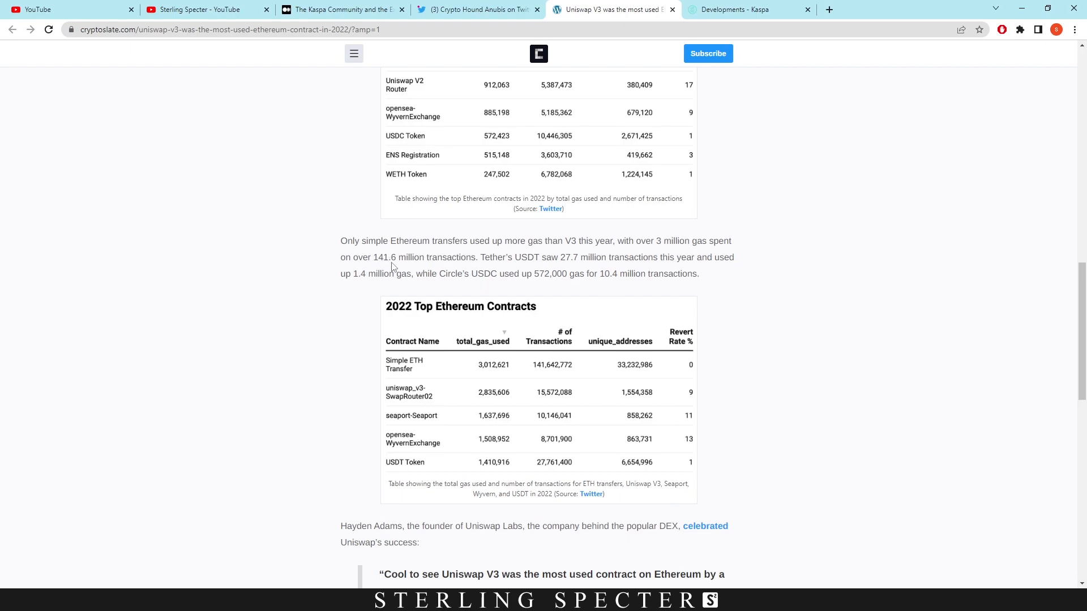
{"action": "mouse_move", "coordinate": [499, 262]}
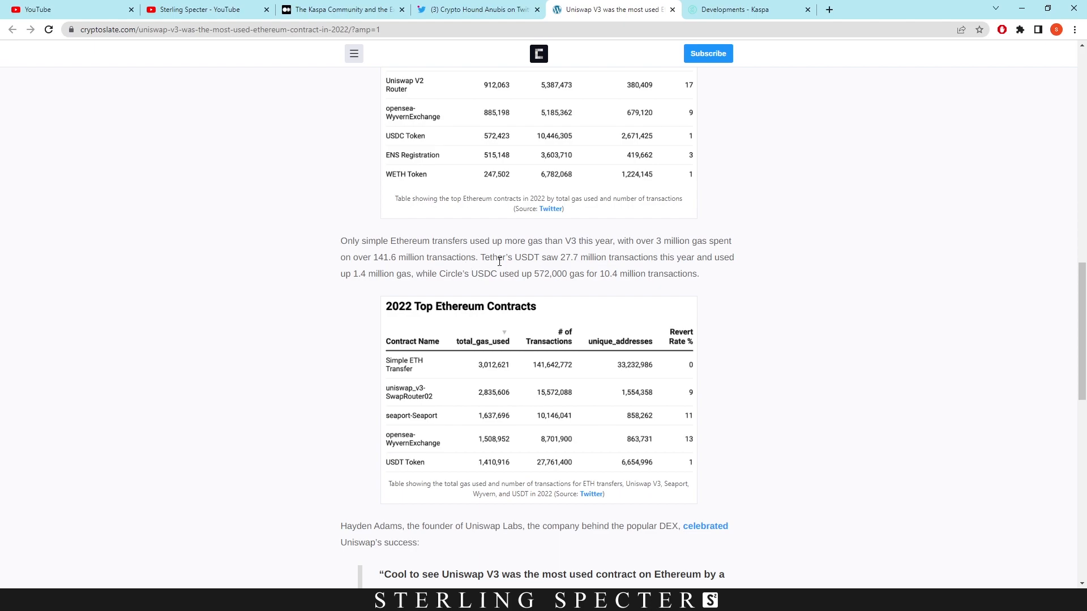
{"action": "mouse_move", "coordinate": [578, 257]}
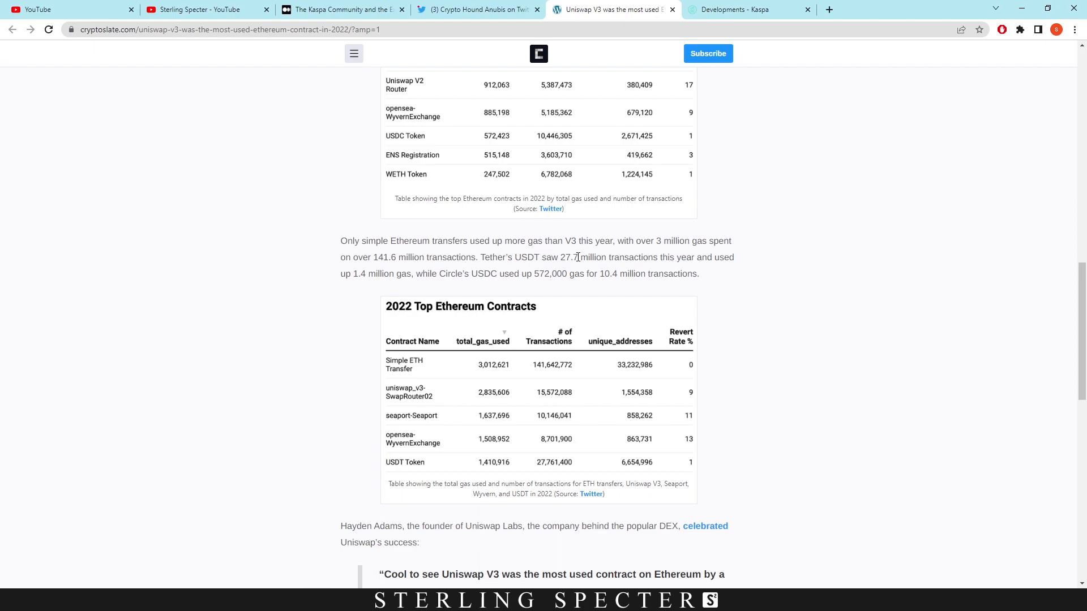
{"action": "mouse_move", "coordinate": [541, 285]}
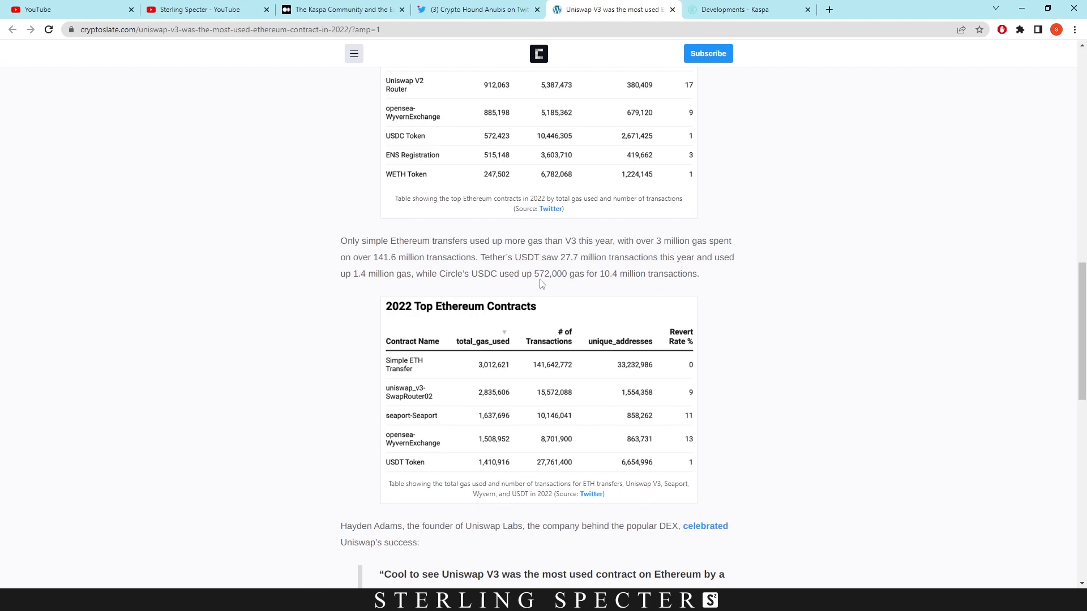
{"action": "mouse_move", "coordinate": [411, 293]}
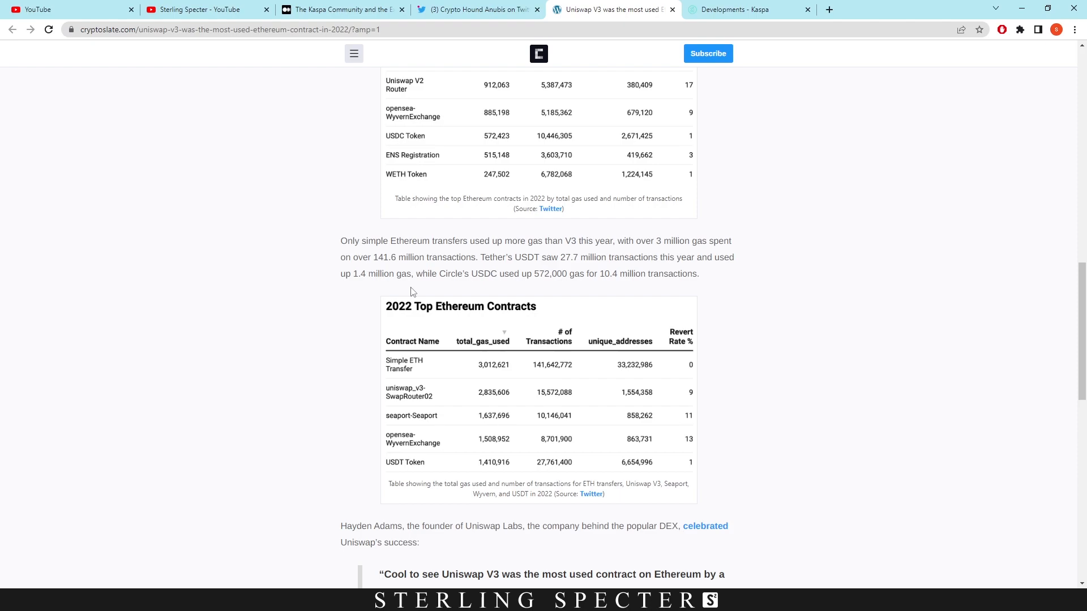
{"action": "mouse_move", "coordinate": [320, 473]}
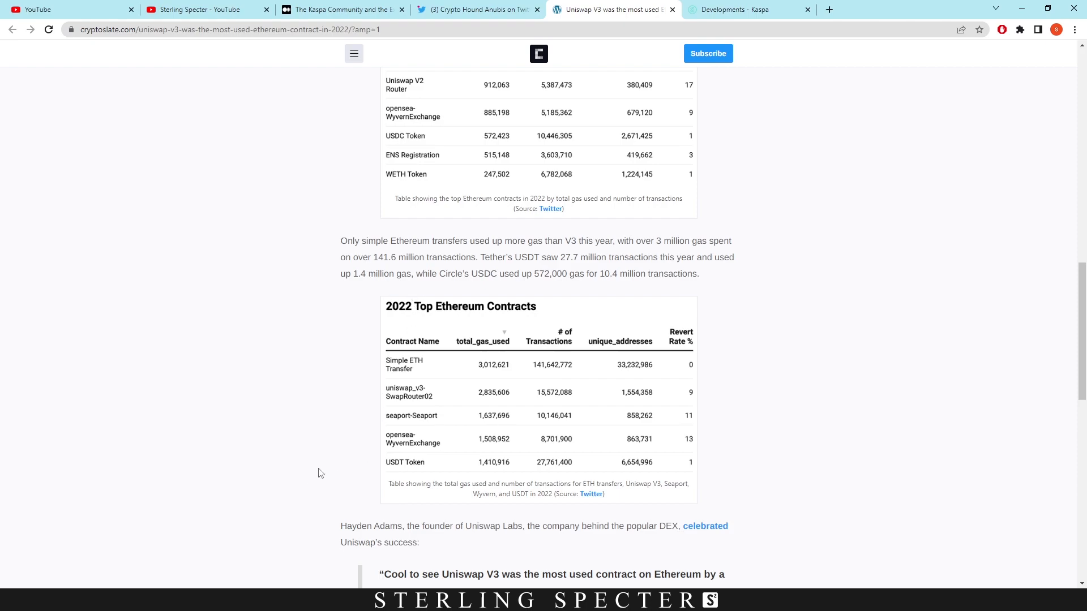
{"action": "mouse_move", "coordinate": [342, 471]}
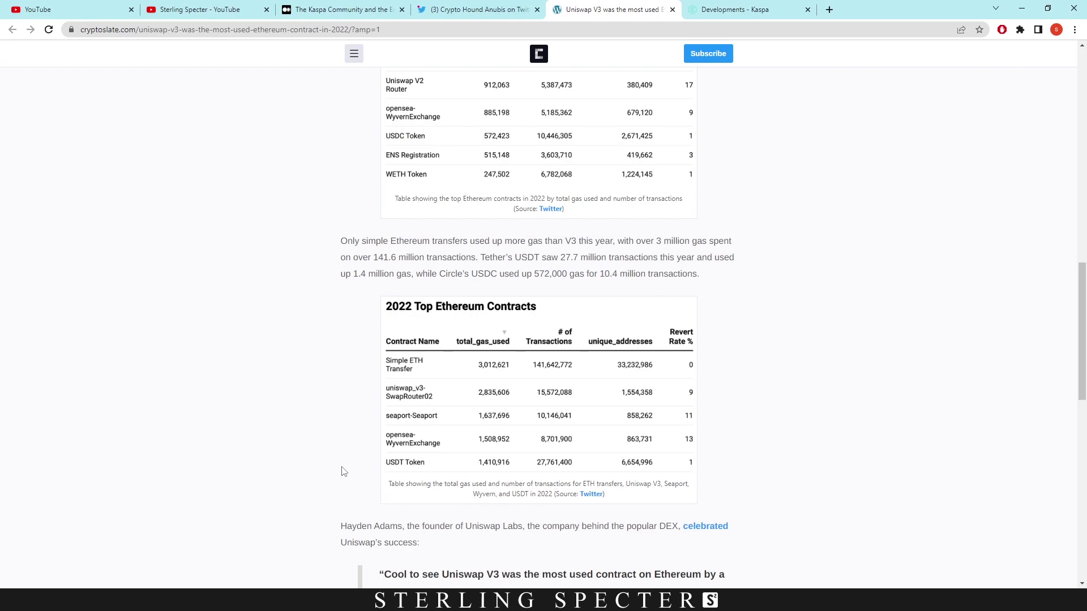
Step: Scroll through the tables to Hayden Adams' quote celebrating Uniswap V3's 2022 usage
{"action": "scroll", "scroll_direction": "down", "scroll_amount": 3}
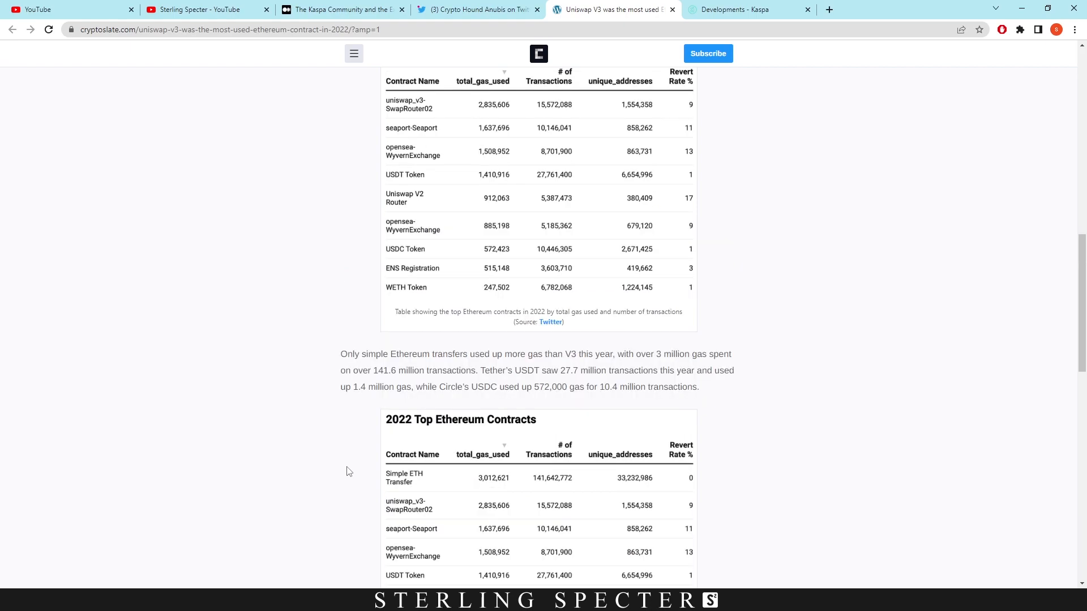
{"action": "scroll", "scroll_direction": "up", "scroll_amount": 3}
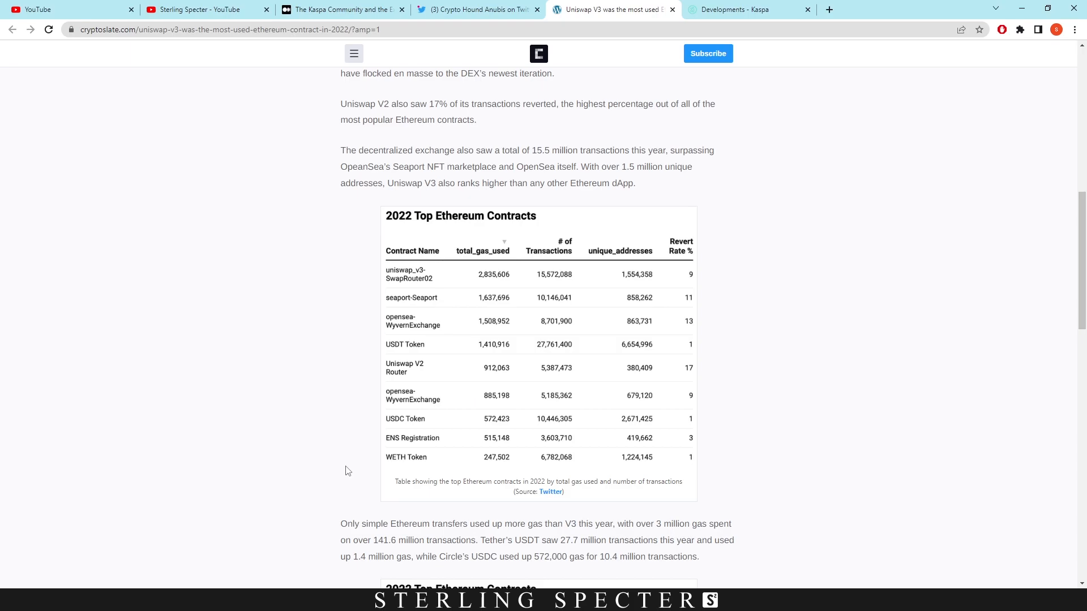
{"action": "mouse_move", "coordinate": [345, 472]}
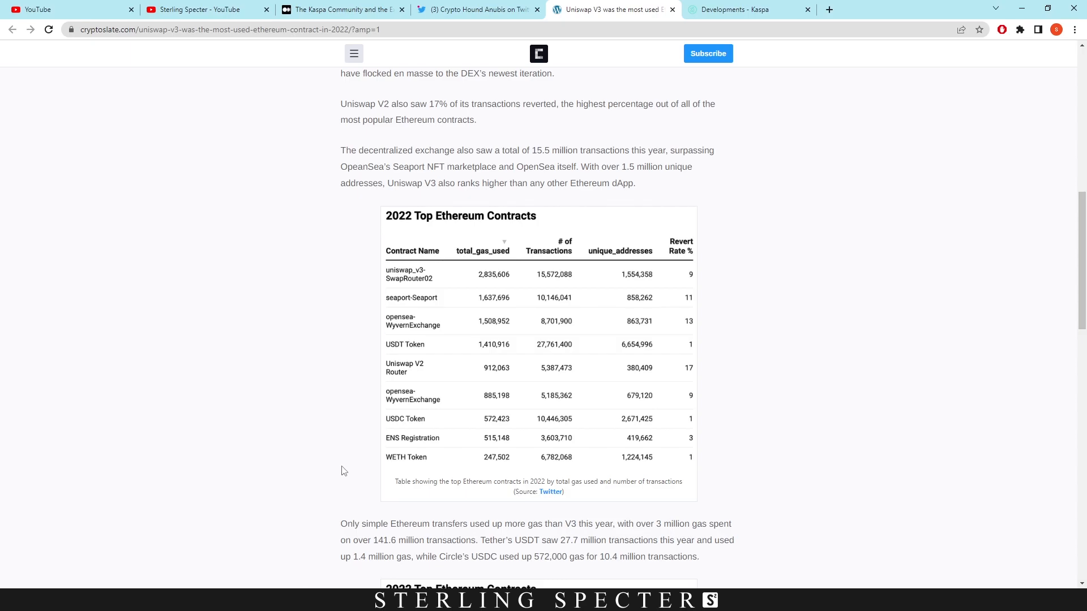
{"action": "scroll", "scroll_direction": "down", "scroll_amount": 3}
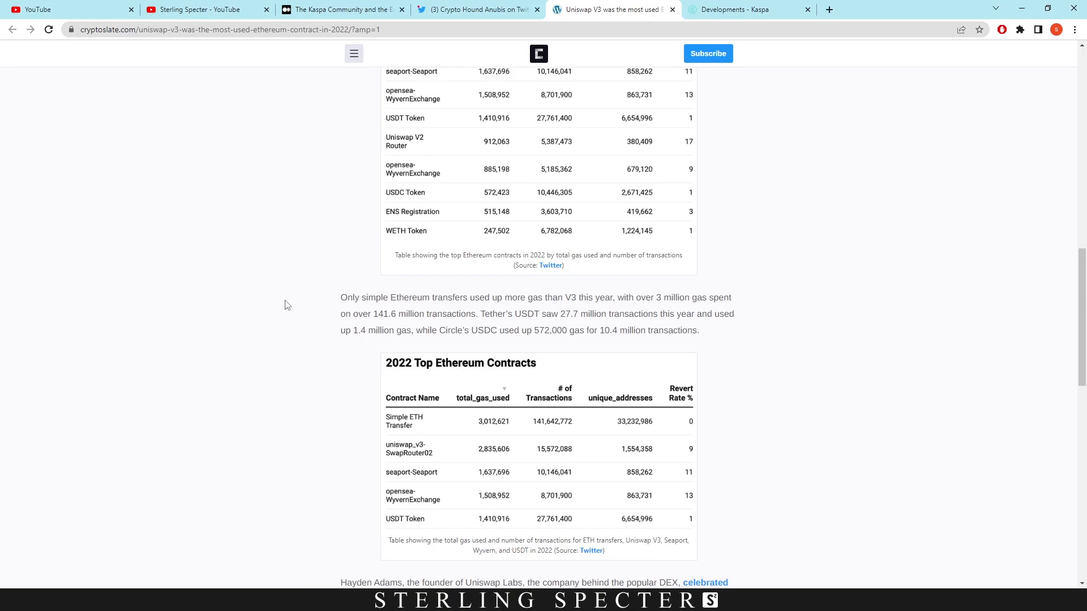
{"action": "mouse_move", "coordinate": [296, 313]}
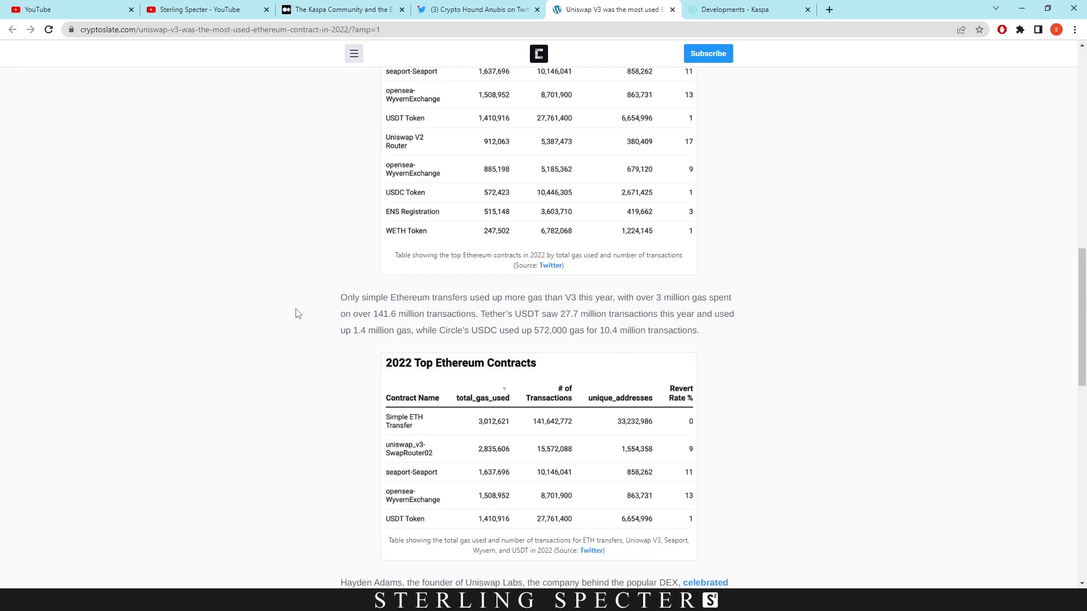
{"action": "scroll", "scroll_direction": "down", "scroll_amount": 3}
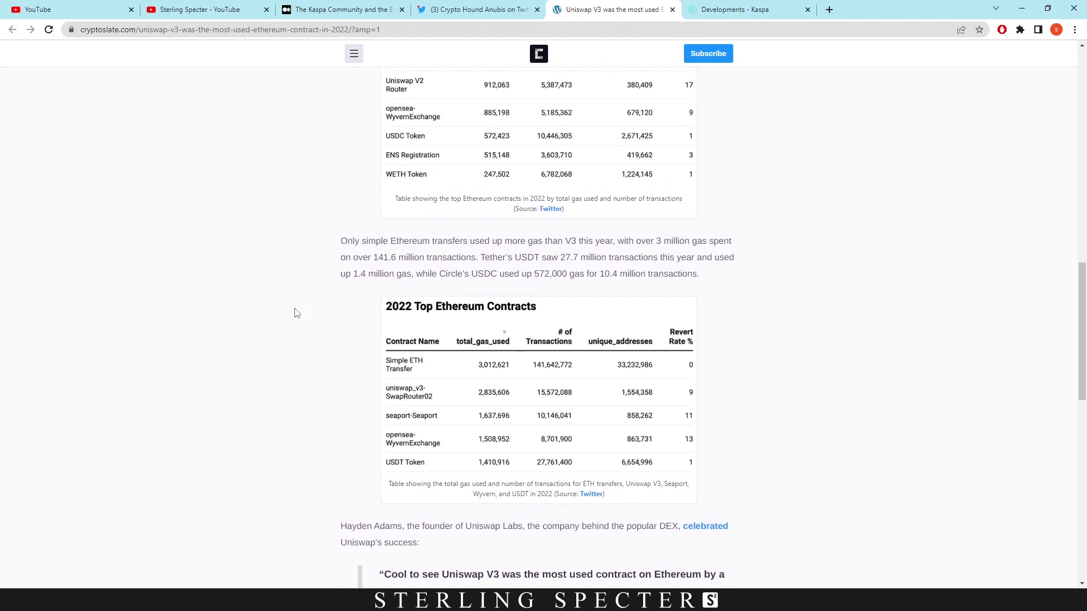
{"action": "mouse_move", "coordinate": [302, 265]}
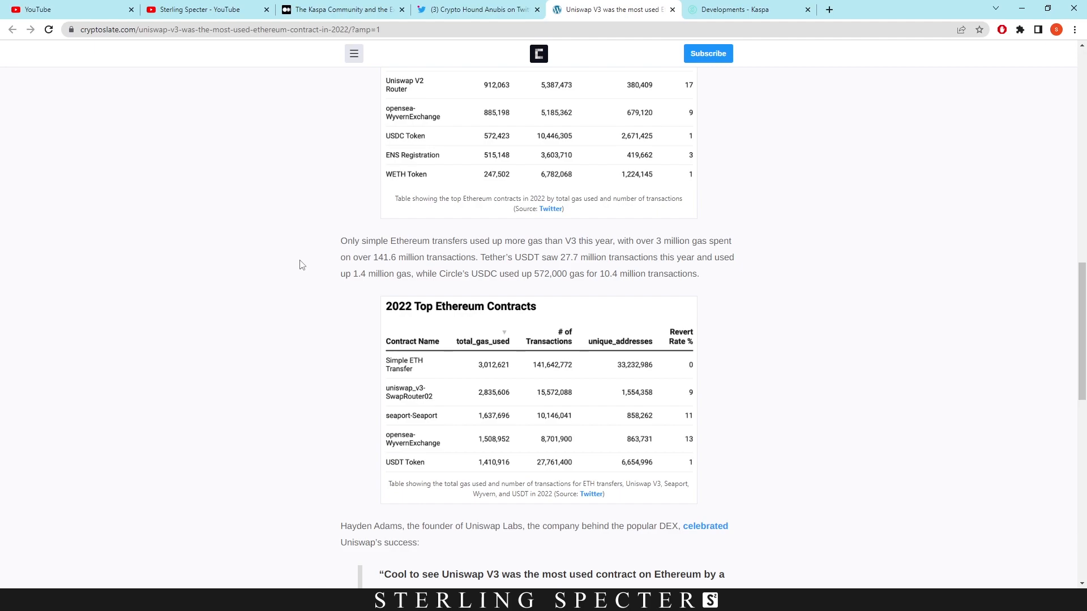
{"action": "scroll", "scroll_direction": "down", "scroll_amount": 3}
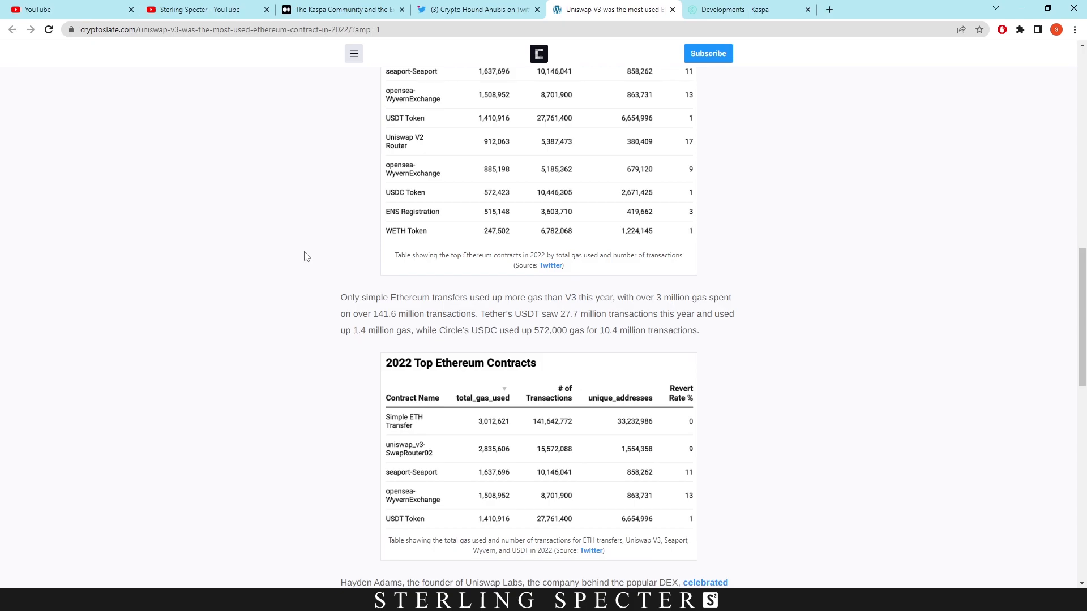
{"action": "mouse_move", "coordinate": [310, 279]}
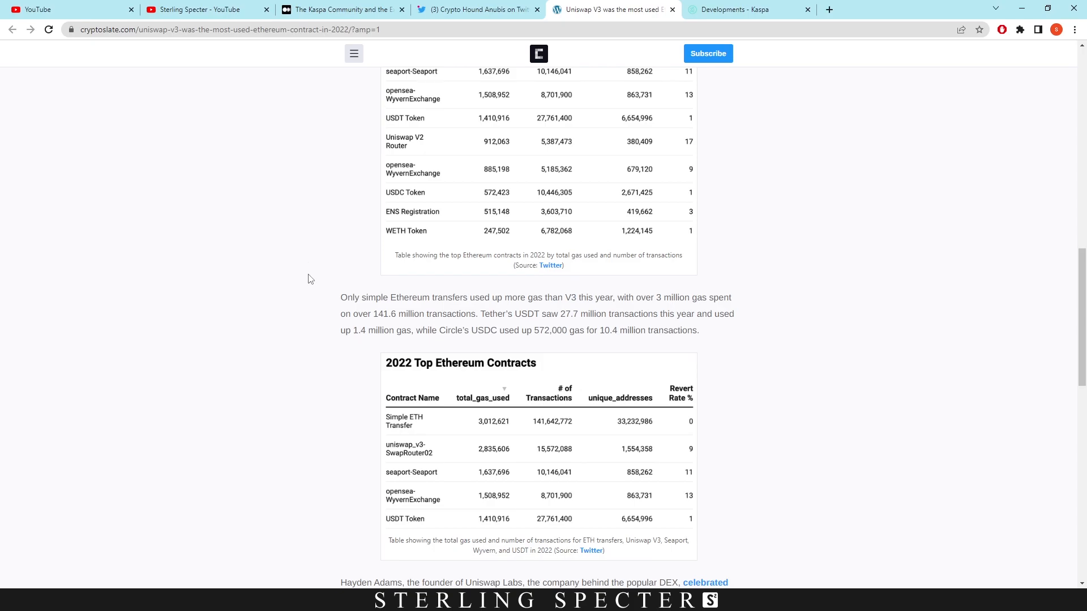
{"action": "scroll", "scroll_direction": "down", "scroll_amount": 3}
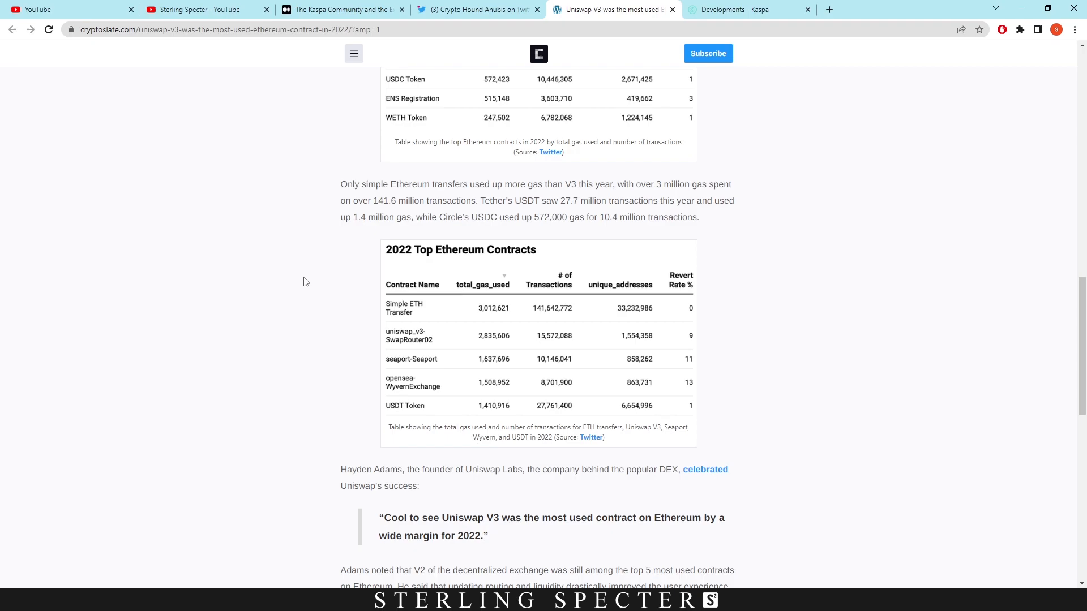
Step: Scroll up to the intro, then down to the first table's end and the ETH transfers gas paragraph
{"action": "scroll", "scroll_direction": "up", "scroll_amount": 3}
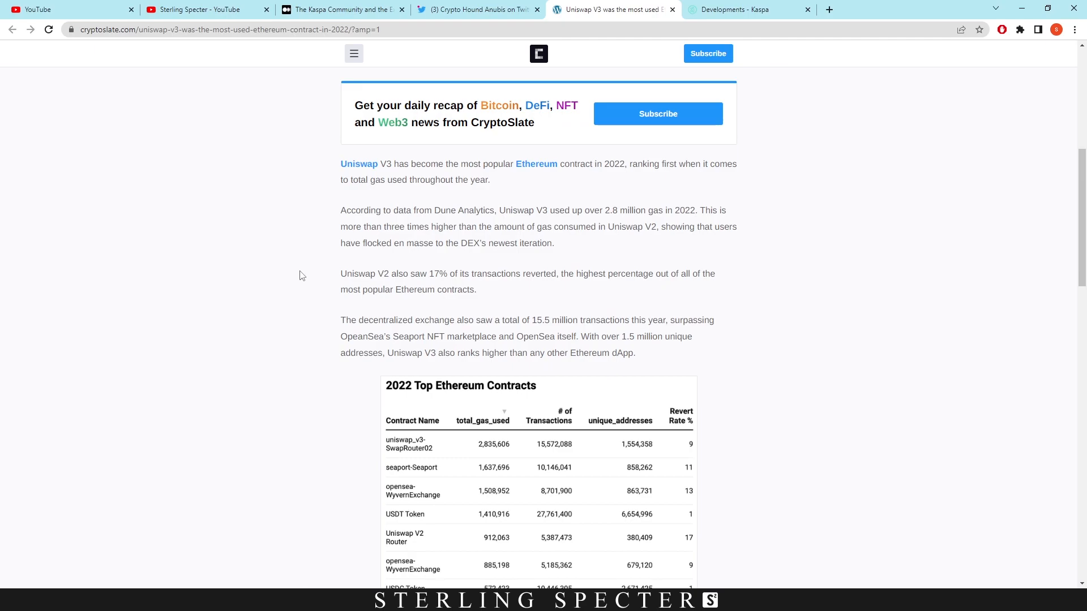
{"action": "scroll", "scroll_direction": "down", "scroll_amount": 3}
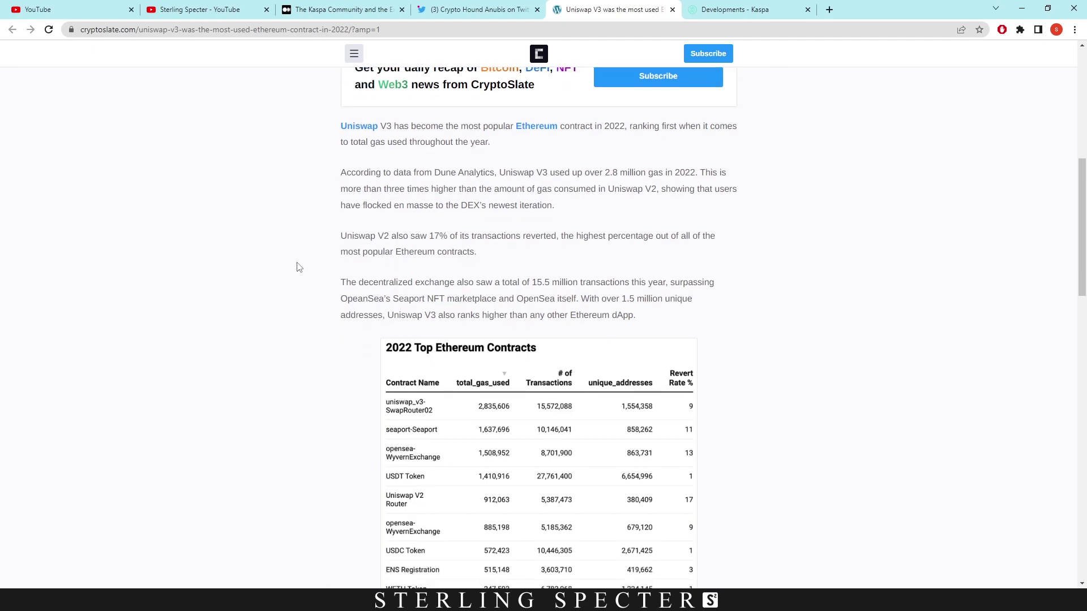
{"action": "scroll", "scroll_direction": "down", "scroll_amount": 3}
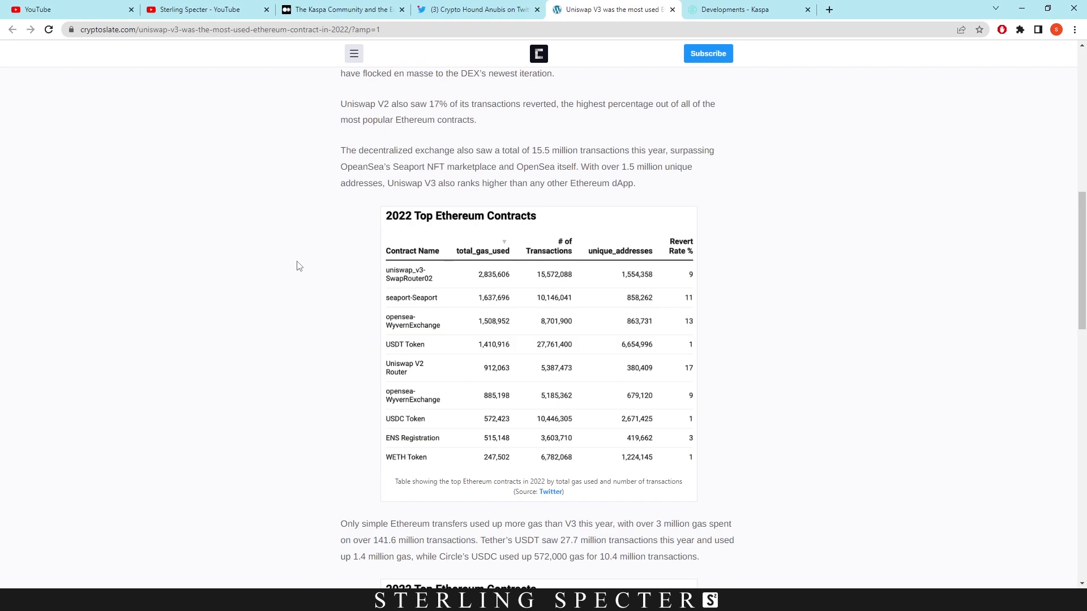
{"action": "mouse_move", "coordinate": [330, 366]}
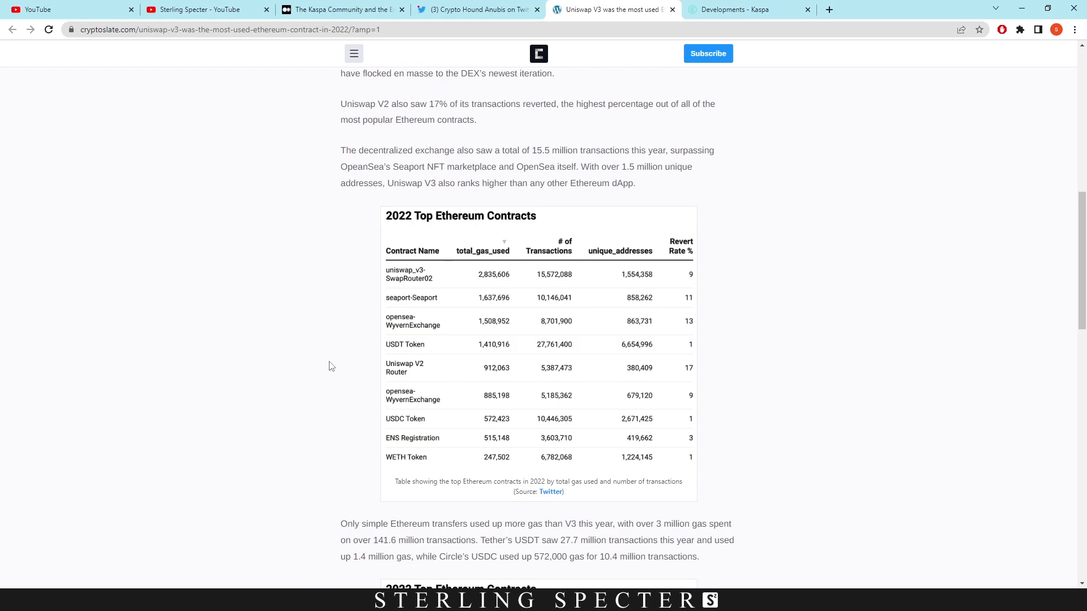
{"action": "mouse_move", "coordinate": [367, 387]}
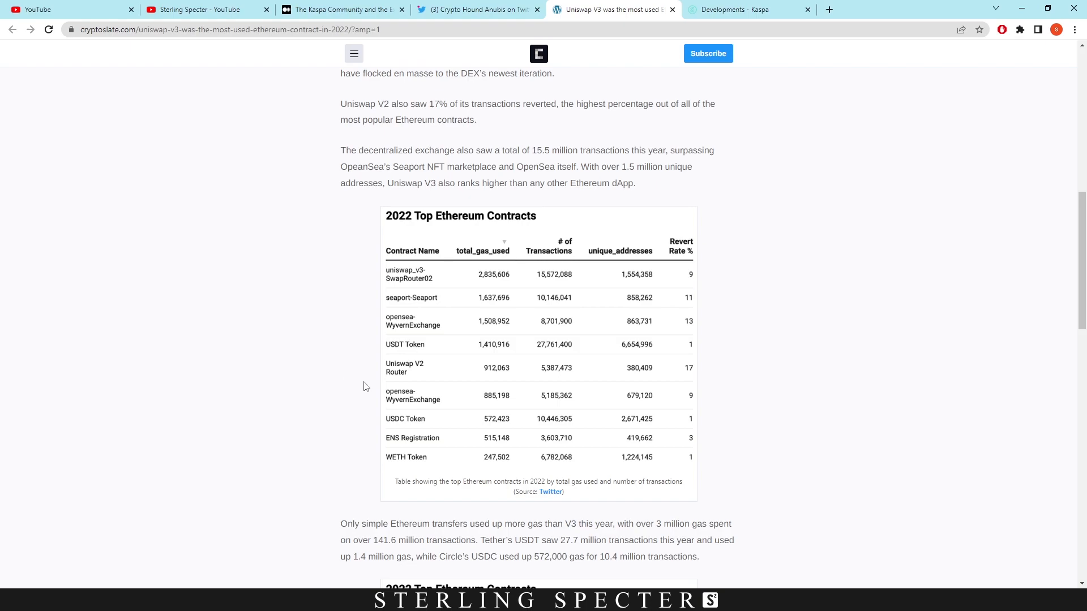
{"action": "scroll", "scroll_direction": "down", "scroll_amount": 3}
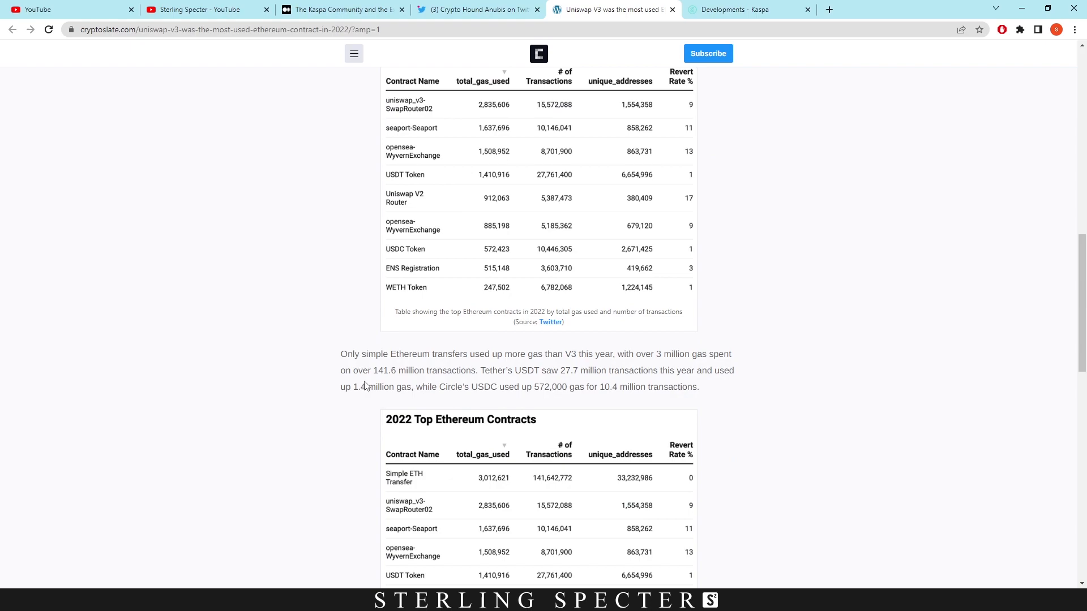
{"action": "mouse_move", "coordinate": [370, 380]}
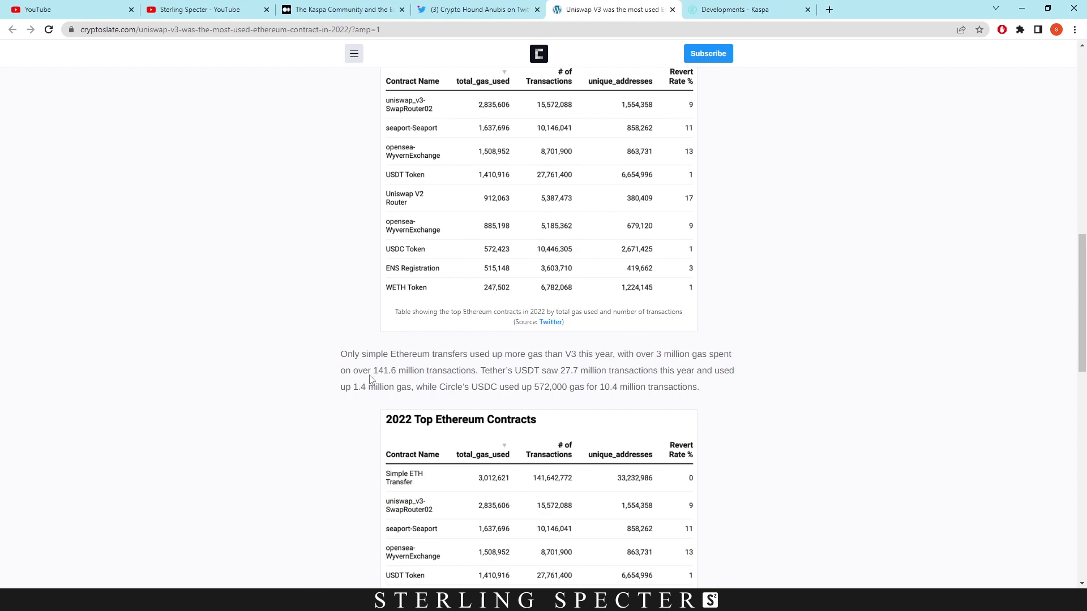